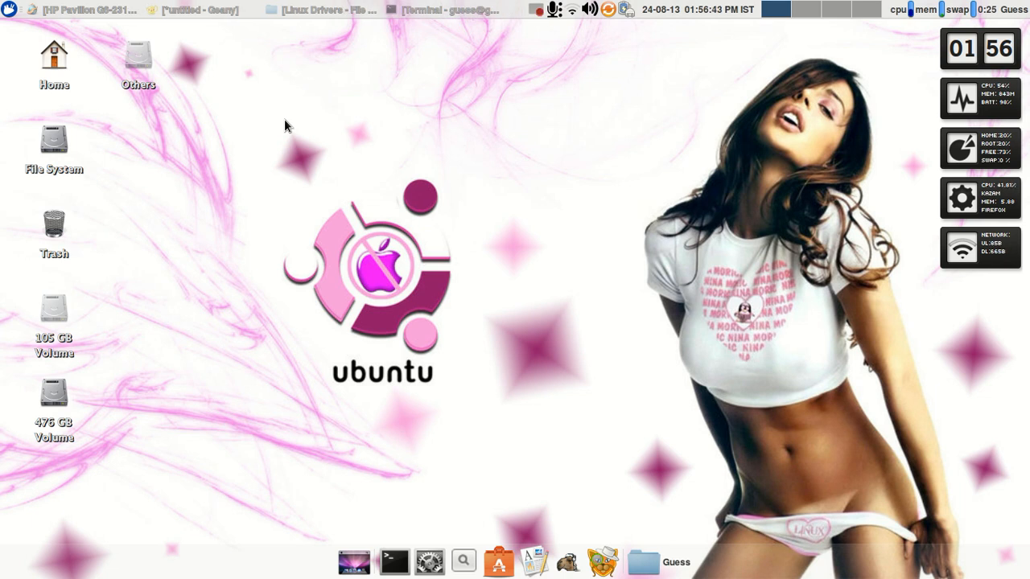
mouse_move(210, 90)
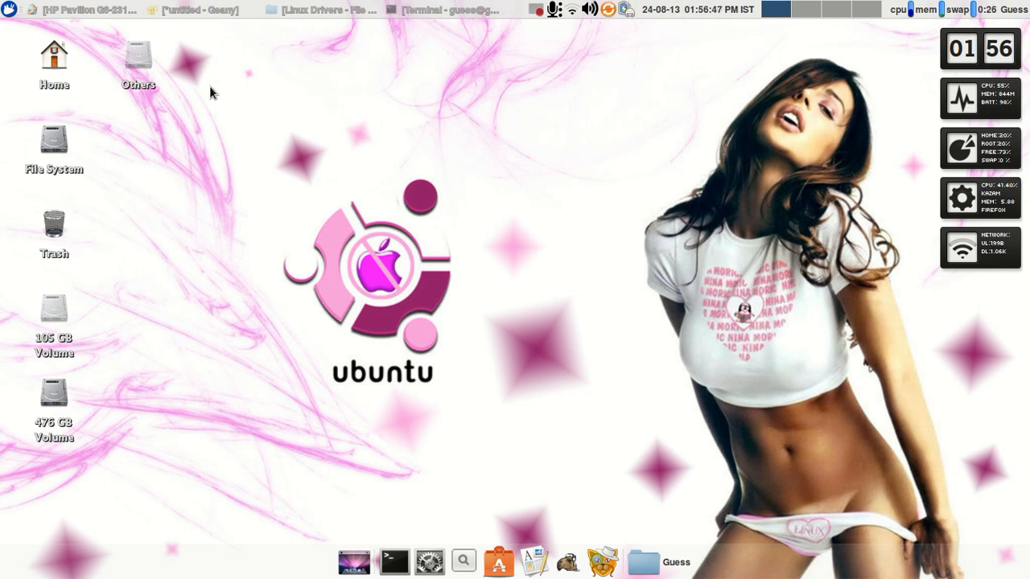
mouse_move(76, 7)
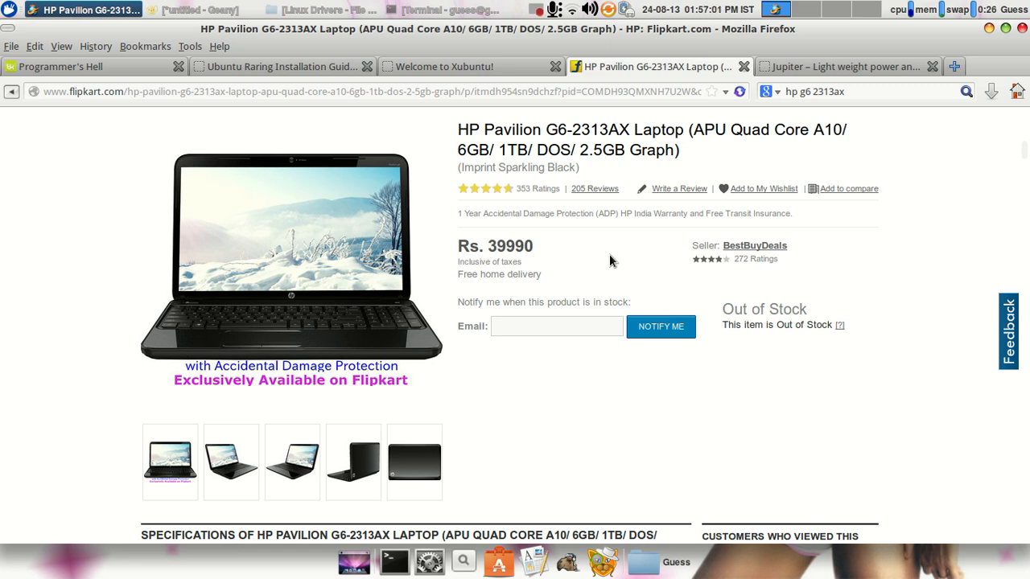
mouse_move(596, 263)
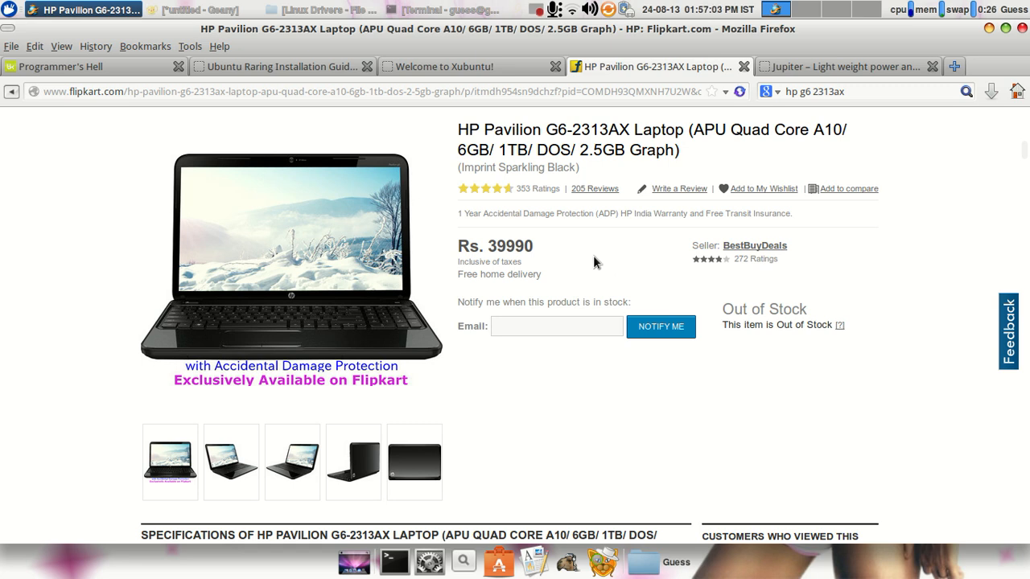
Scroll the specifications and highlight the processor value APU Quad Core A10
scroll("down", 3)
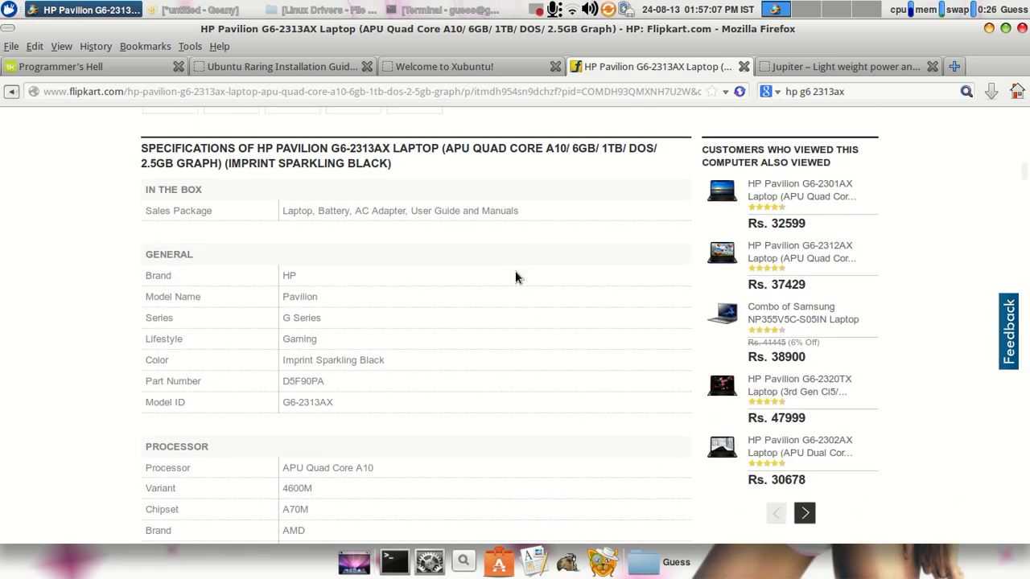
scroll("down", 3)
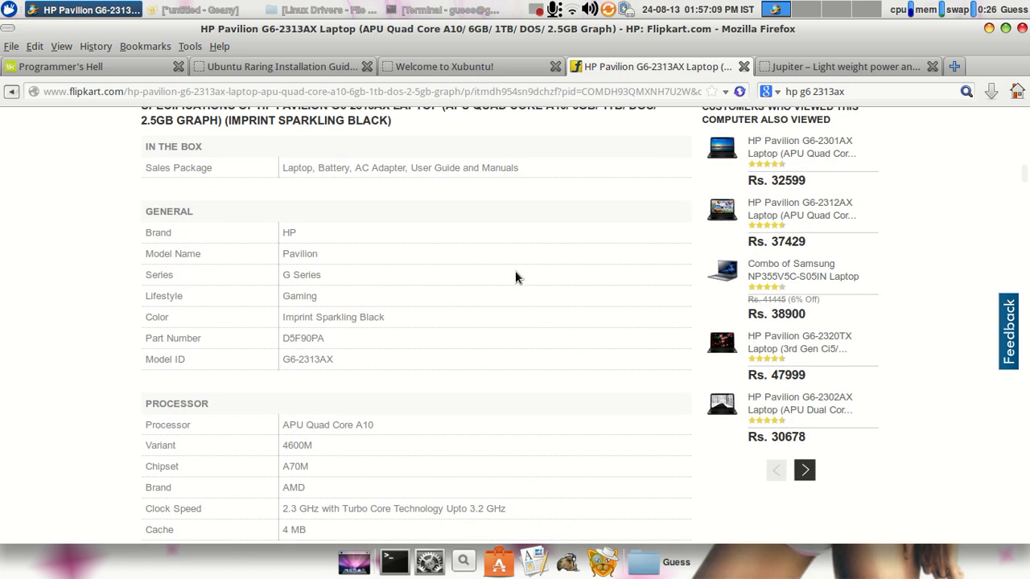
mouse_move(358, 196)
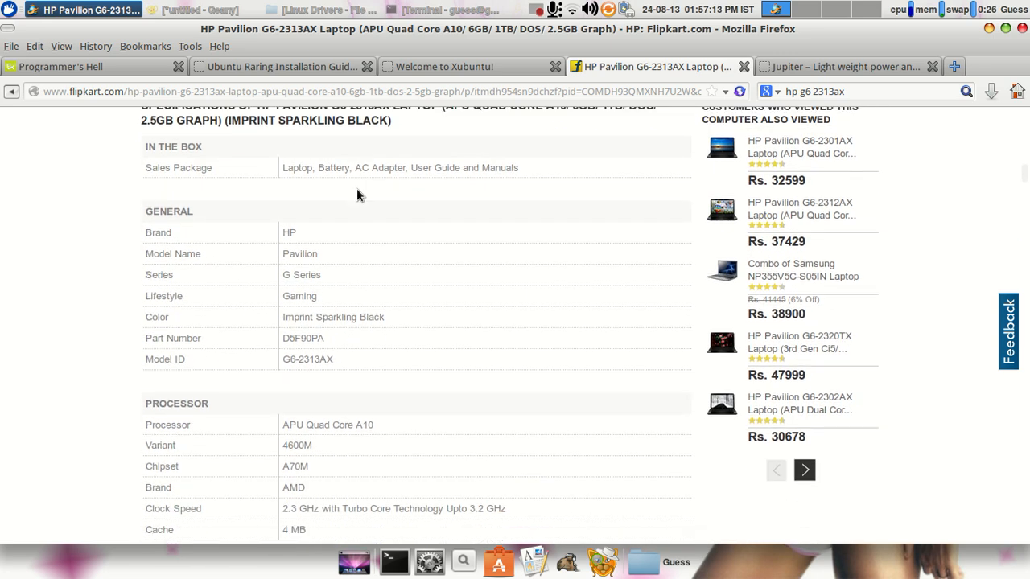
mouse_move(273, 242)
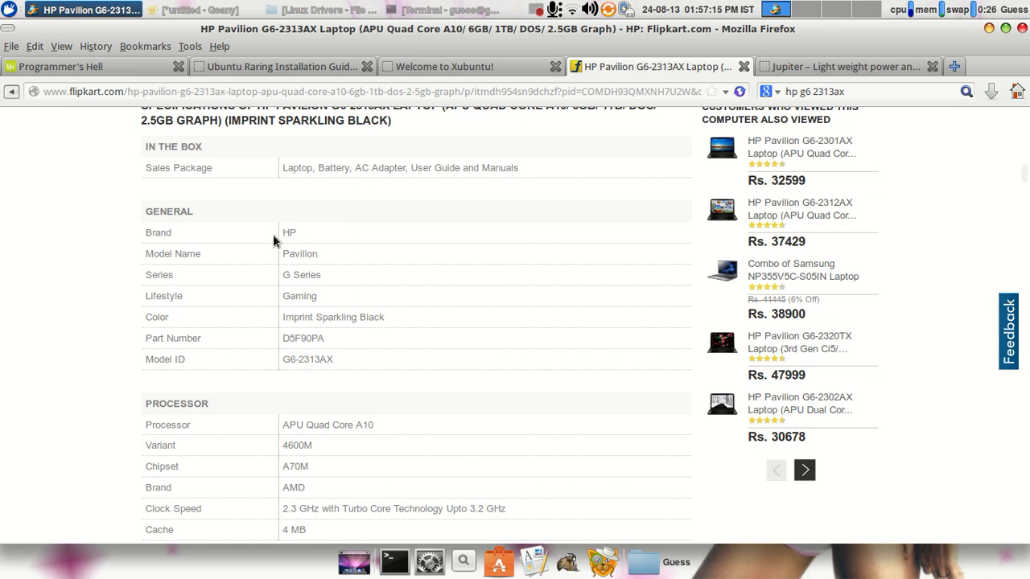
mouse_move(333, 259)
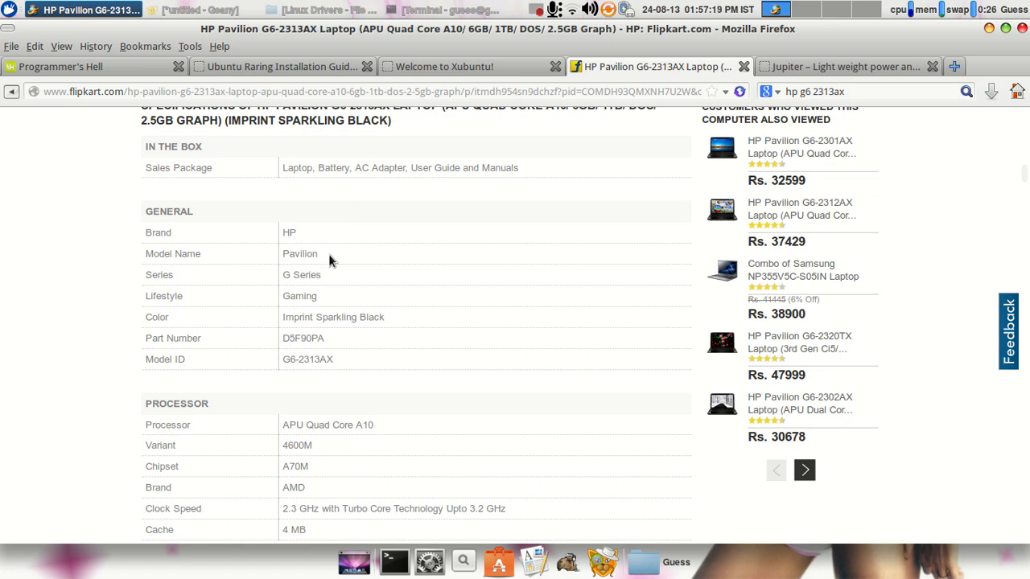
scroll("down", 3)
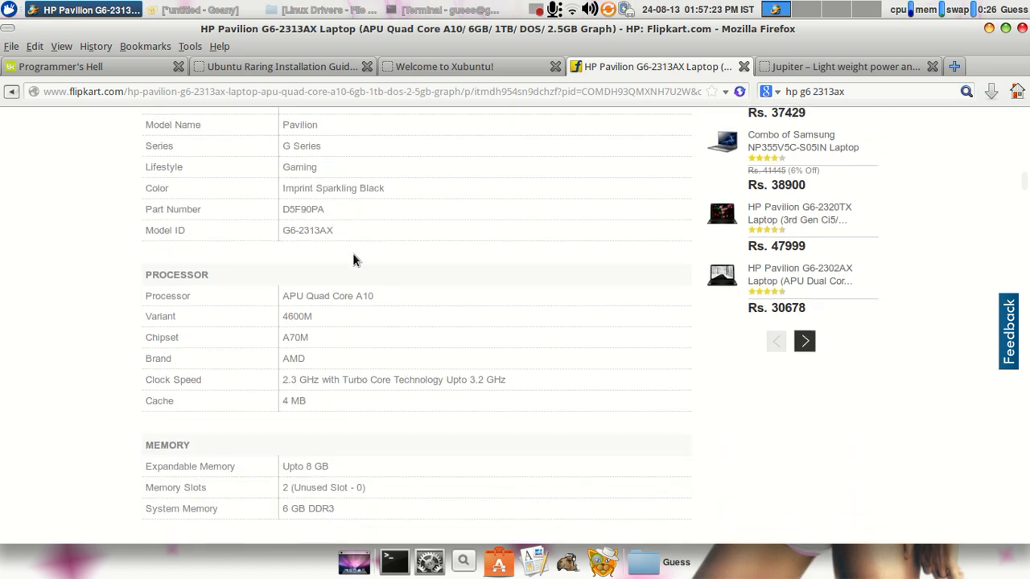
double_click(328, 296)
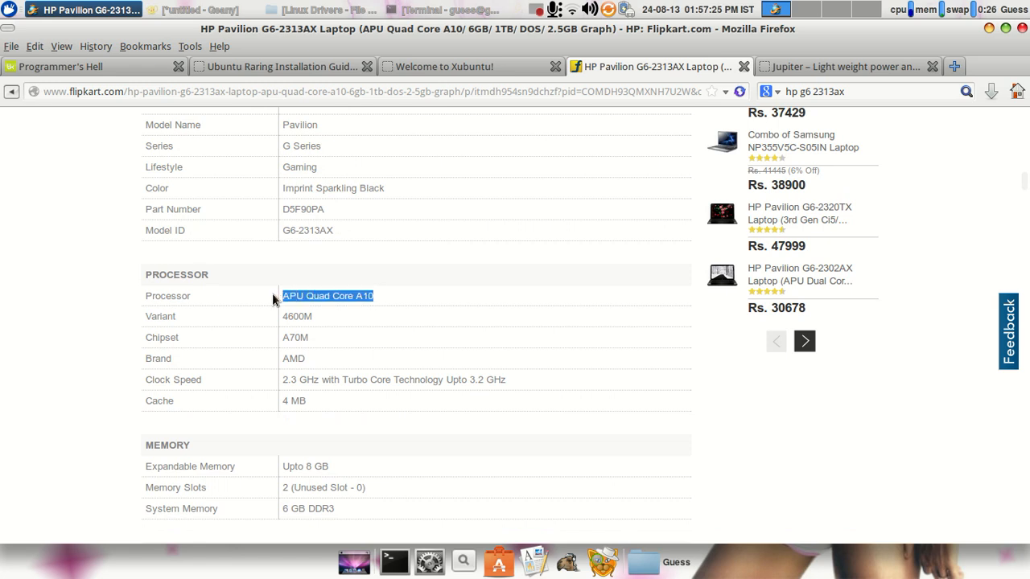
mouse_move(340, 347)
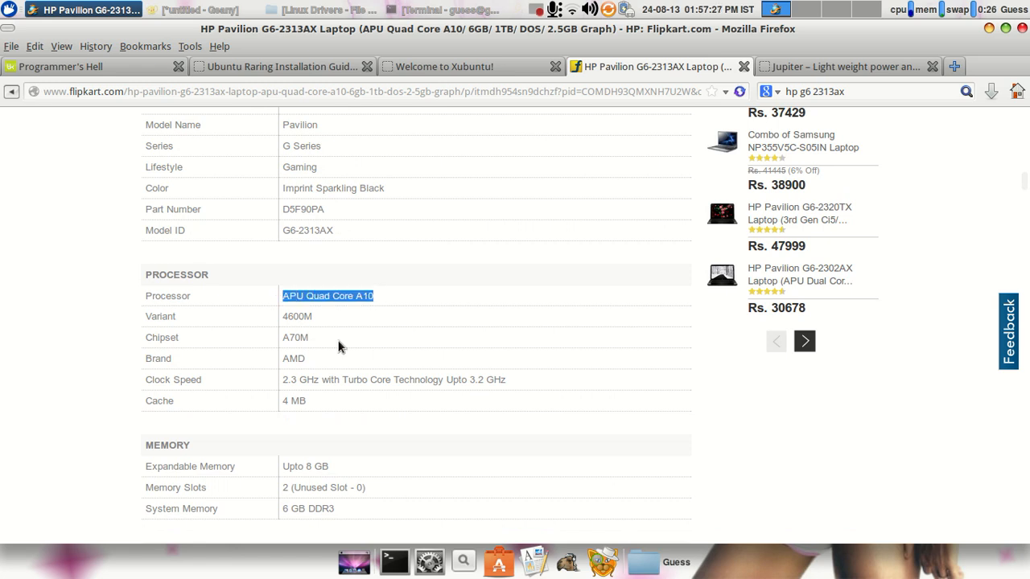
Highlight the 2.5 GB dedicated graphics memory, then complete and run lspci in Terminal
scroll("down", 3)
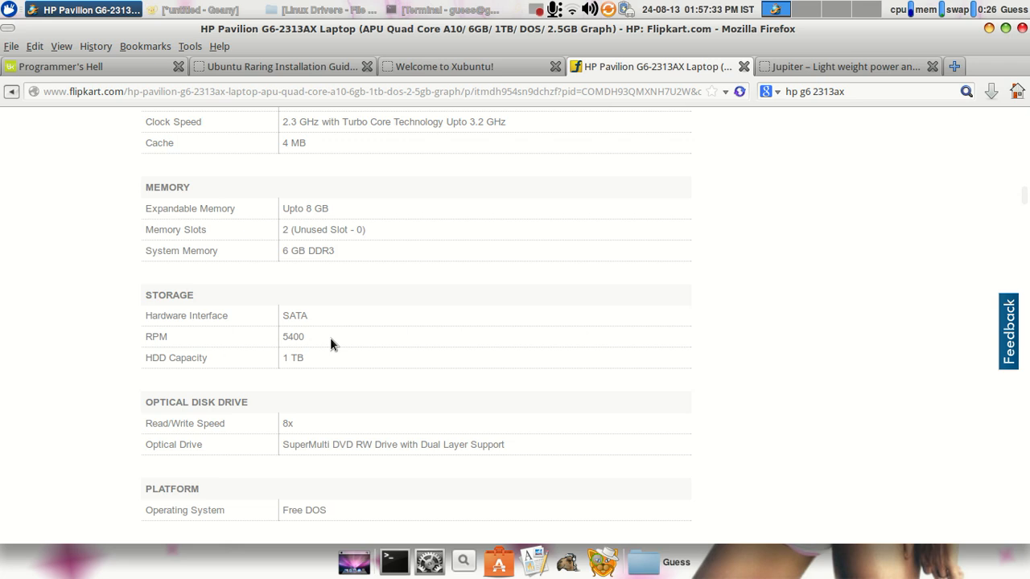
scroll("down", 3)
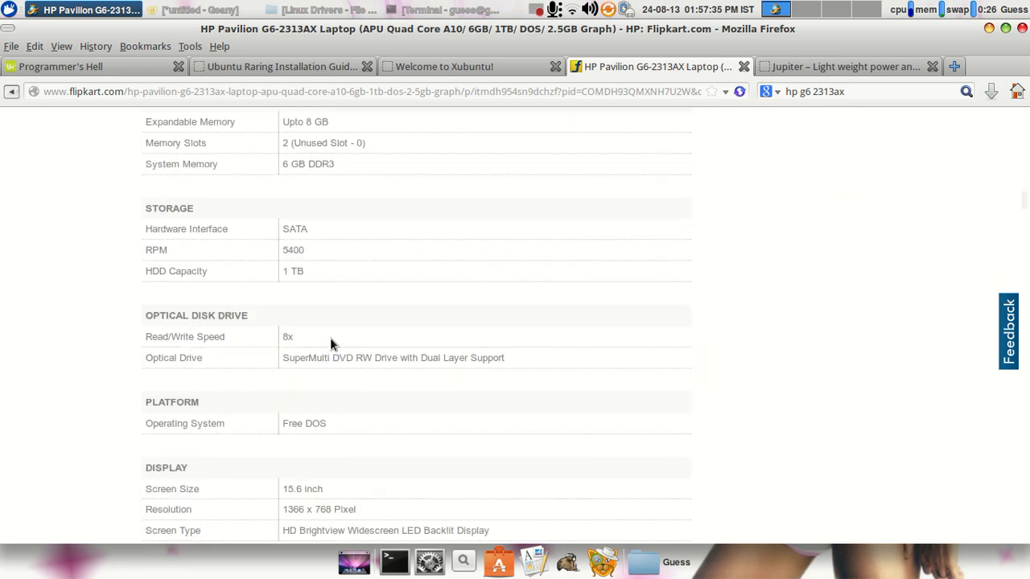
scroll("down", 3)
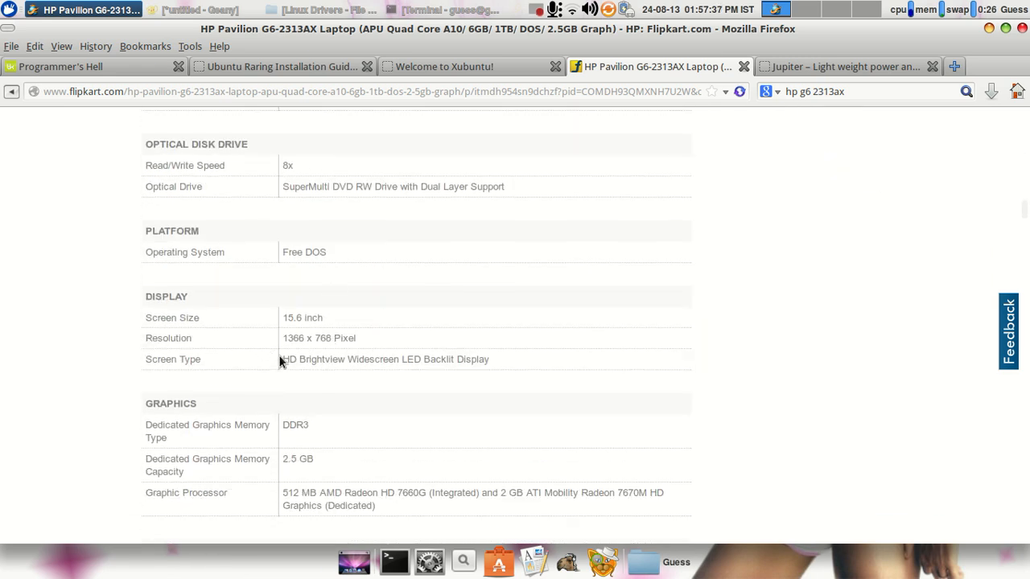
scroll("down", 3)
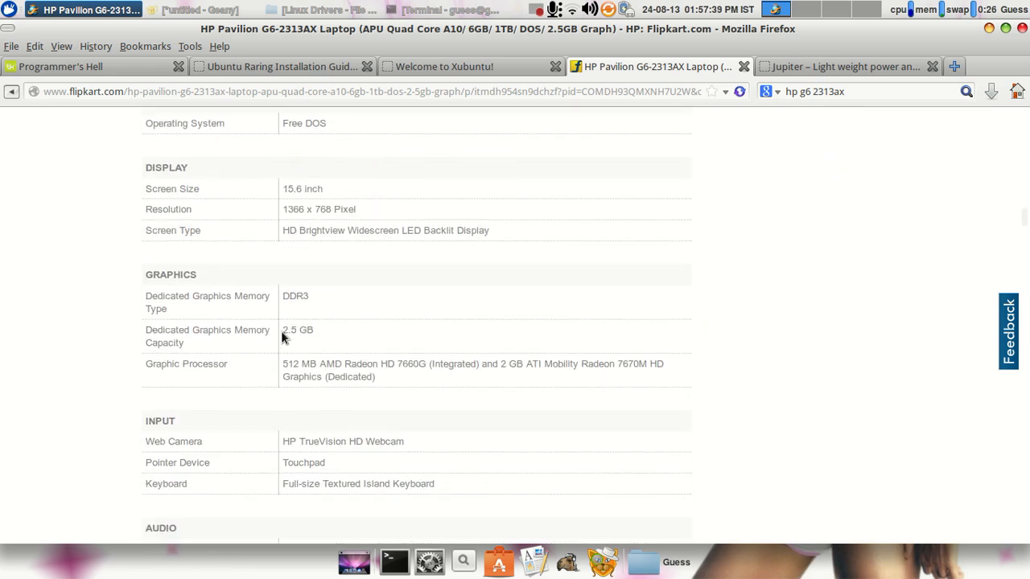
double_click(297, 330)
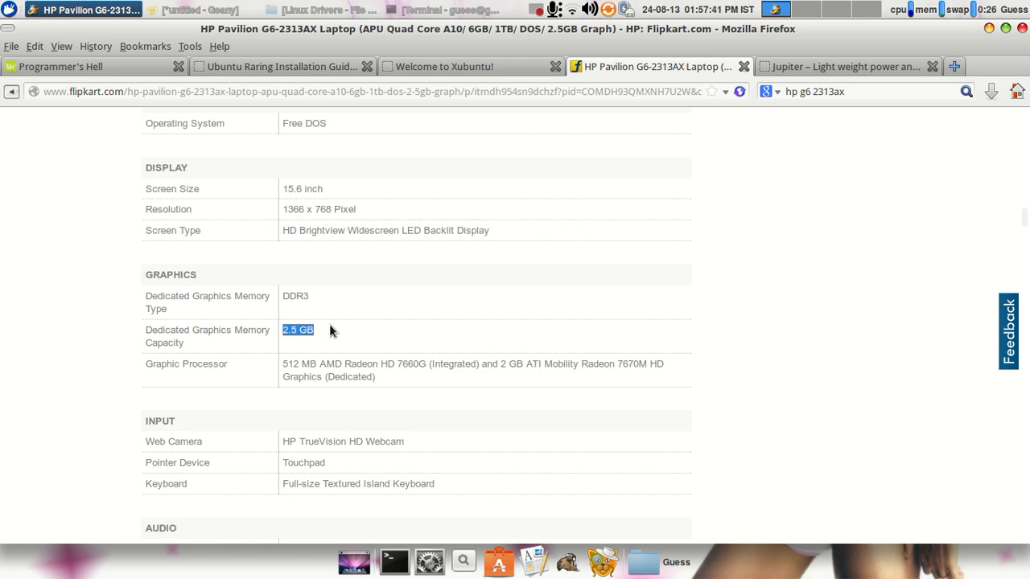
mouse_move(148, 338)
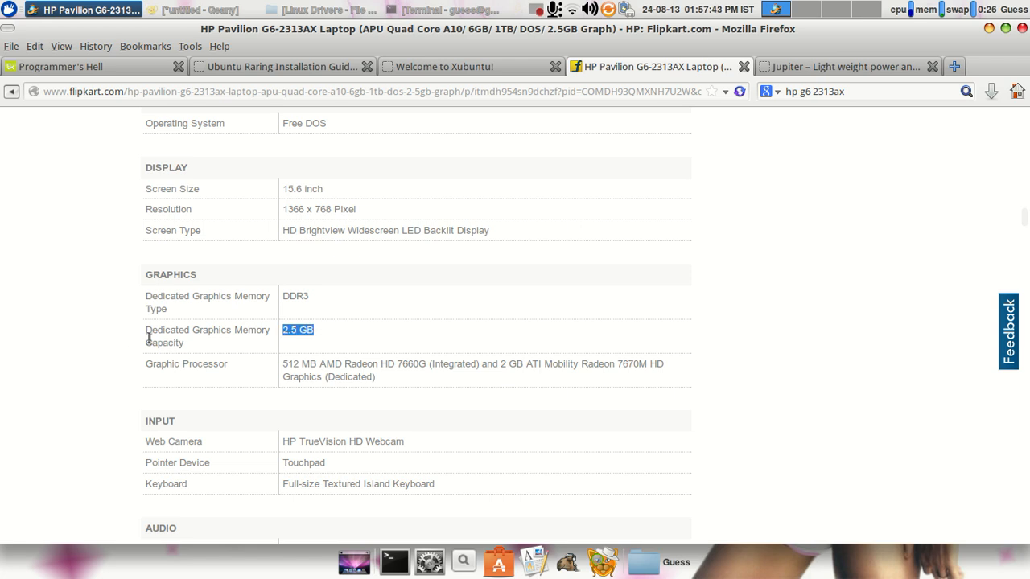
mouse_move(275, 376)
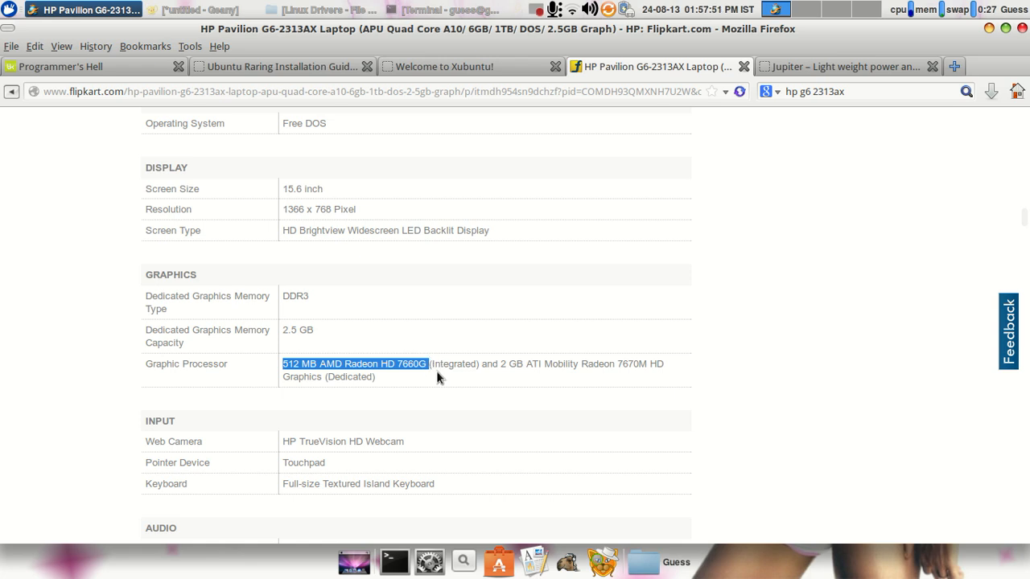
mouse_move(487, 377)
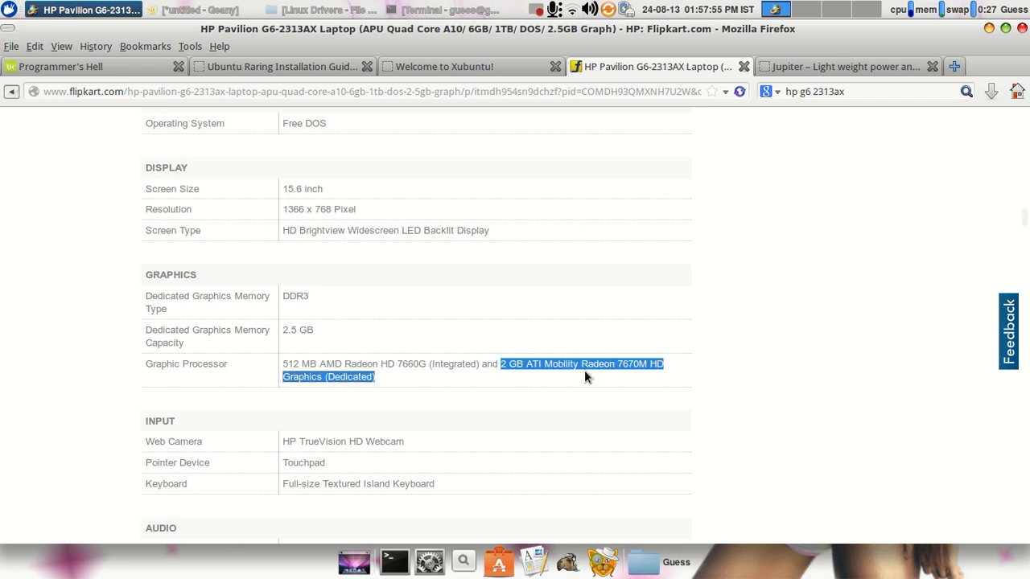
mouse_move(559, 392)
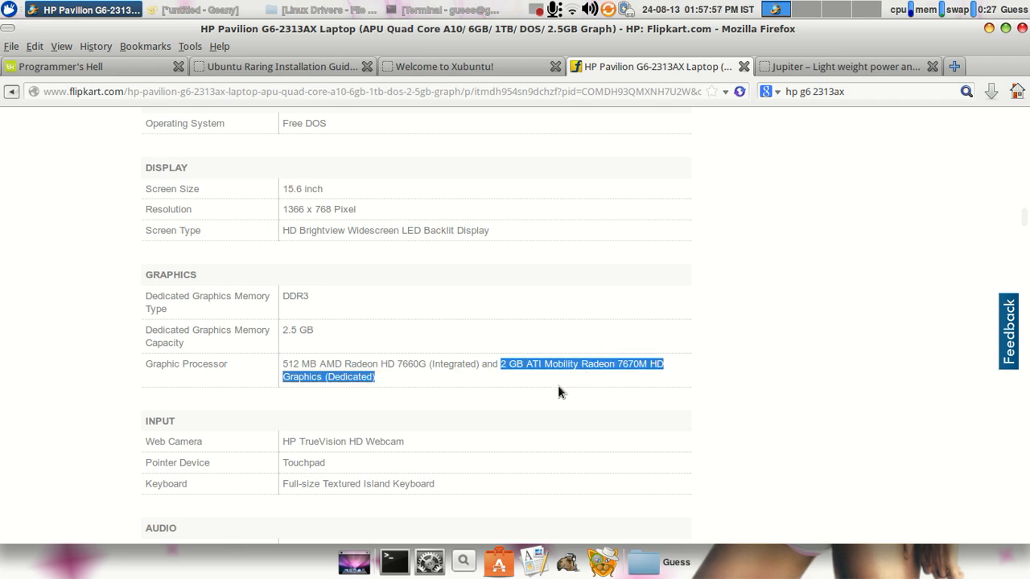
mouse_move(459, 380)
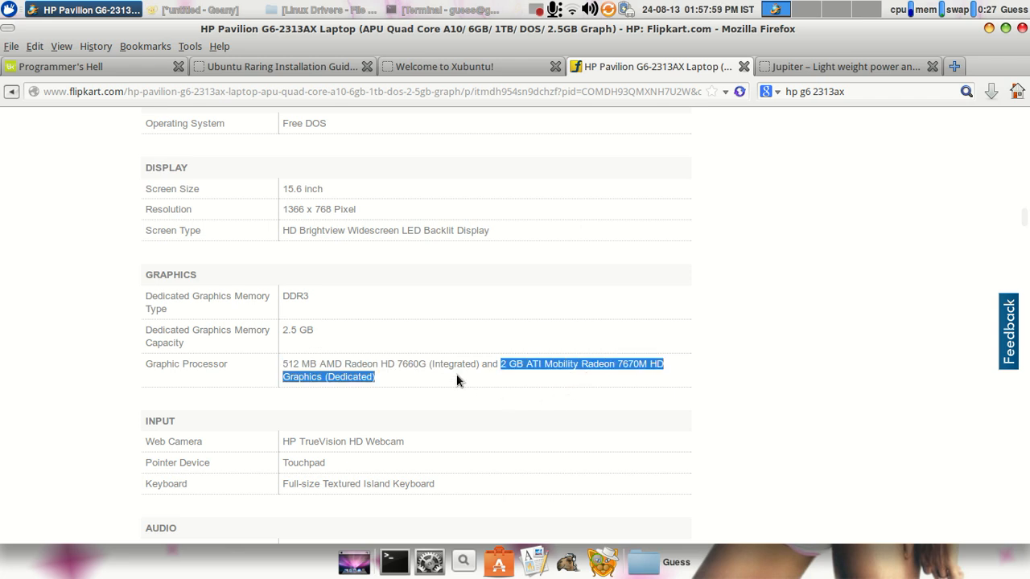
mouse_move(96, 11)
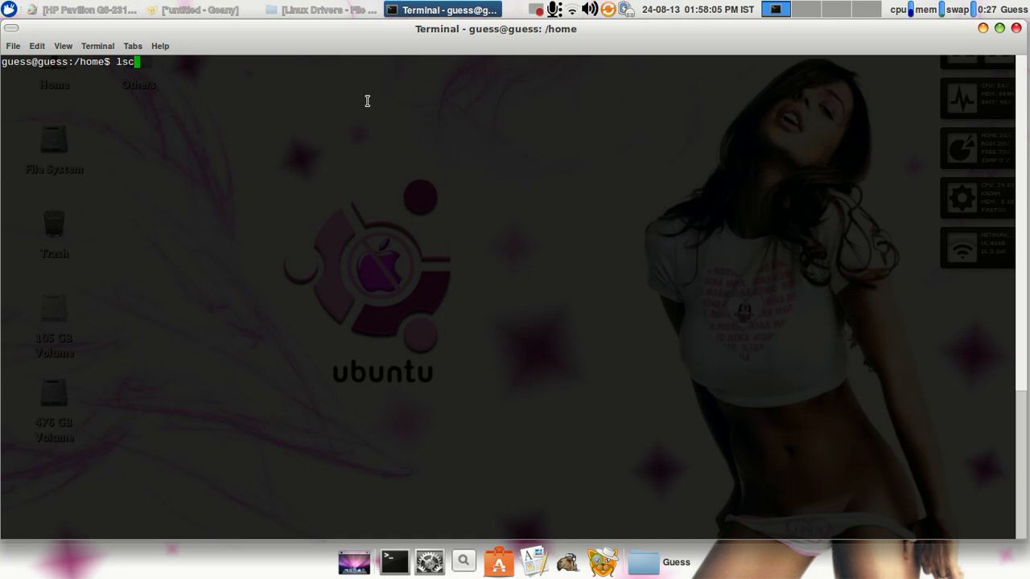
type("pci")
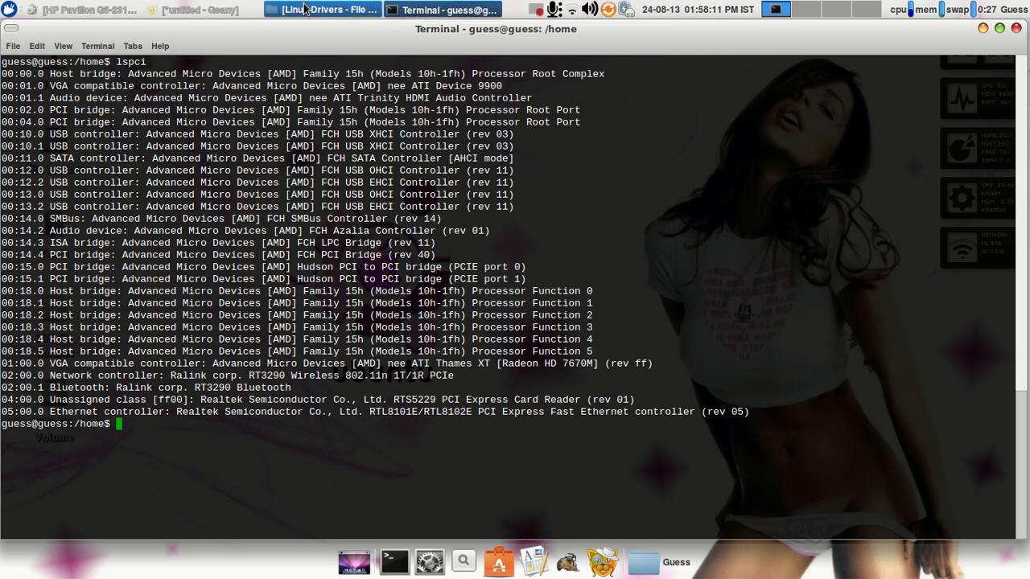
left_click(193, 9)
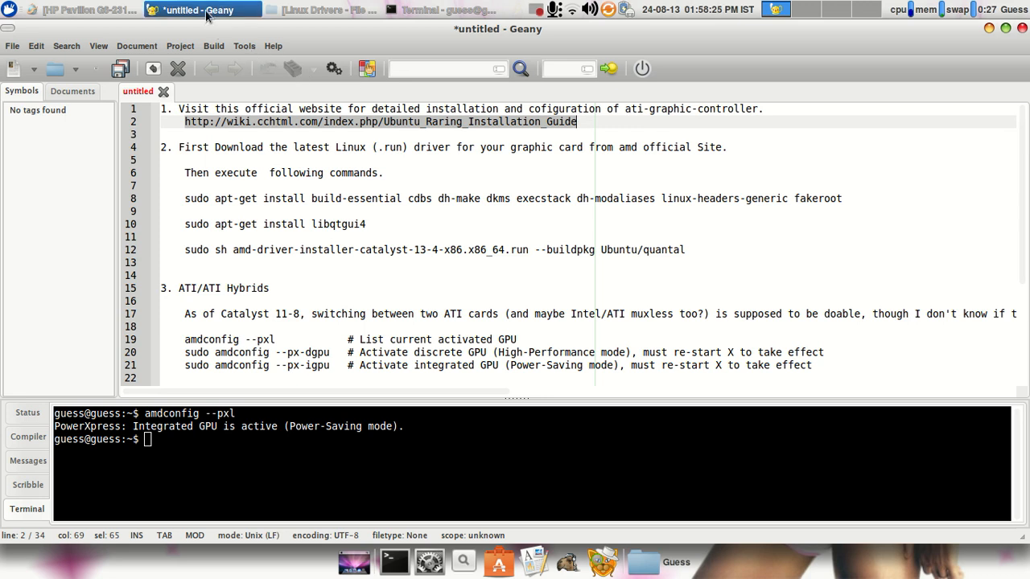
mouse_move(208, 10)
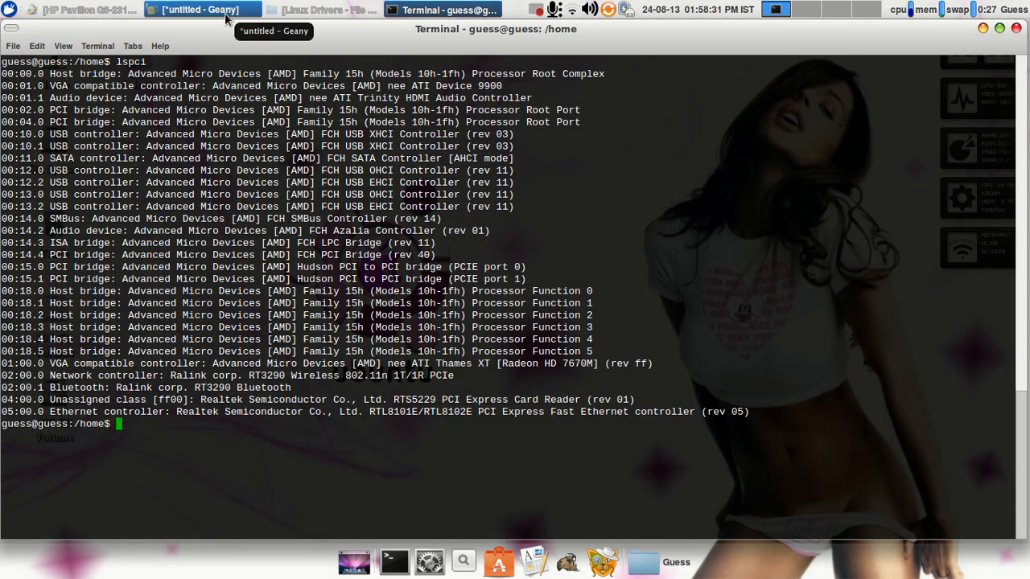
left_click(193, 12)
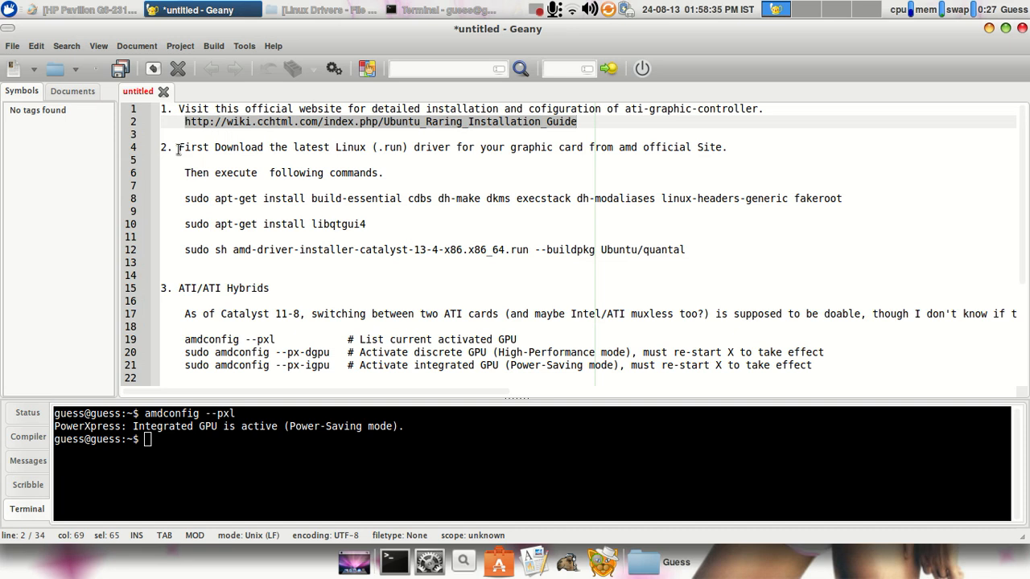
left_click(178, 149)
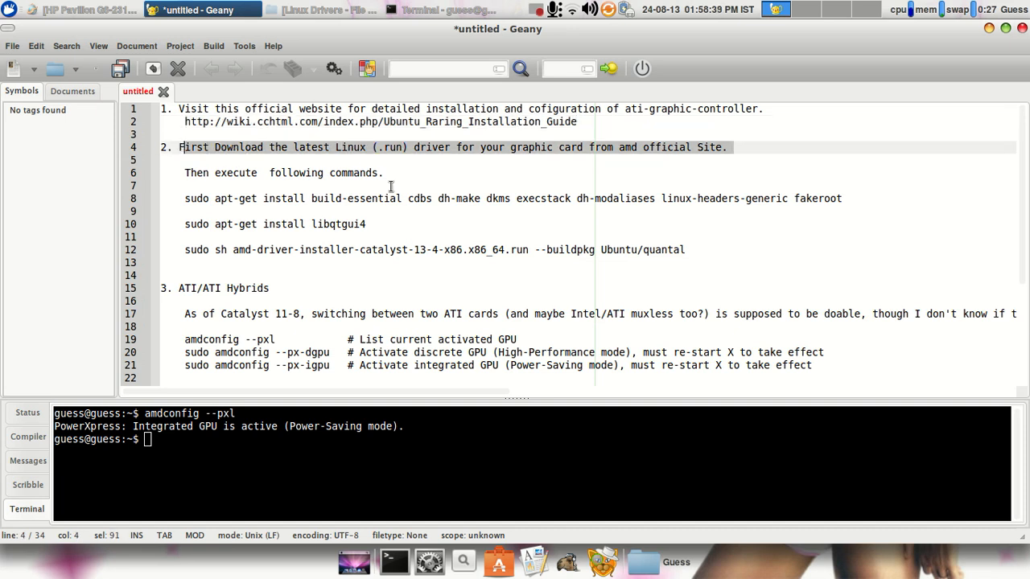
mouse_move(541, 167)
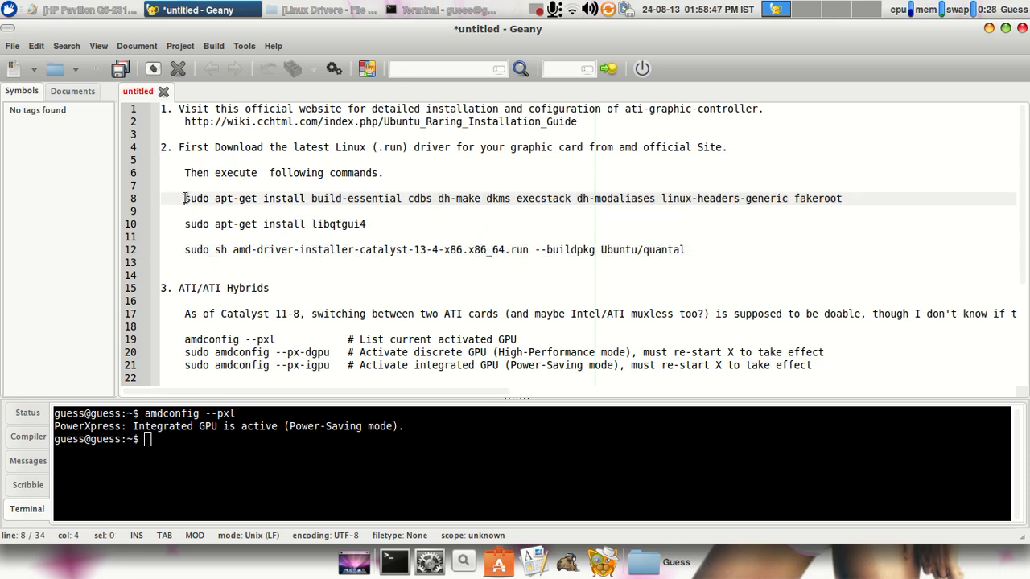
left_click_drag(184, 198, 379, 249)
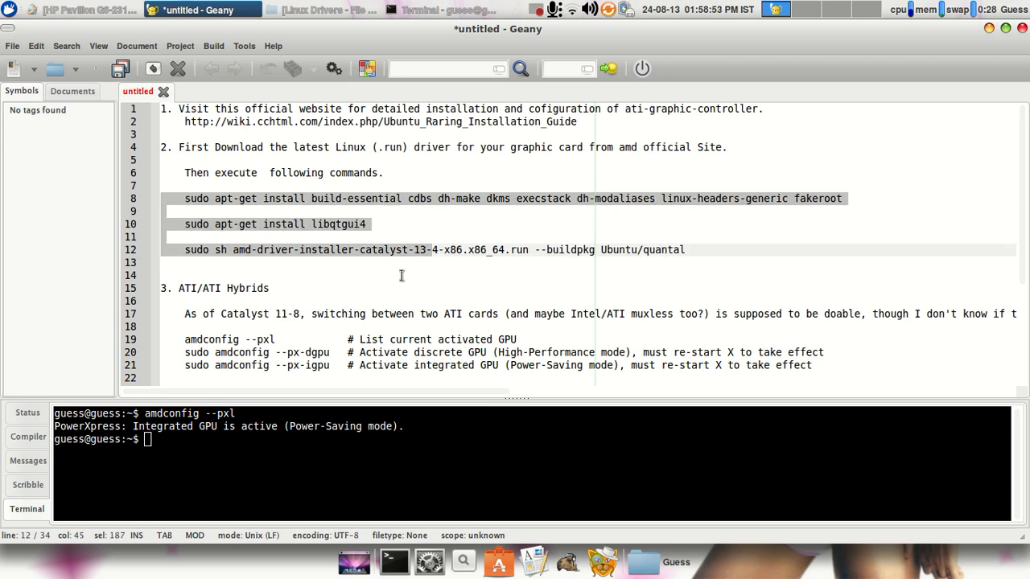
scroll("down", 3)
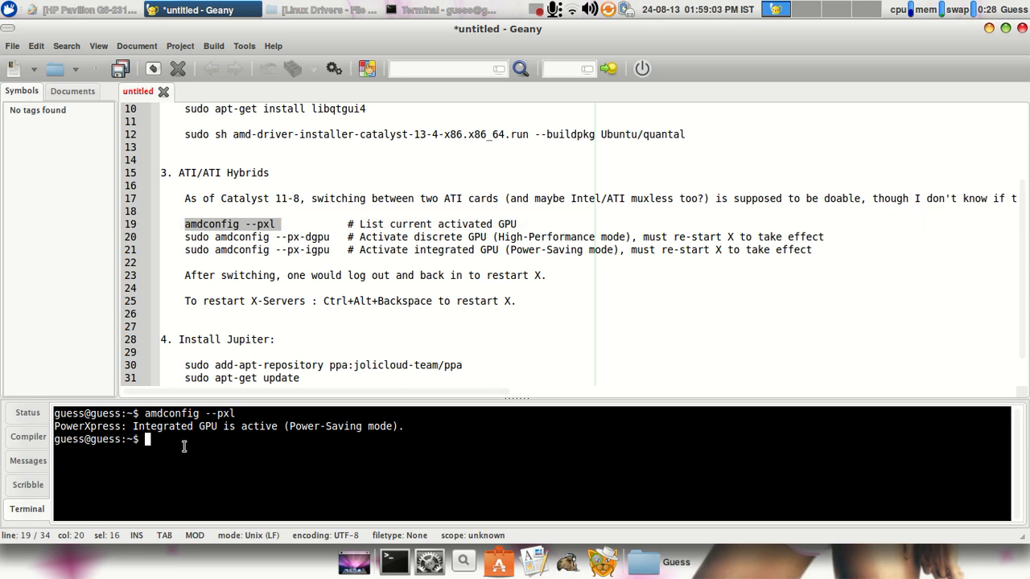
type("amdconfig --pxl")
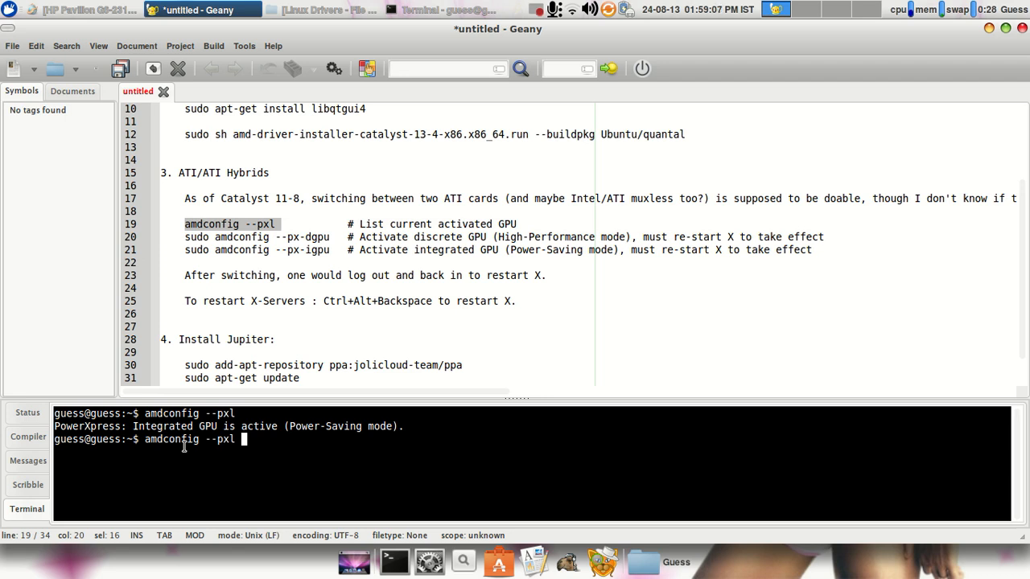
key("Return")
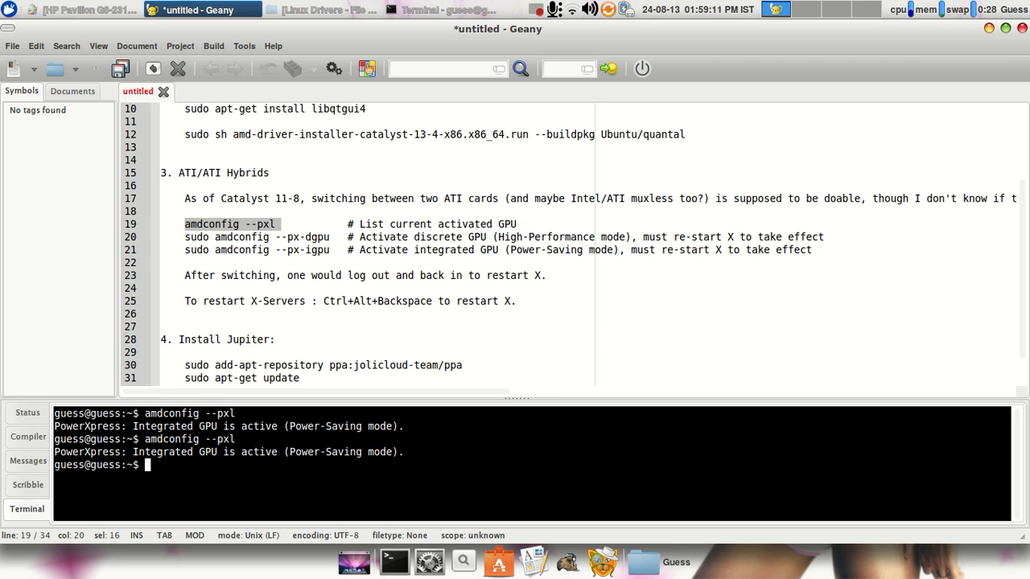
mouse_move(285, 492)
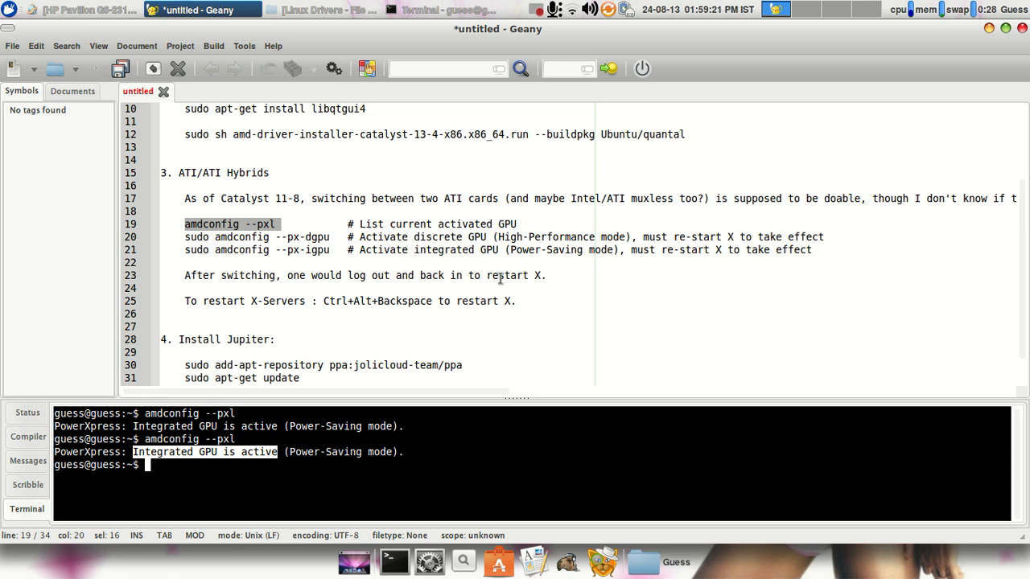
double_click(447, 236)
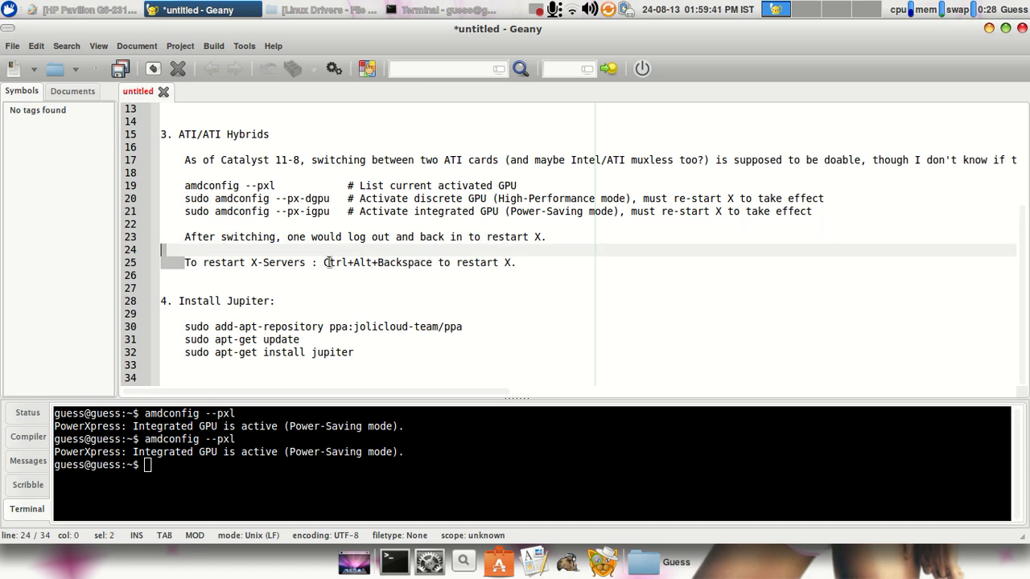
left_click_drag(323, 262, 435, 262)
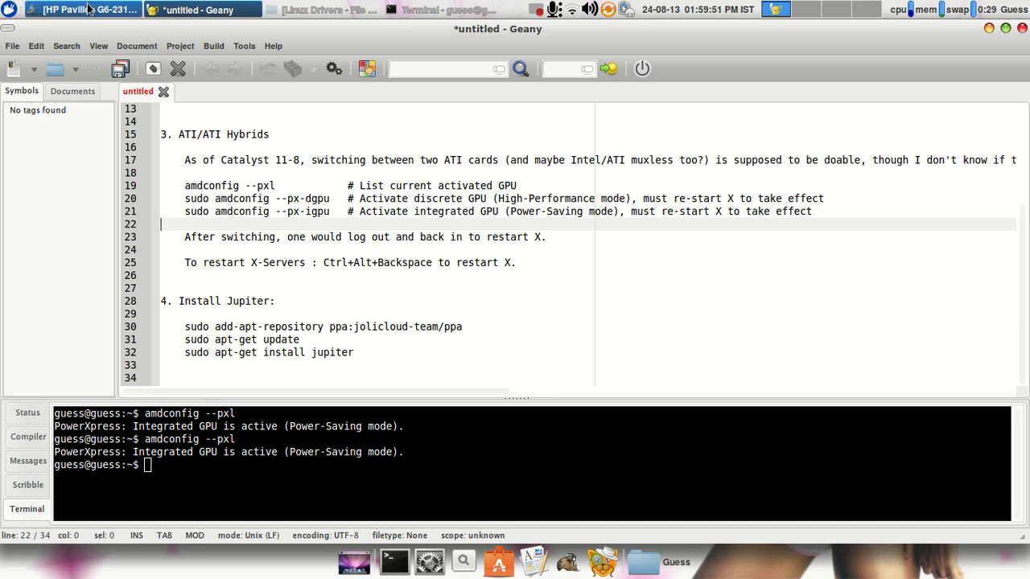
Show the Jupiter applet article tab in Firefox and highlight its phrase about portable Linux computers
left_click(80, 13)
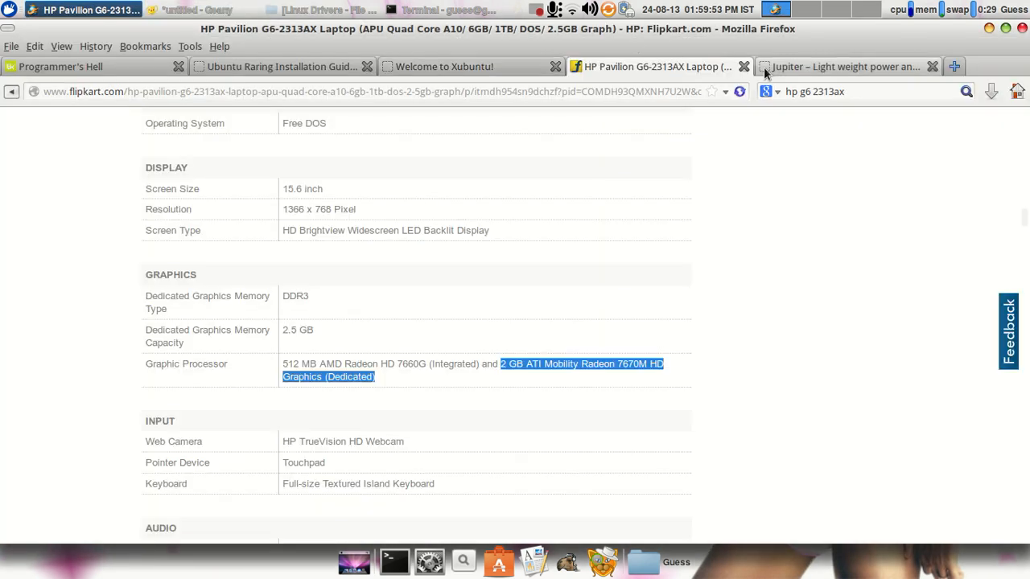
left_click(853, 66)
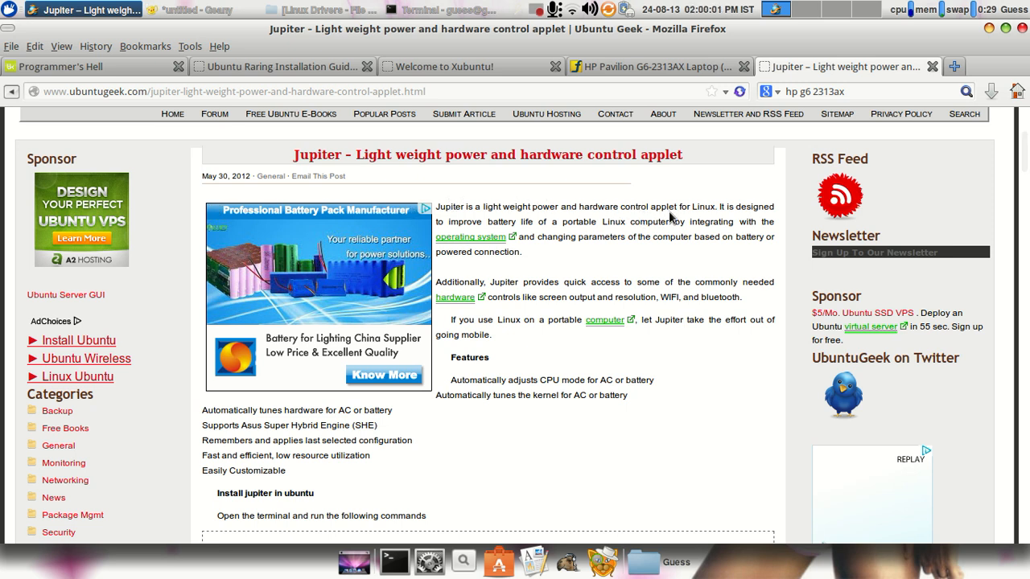
left_click_drag(492, 222, 578, 222)
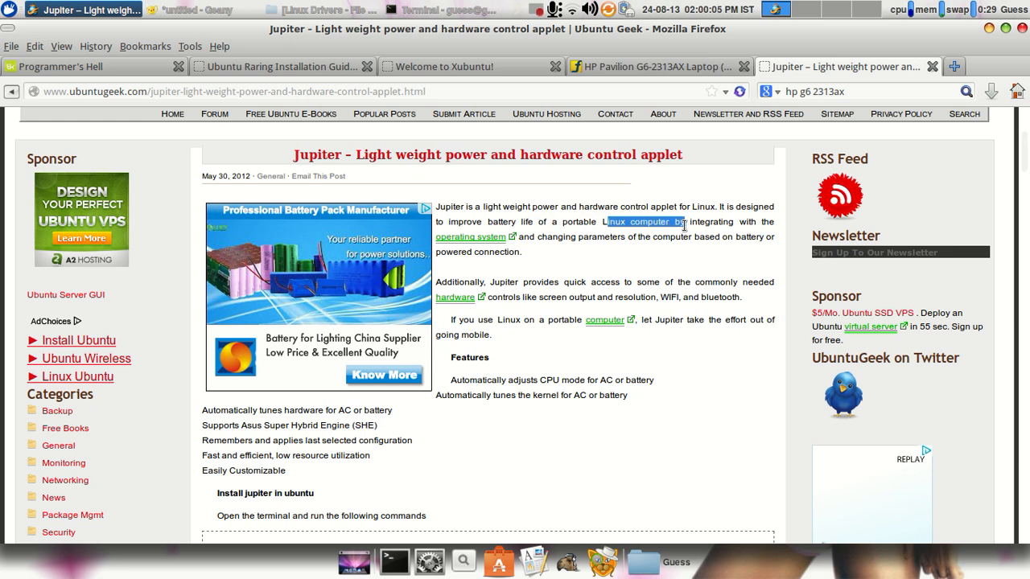
mouse_move(631, 259)
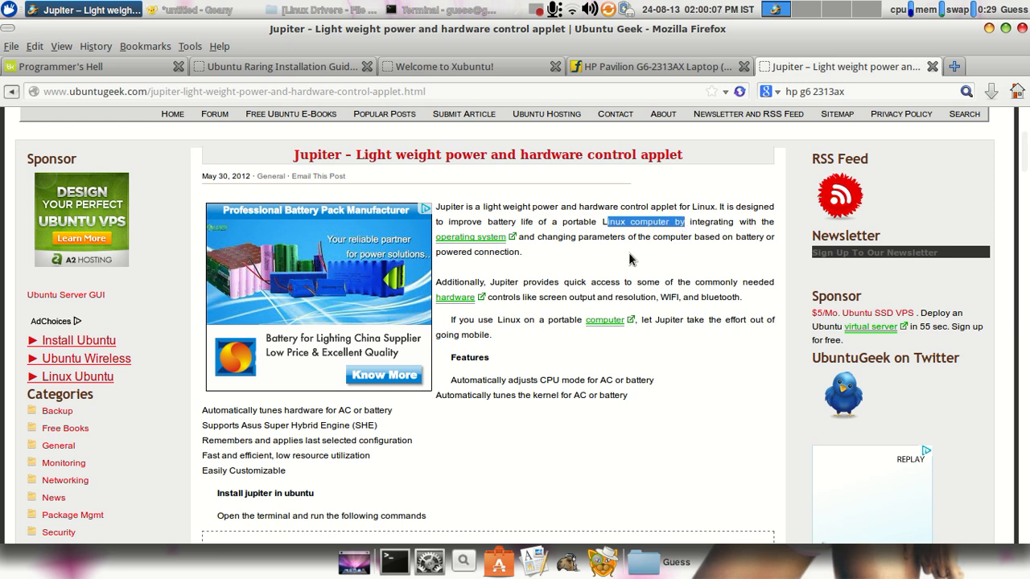
mouse_move(581, 239)
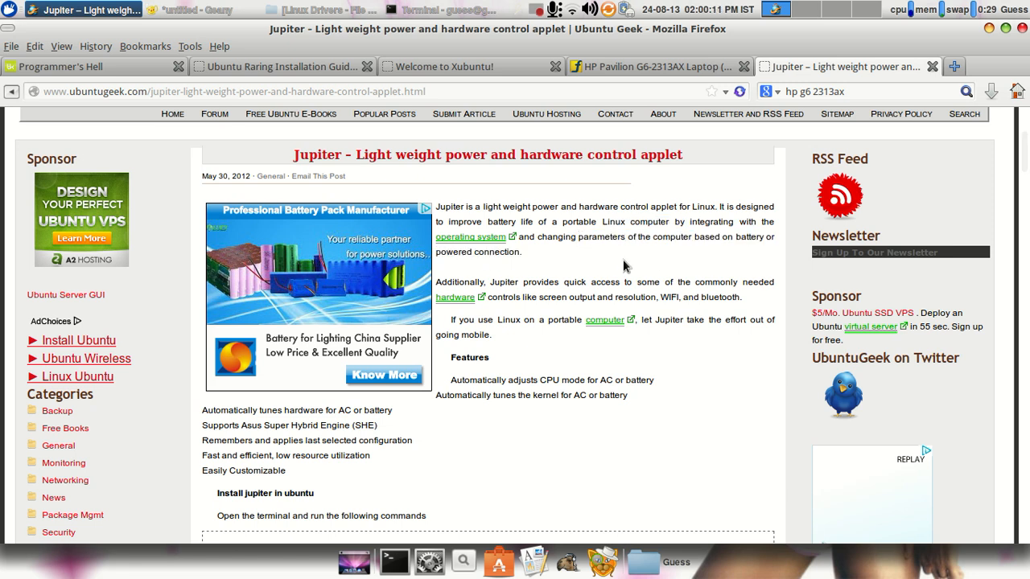
mouse_move(469, 113)
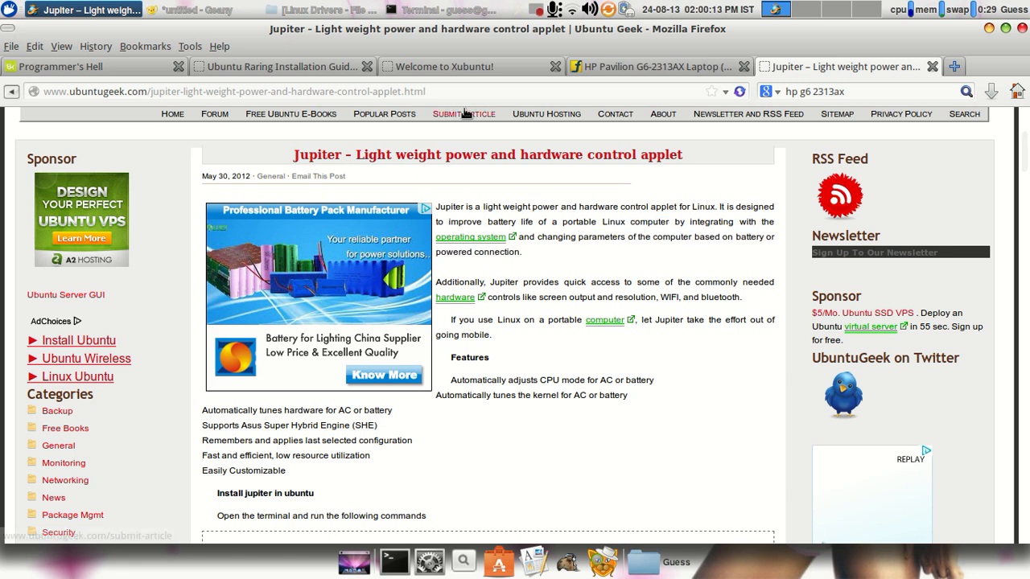
mouse_move(161, 12)
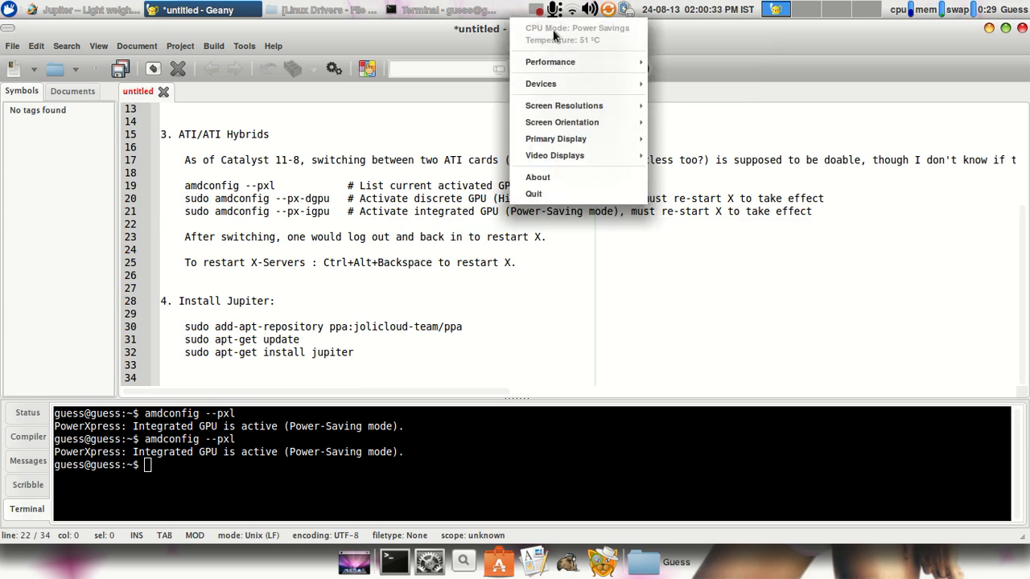
mouse_move(593, 45)
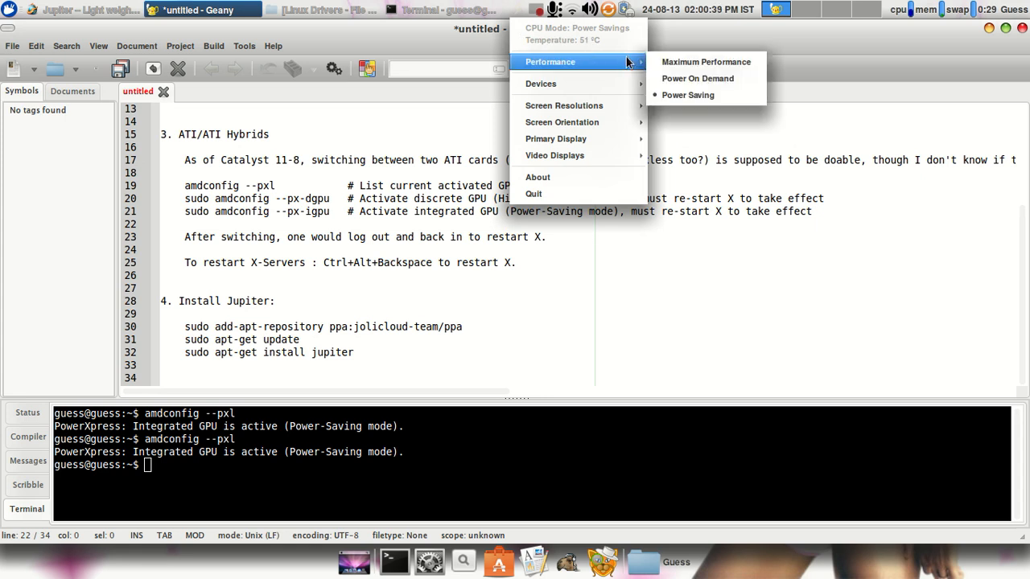
mouse_move(541, 84)
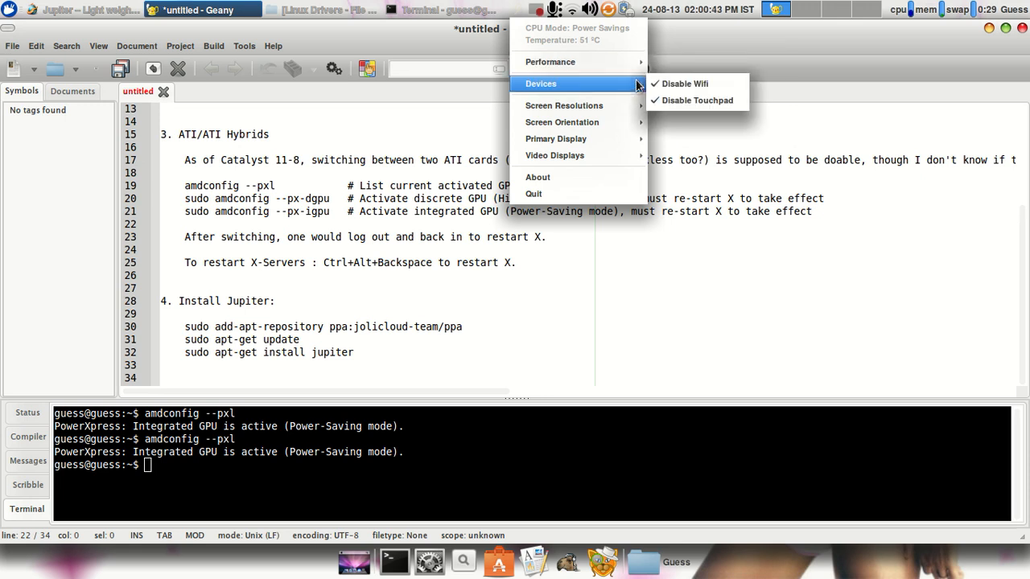
mouse_move(695, 99)
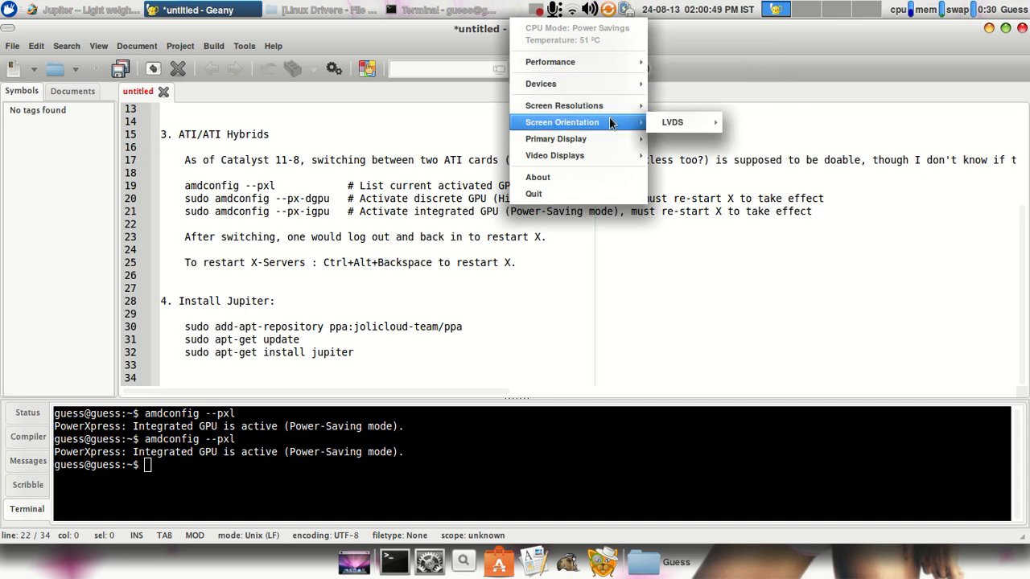
mouse_move(557, 177)
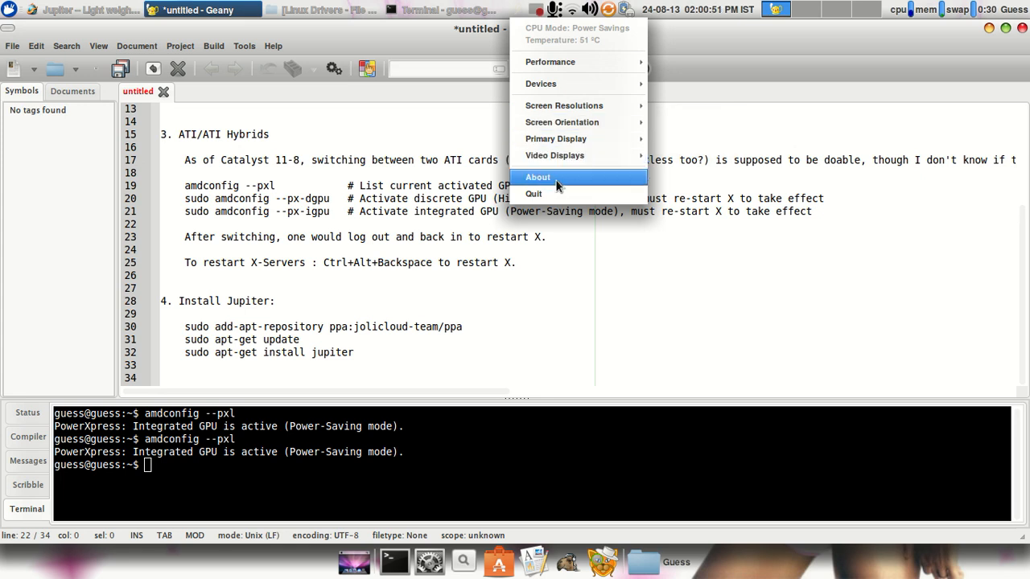
left_click(537, 177)
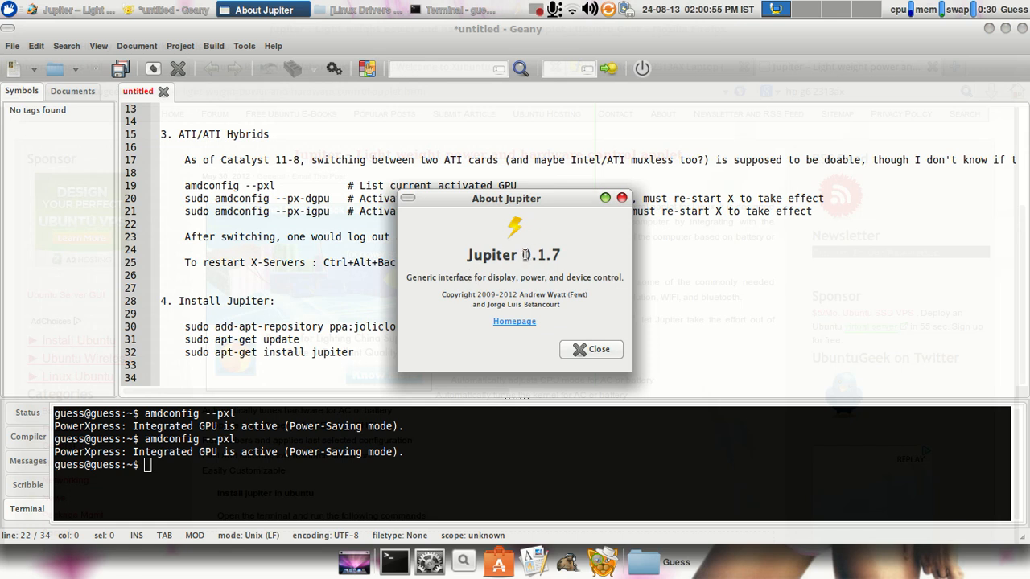
left_click(591, 350)
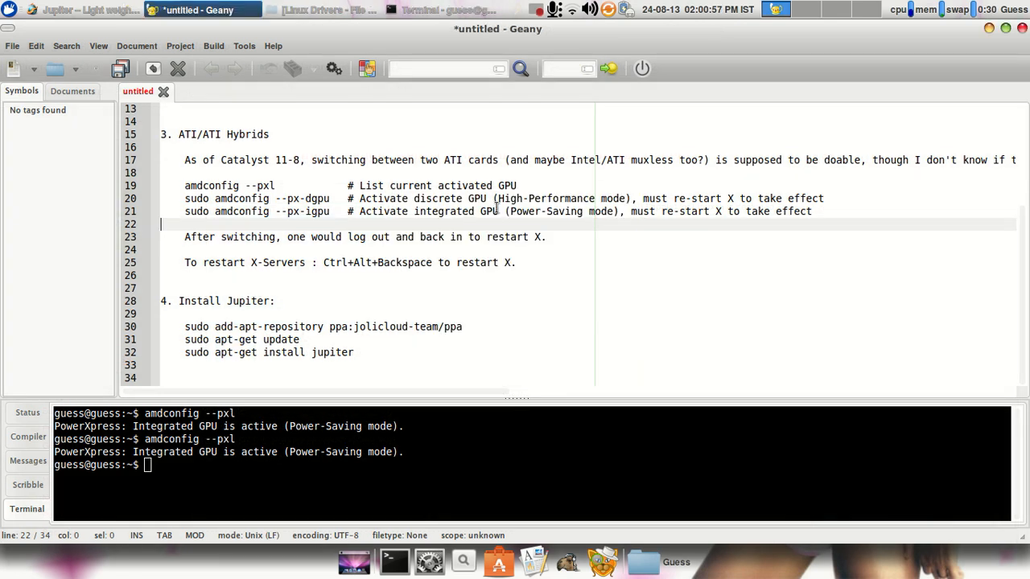
mouse_move(216, 10)
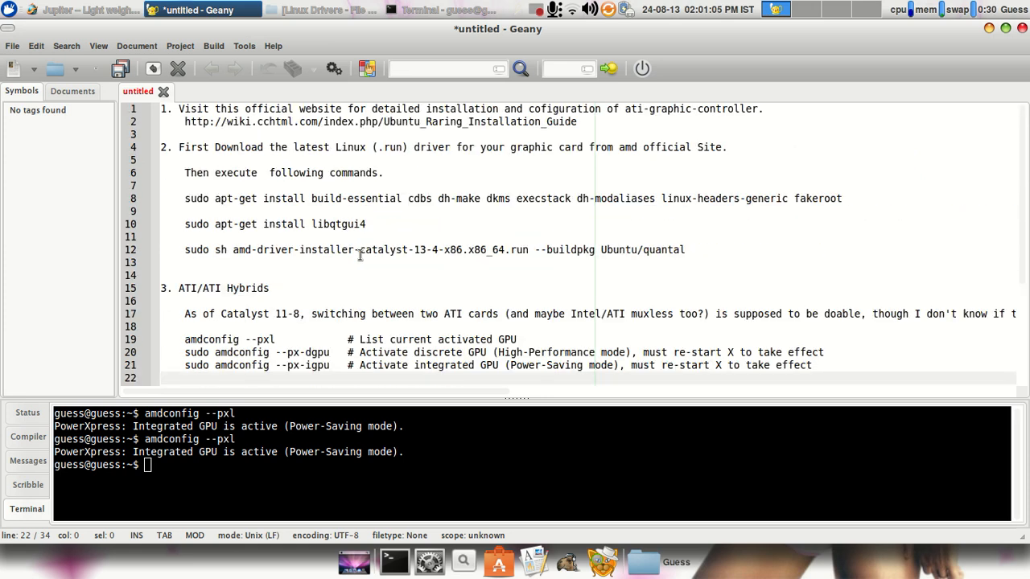
Switch between Firefox and the lspci Terminal, then bring up the Welcome to Xubuntu tab
left_click(76, 10)
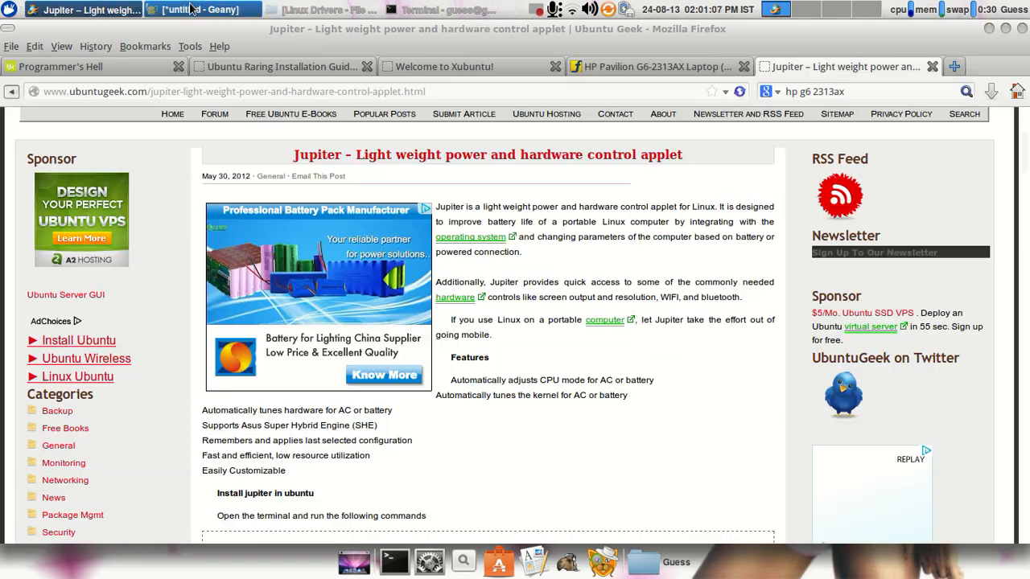
left_click(205, 10)
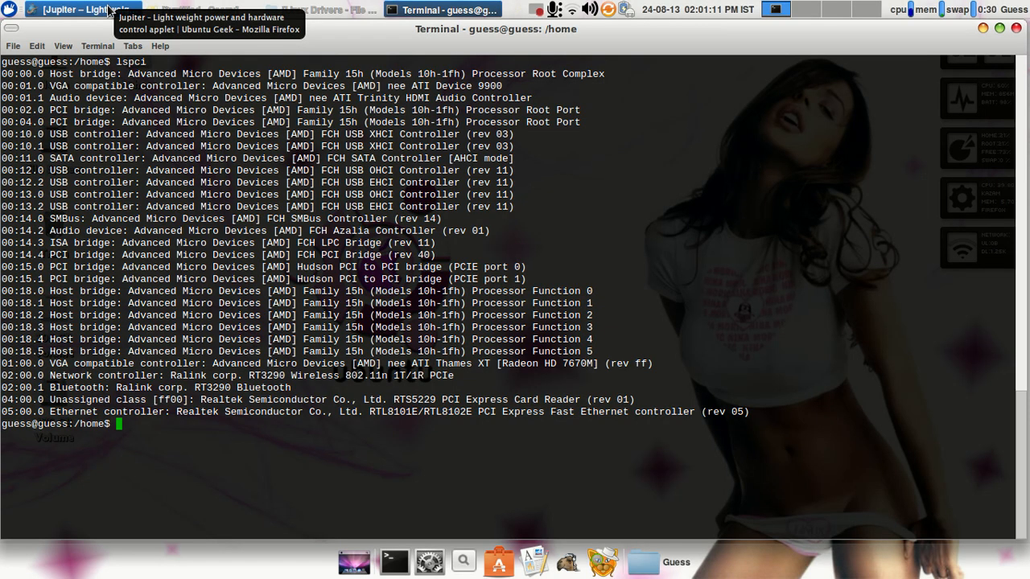
left_click(81, 10)
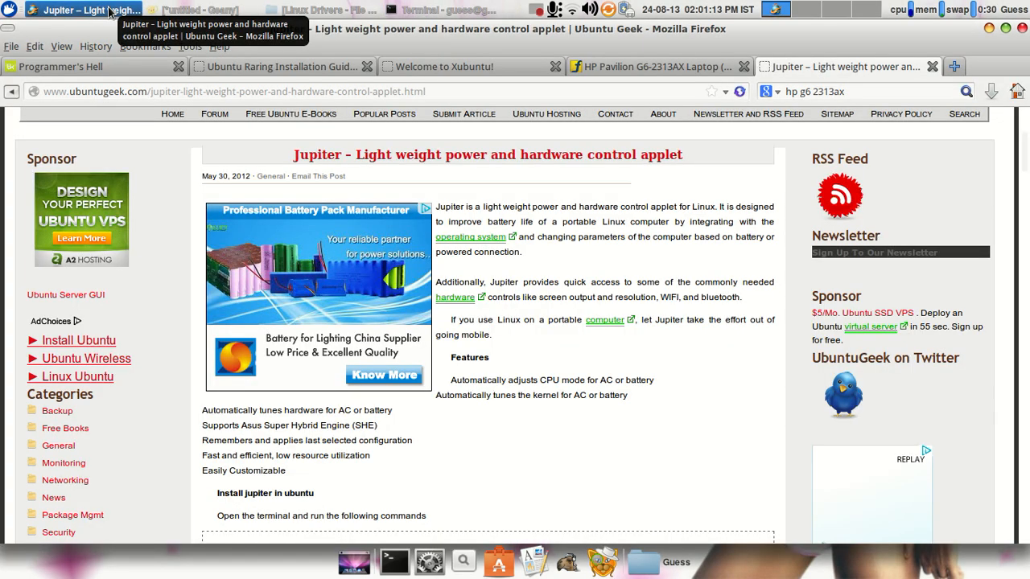
left_click(466, 67)
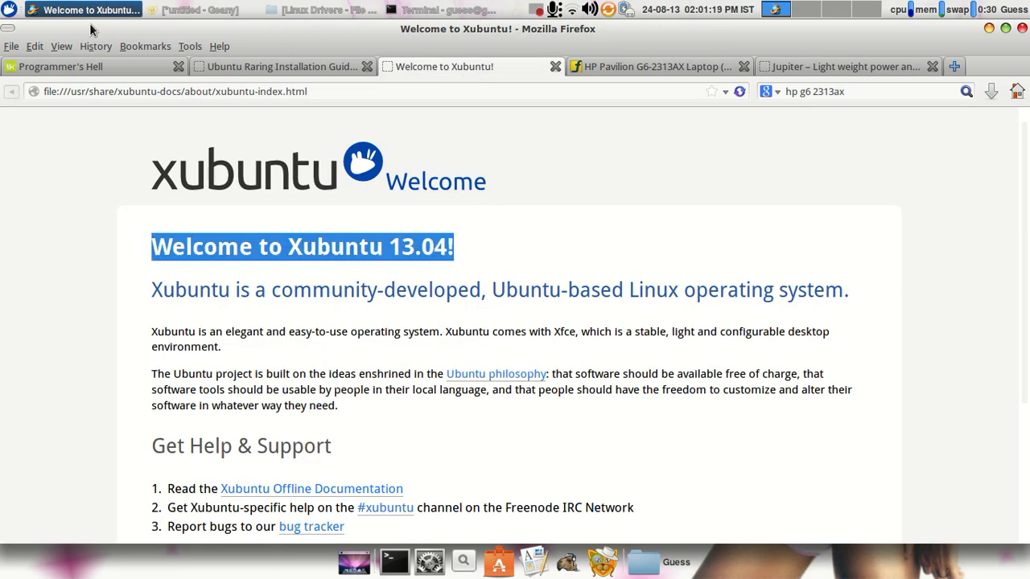
mouse_move(53, 18)
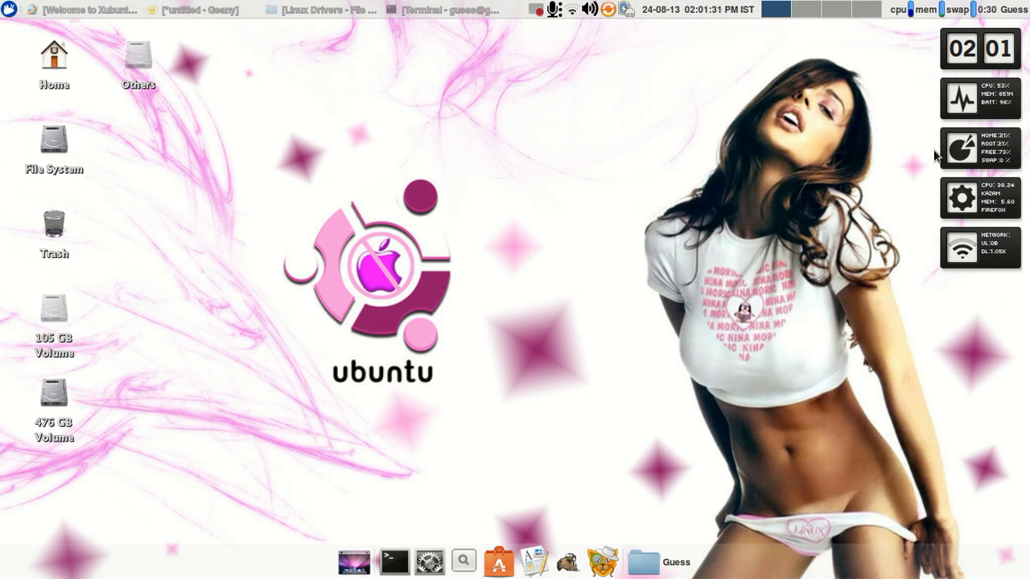
mouse_move(667, 46)
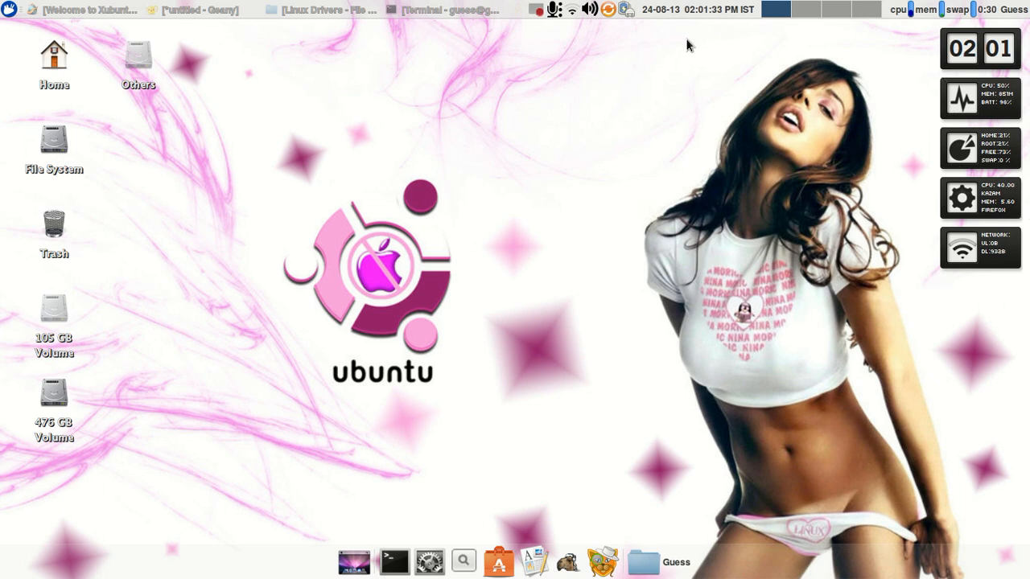
mouse_move(710, 63)
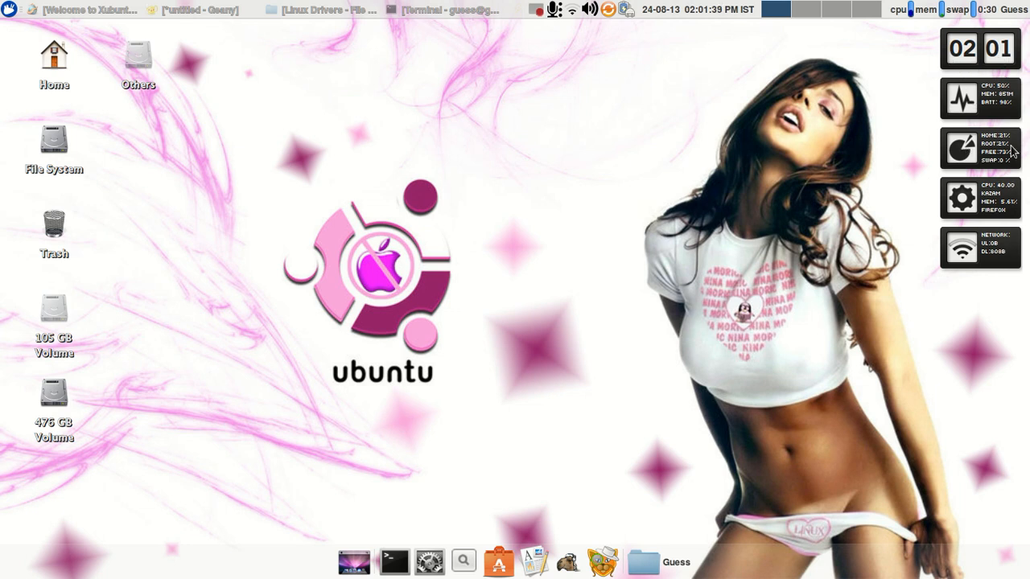
mouse_move(986, 169)
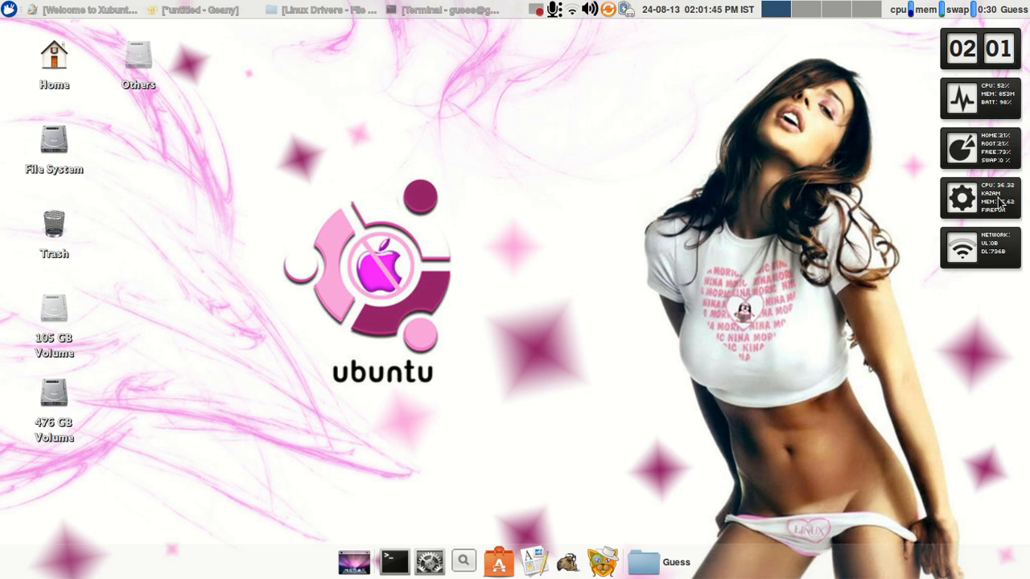
mouse_move(995, 208)
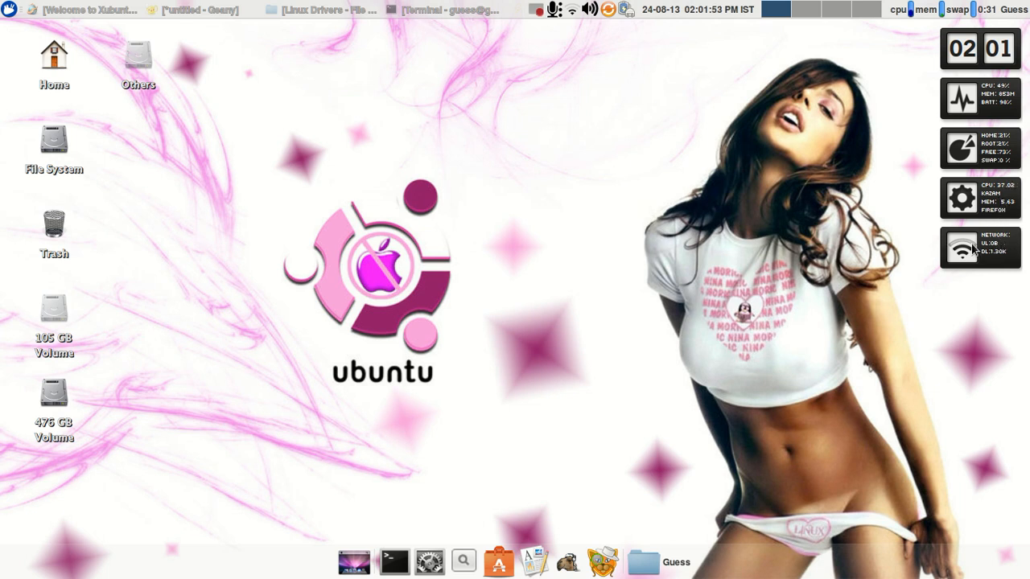
mouse_move(835, 237)
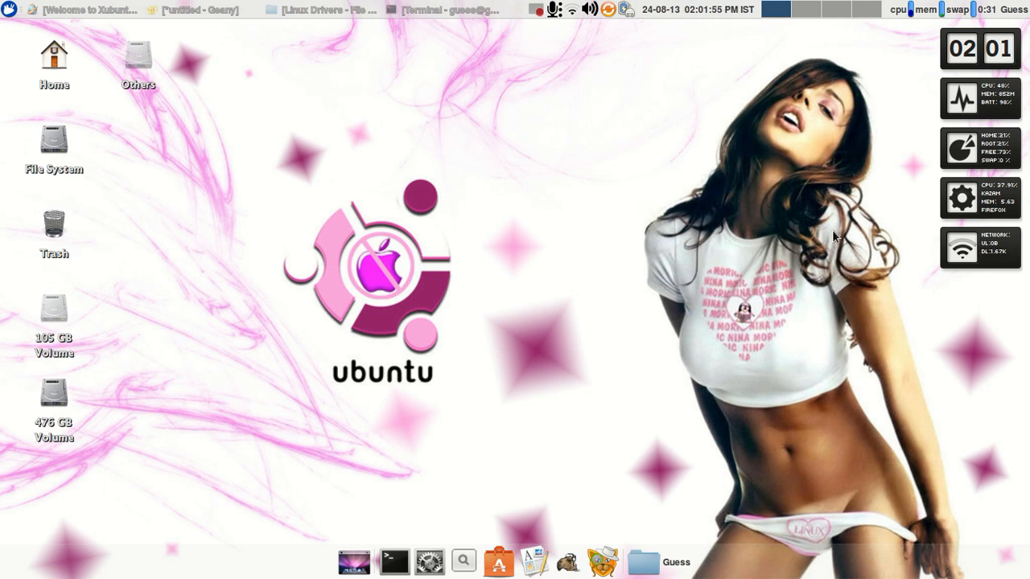
mouse_move(215, 116)
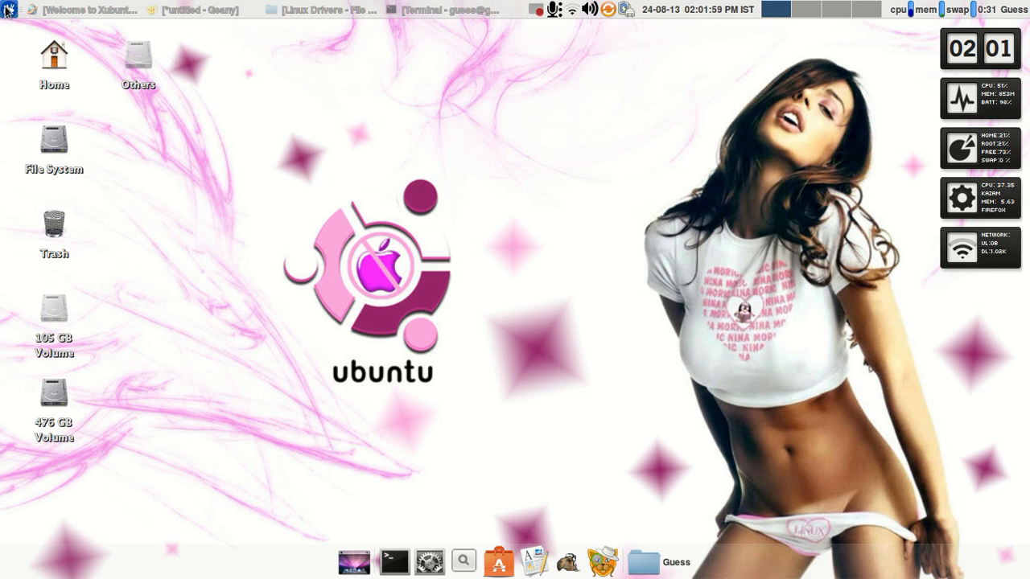
Restore the Geany notes window and show the Applications Menu's Development programs
left_click(8, 10)
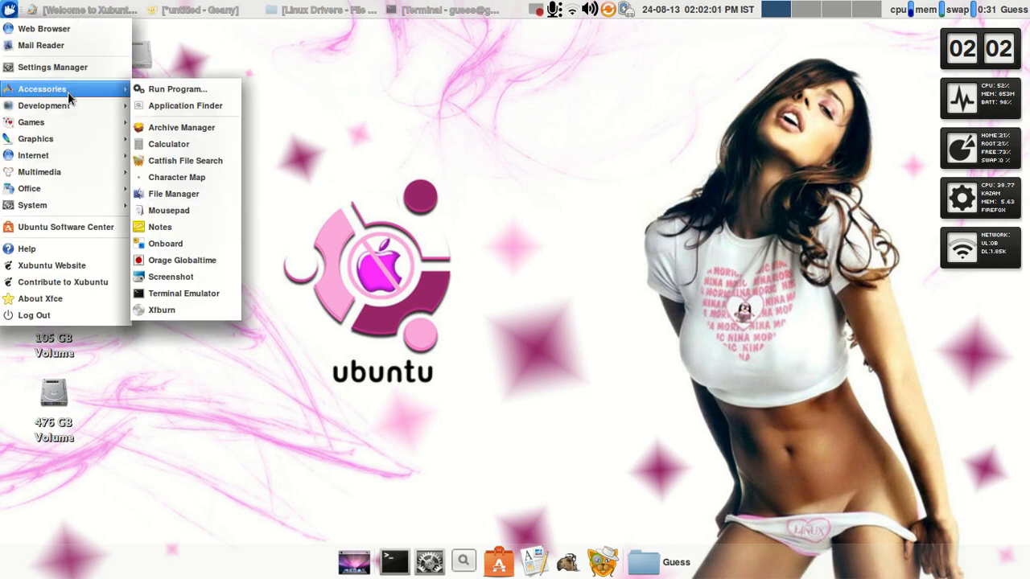
mouse_move(186, 106)
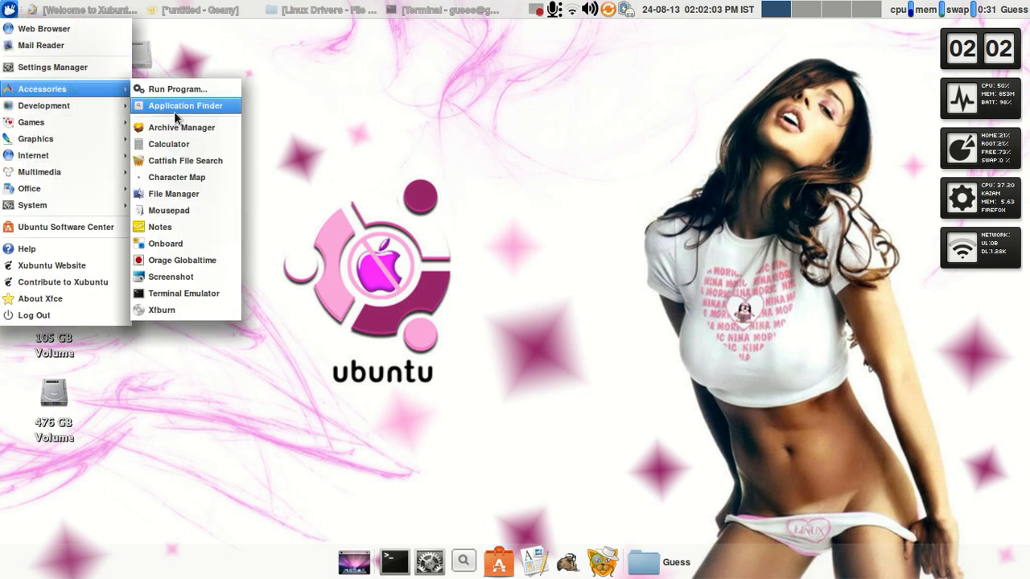
mouse_move(169, 143)
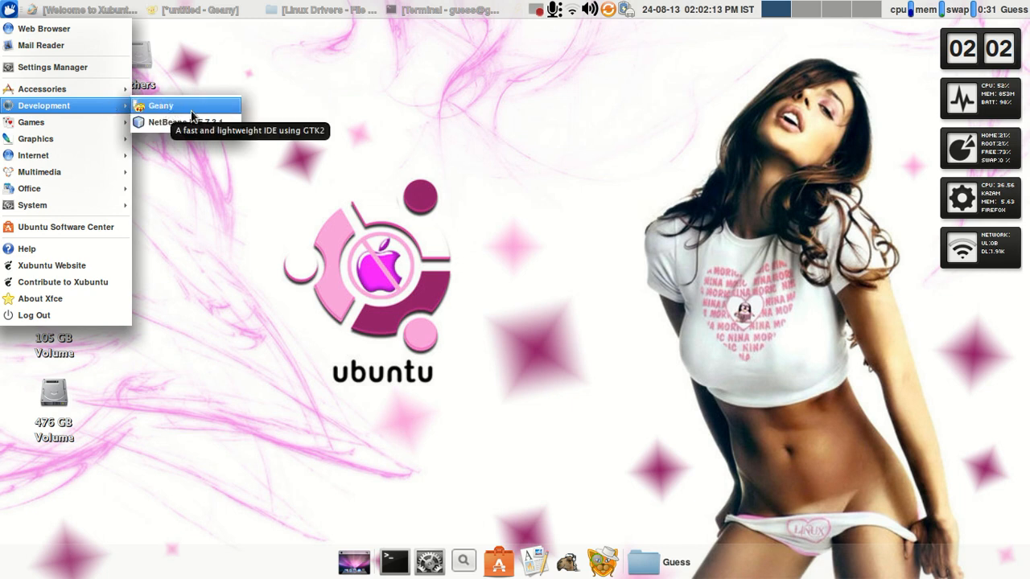
mouse_move(203, 111)
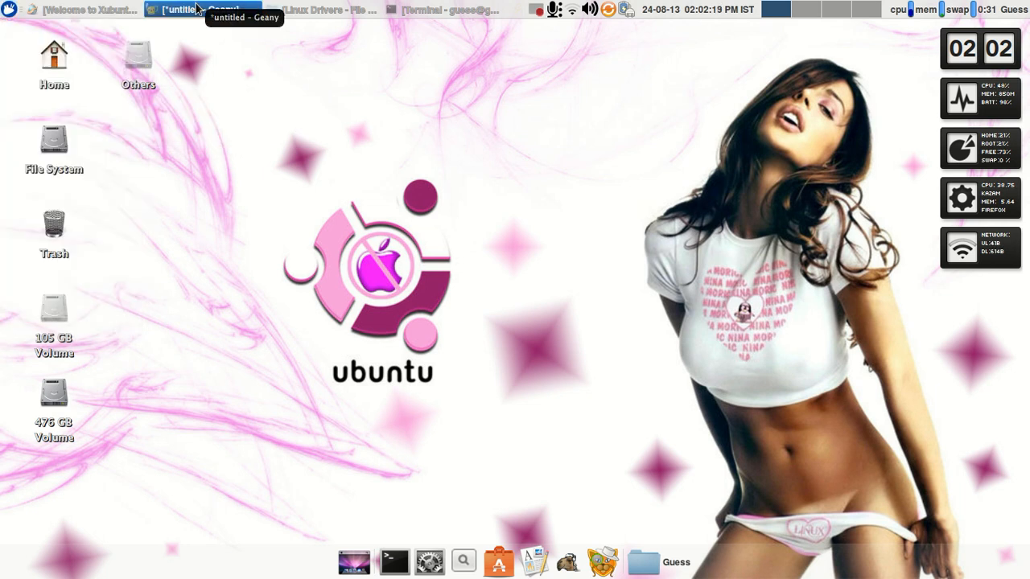
left_click(185, 9)
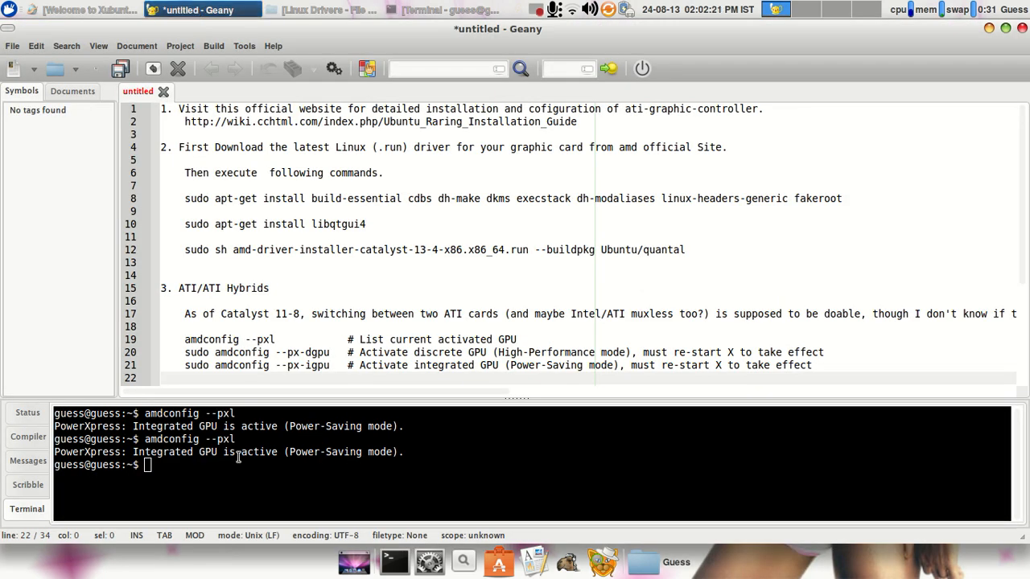
left_click(9, 11)
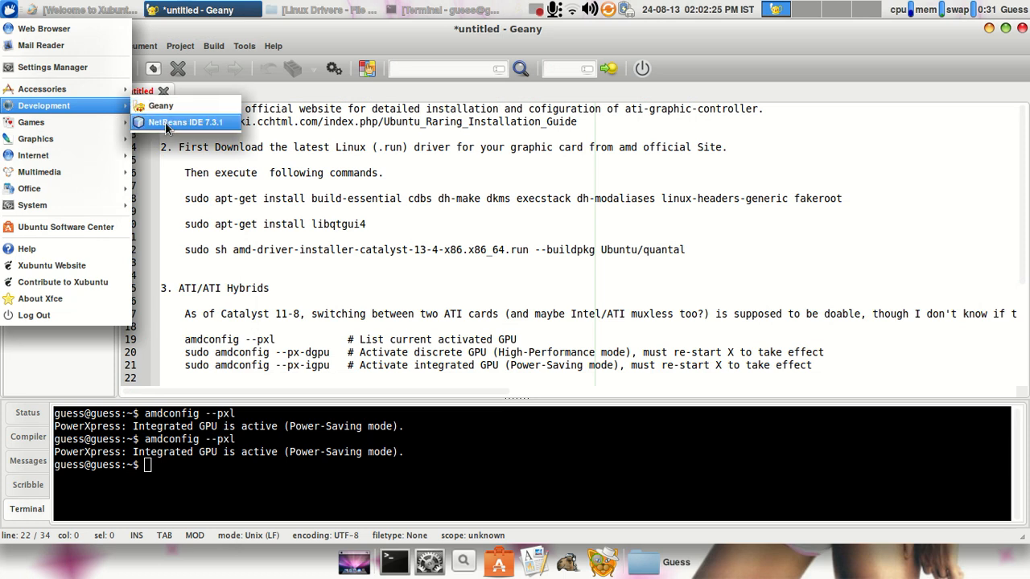
mouse_move(30, 122)
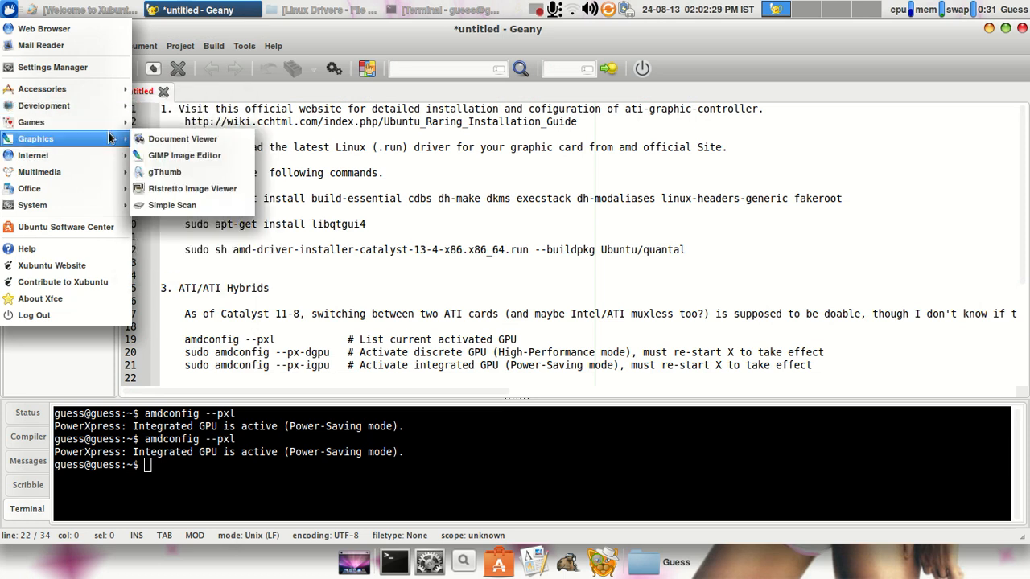
mouse_move(183, 139)
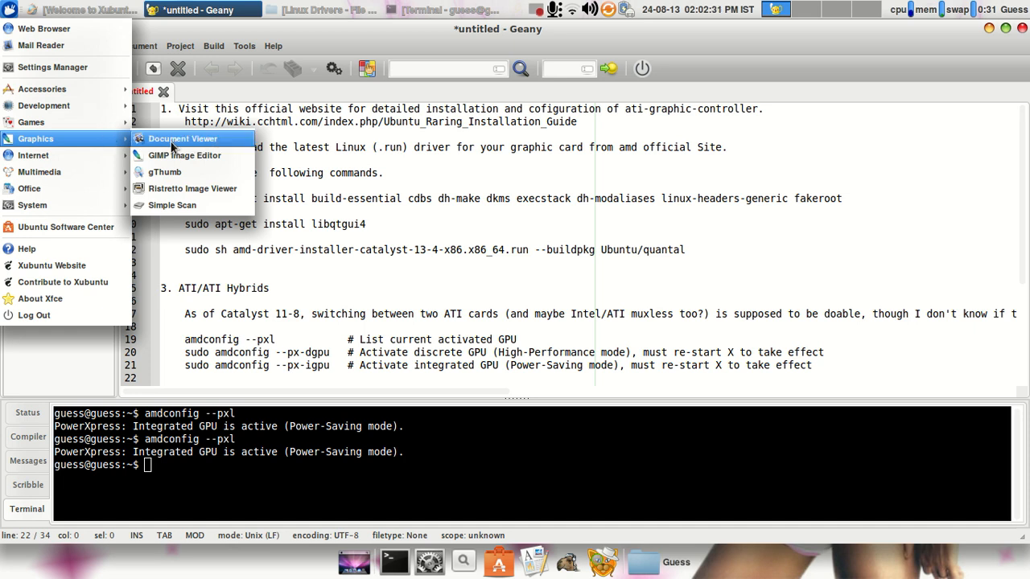
mouse_move(184, 156)
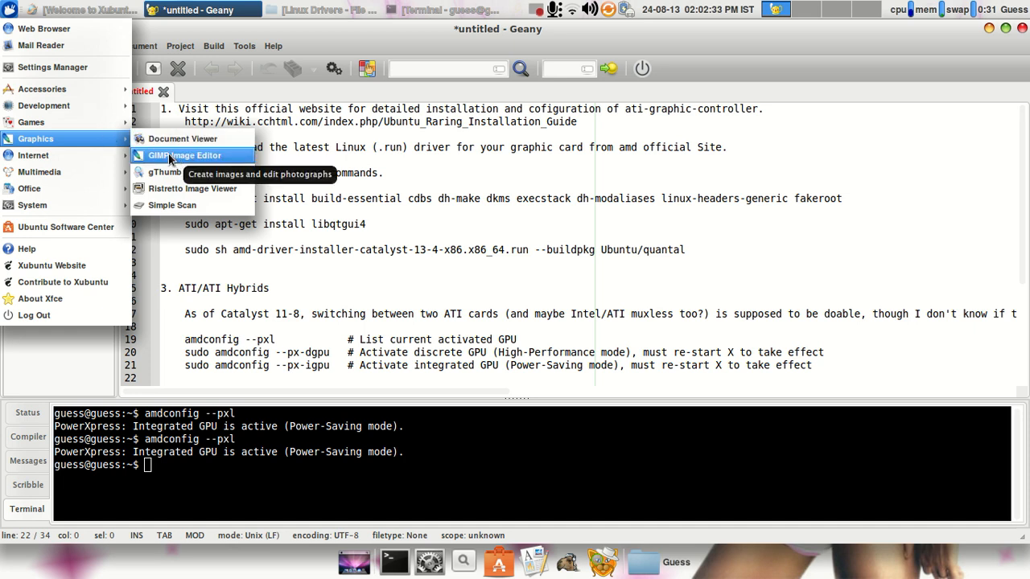
mouse_move(181, 171)
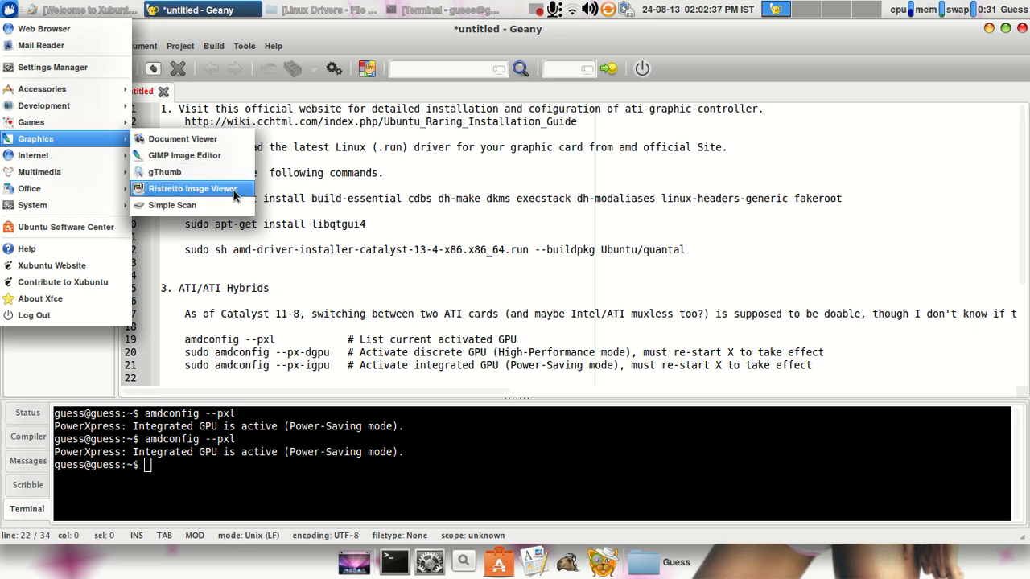
mouse_move(194, 155)
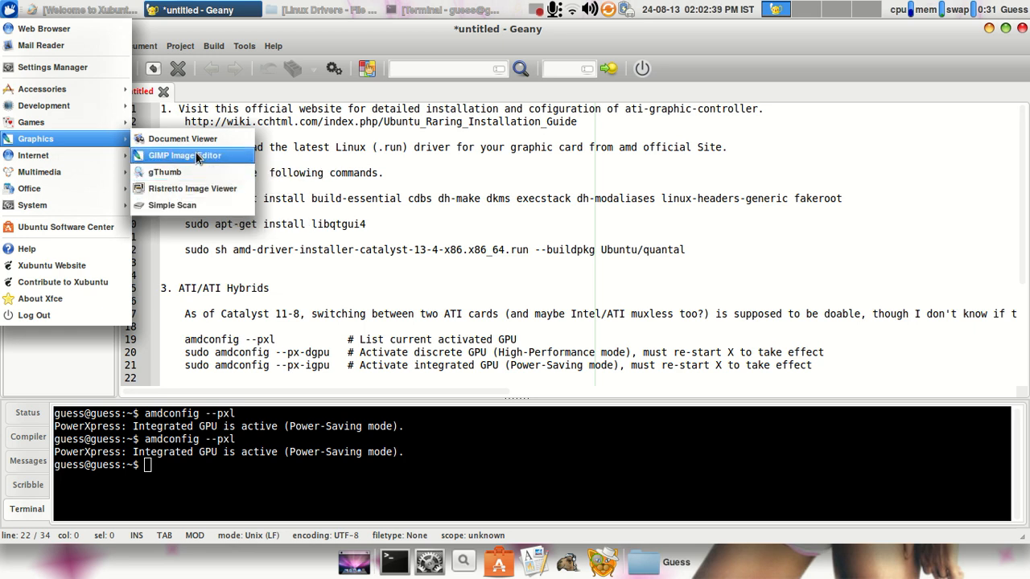
mouse_move(33, 156)
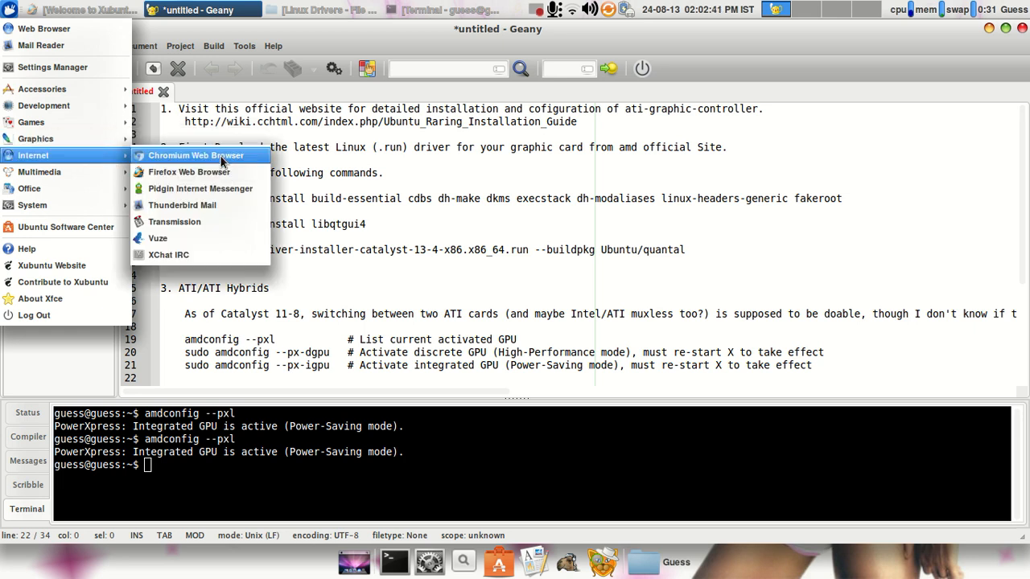
mouse_move(209, 162)
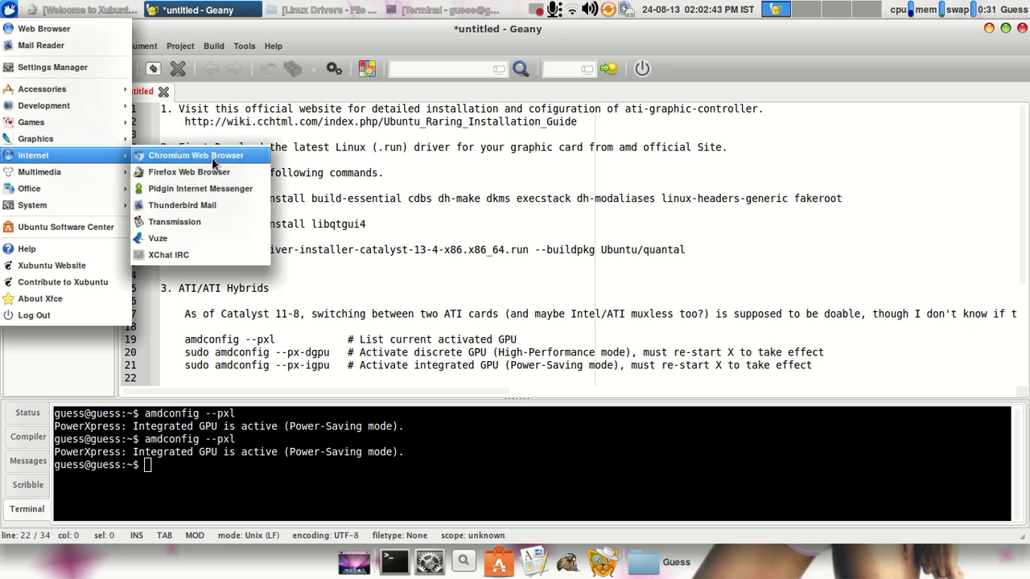
mouse_move(189, 171)
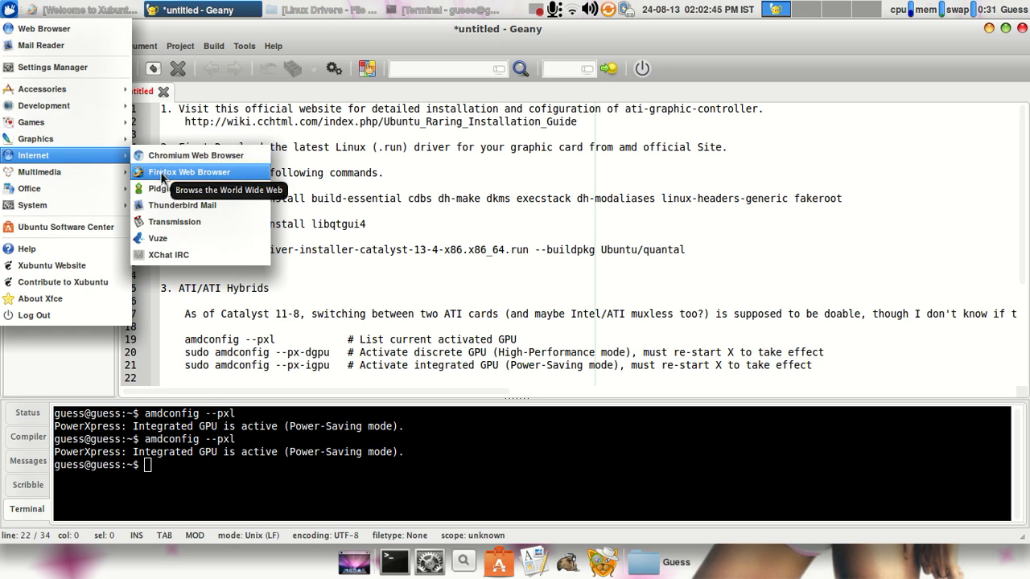
mouse_move(229, 173)
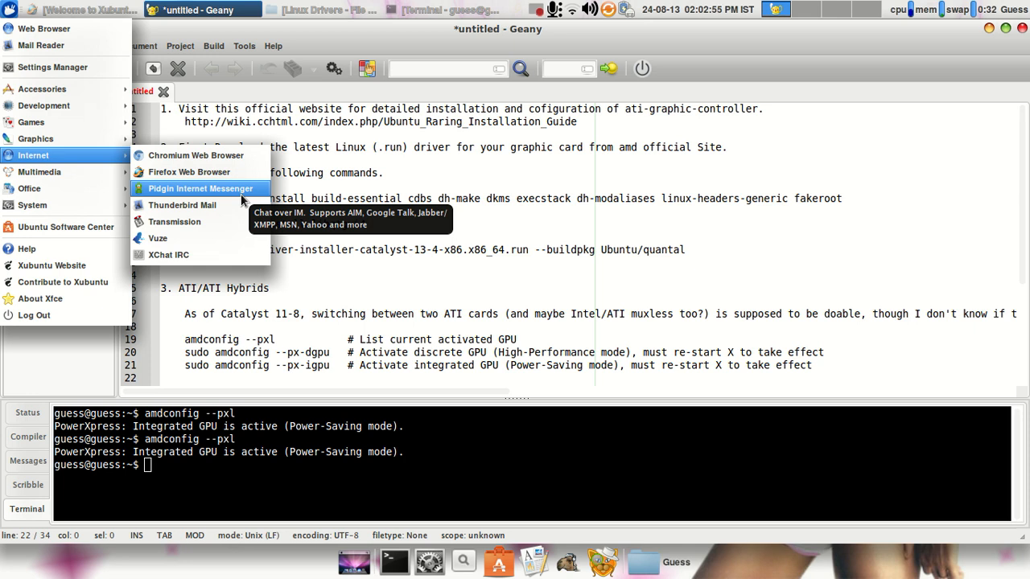
mouse_move(211, 233)
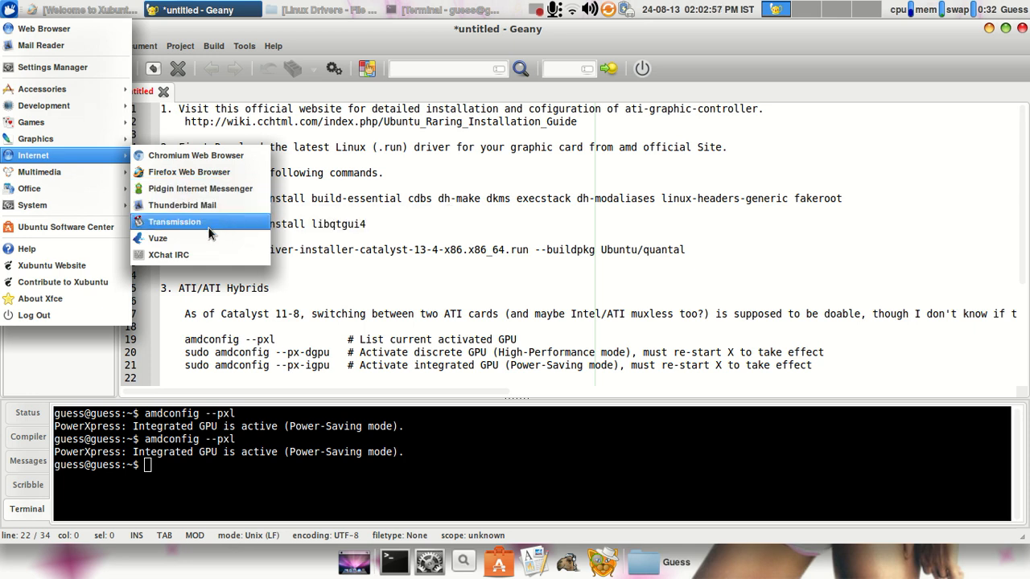
mouse_move(179, 238)
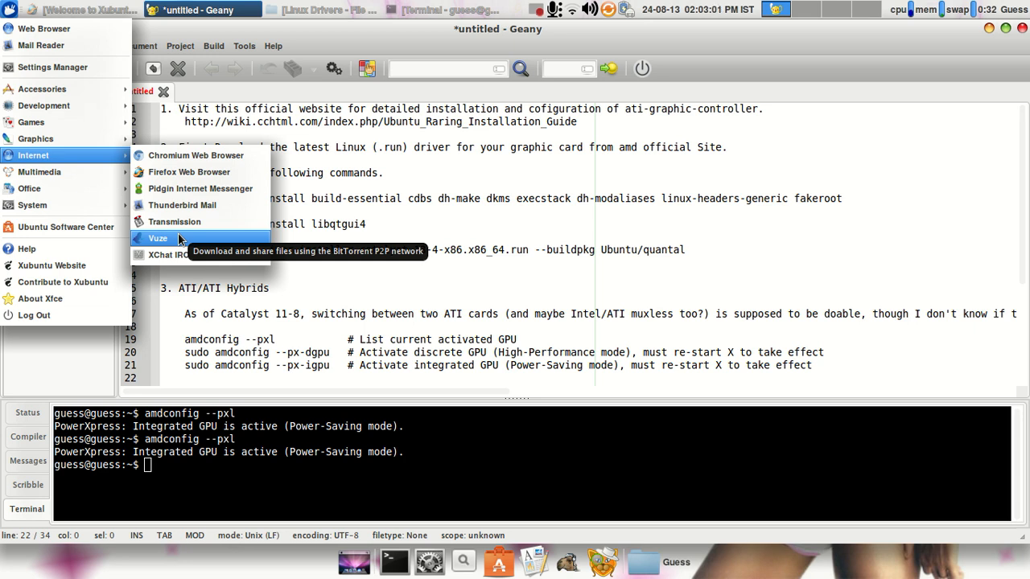
mouse_move(181, 239)
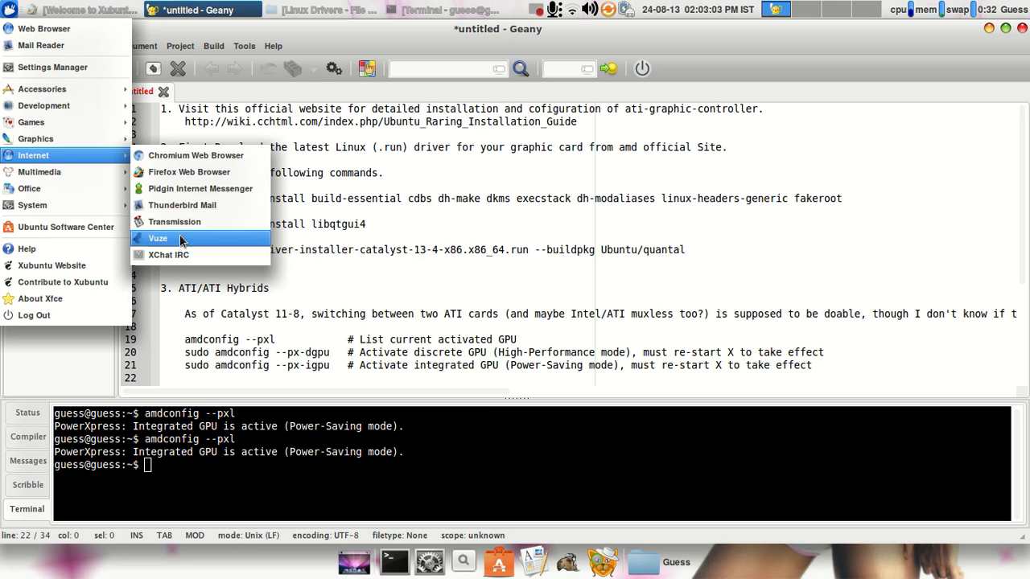
mouse_move(181, 240)
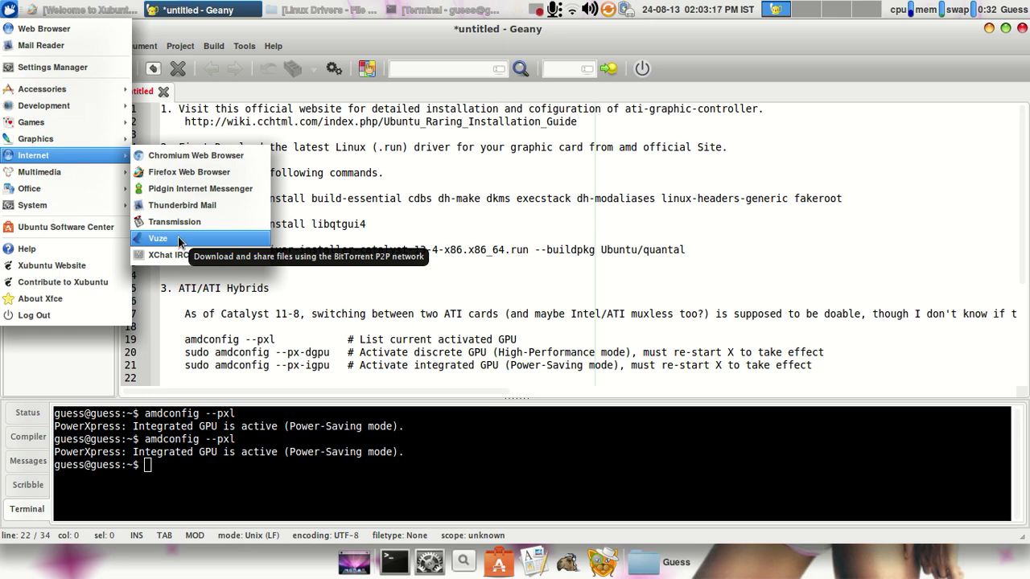
mouse_move(39, 172)
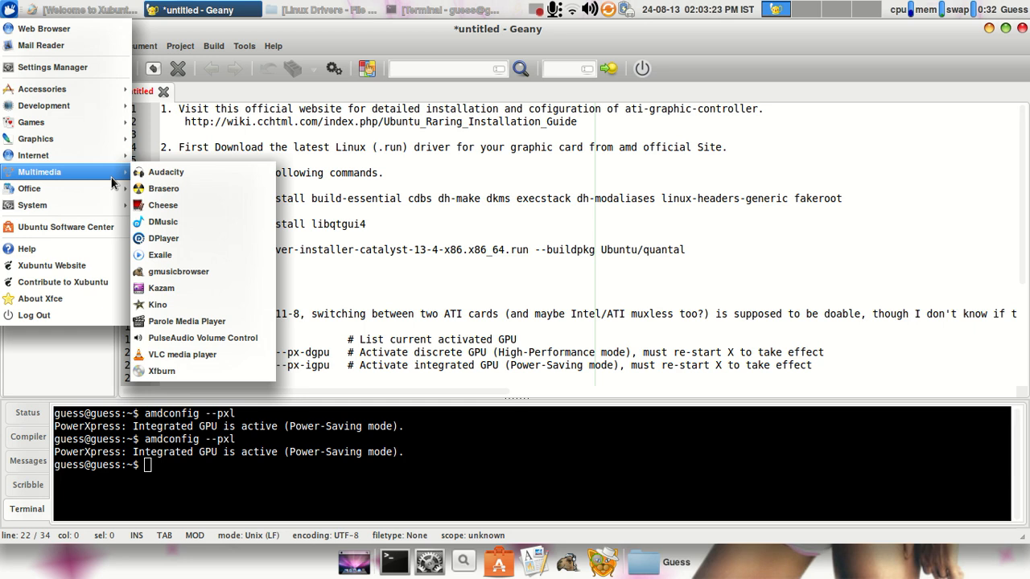
mouse_move(166, 172)
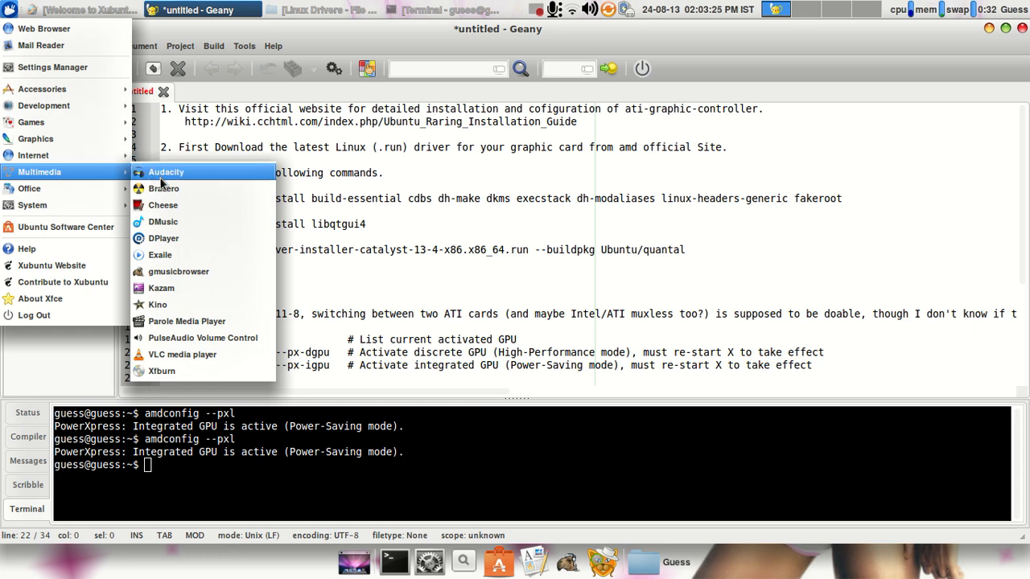
mouse_move(179, 216)
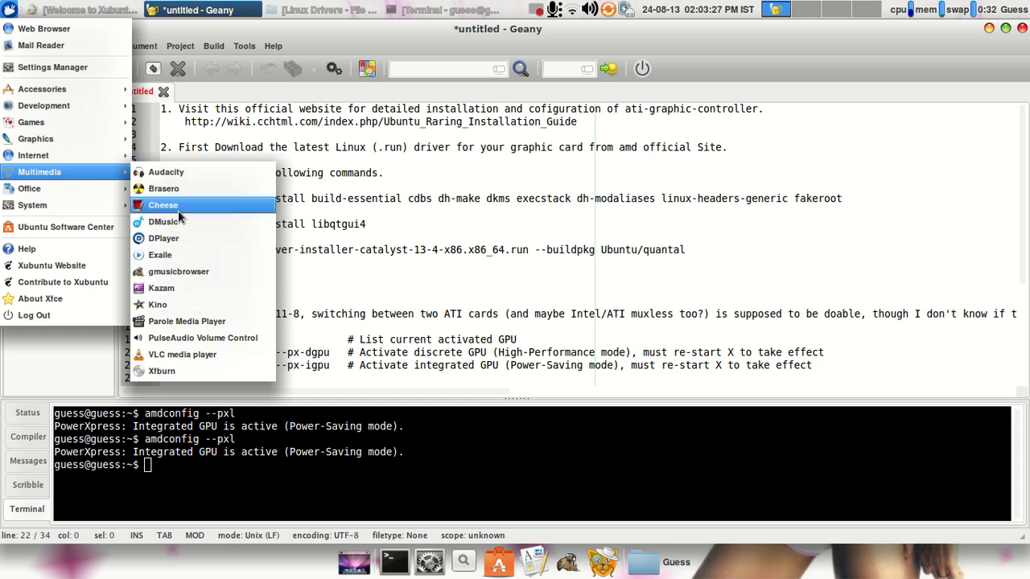
mouse_move(179, 354)
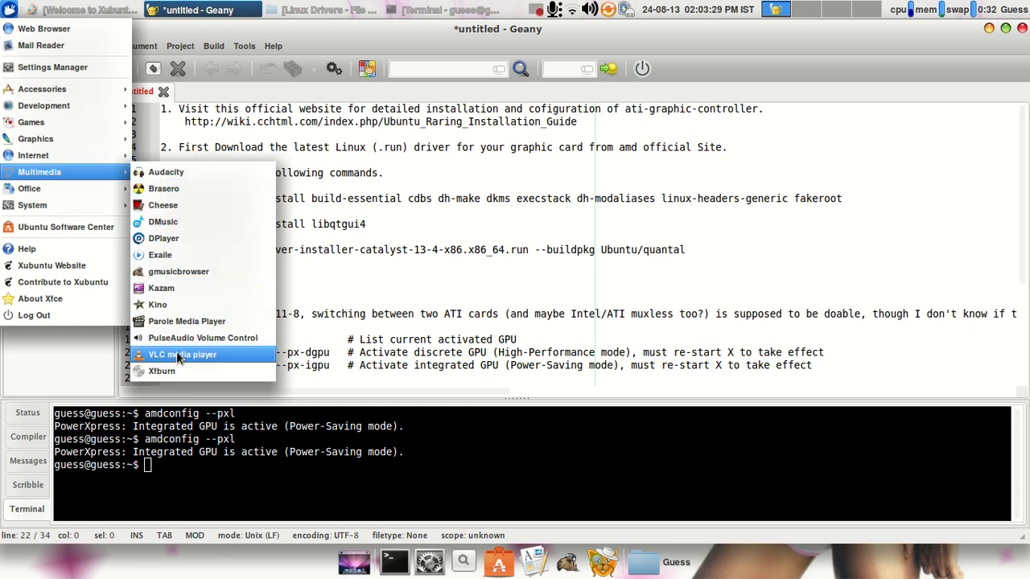
mouse_move(187, 271)
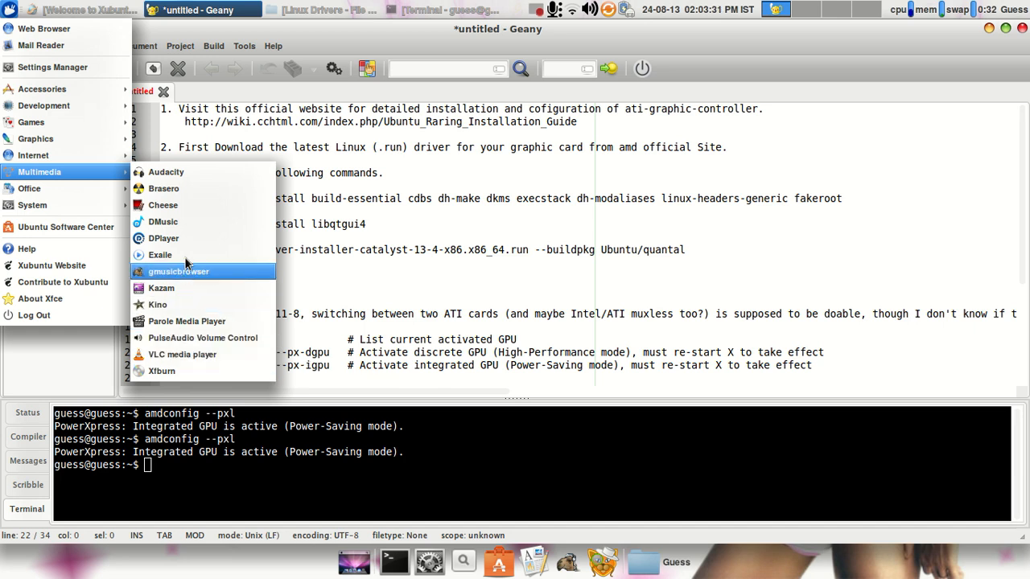
mouse_move(164, 222)
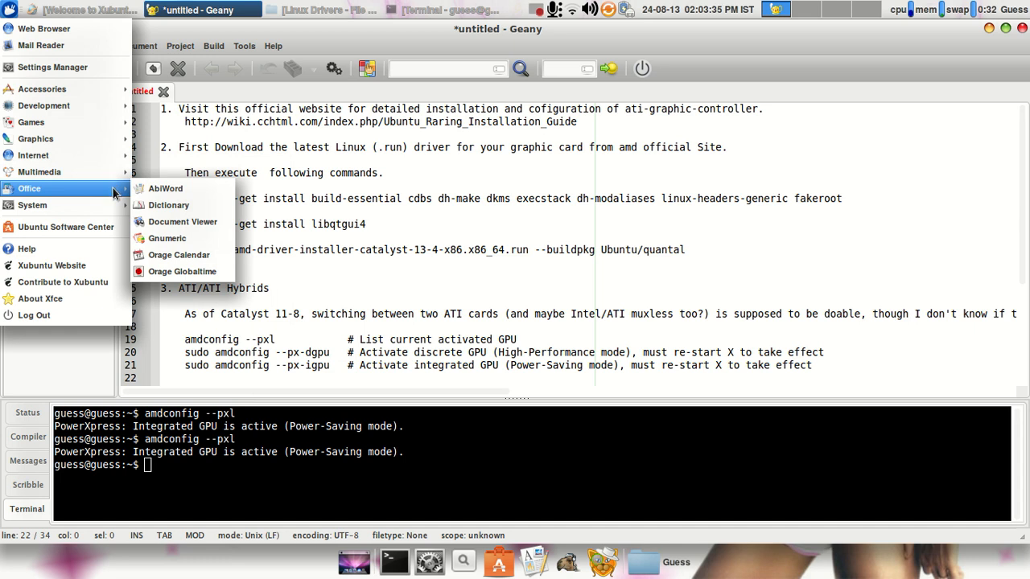
mouse_move(165, 188)
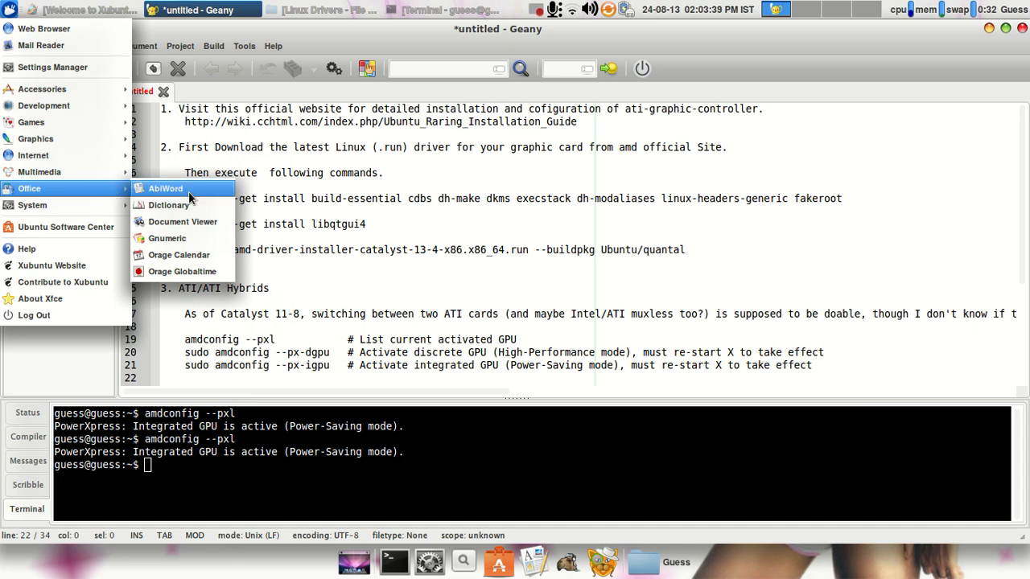
mouse_move(197, 228)
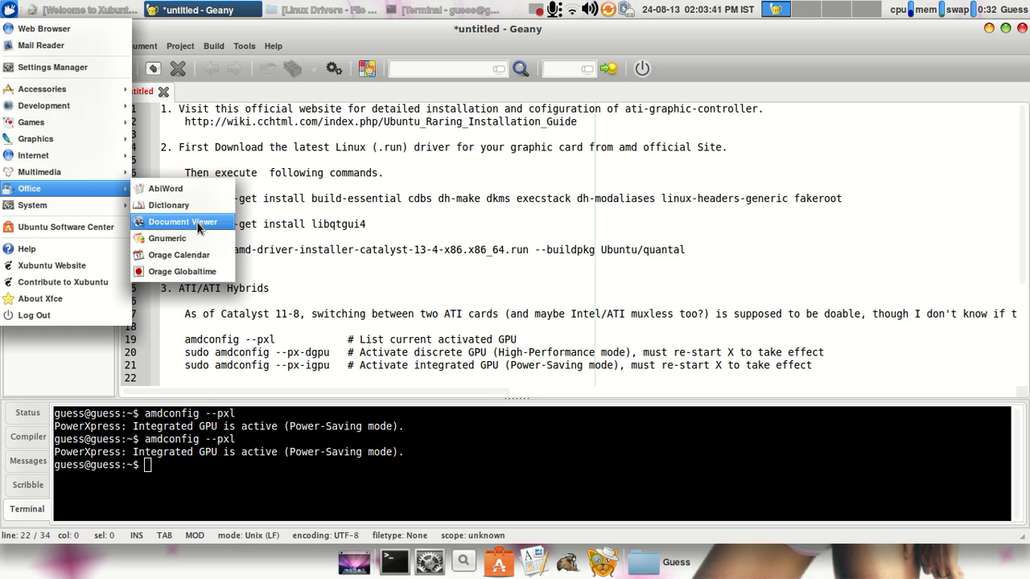
mouse_move(167, 239)
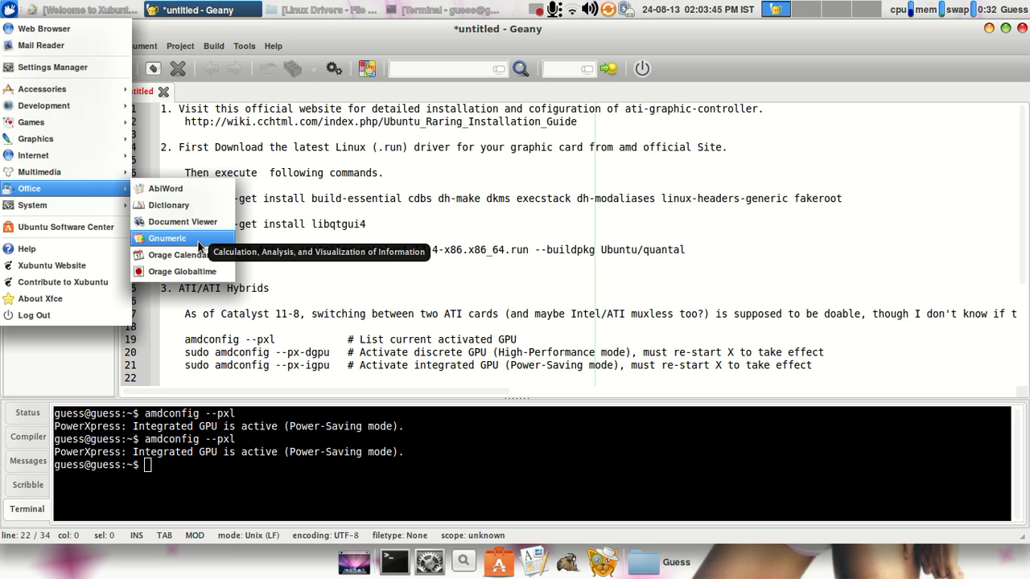
mouse_move(120, 199)
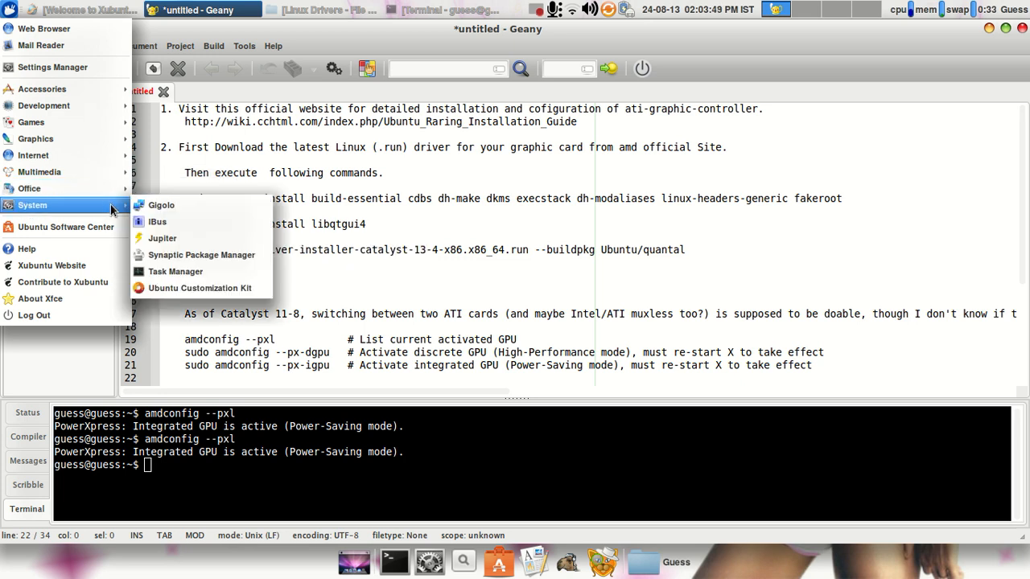
mouse_move(162, 238)
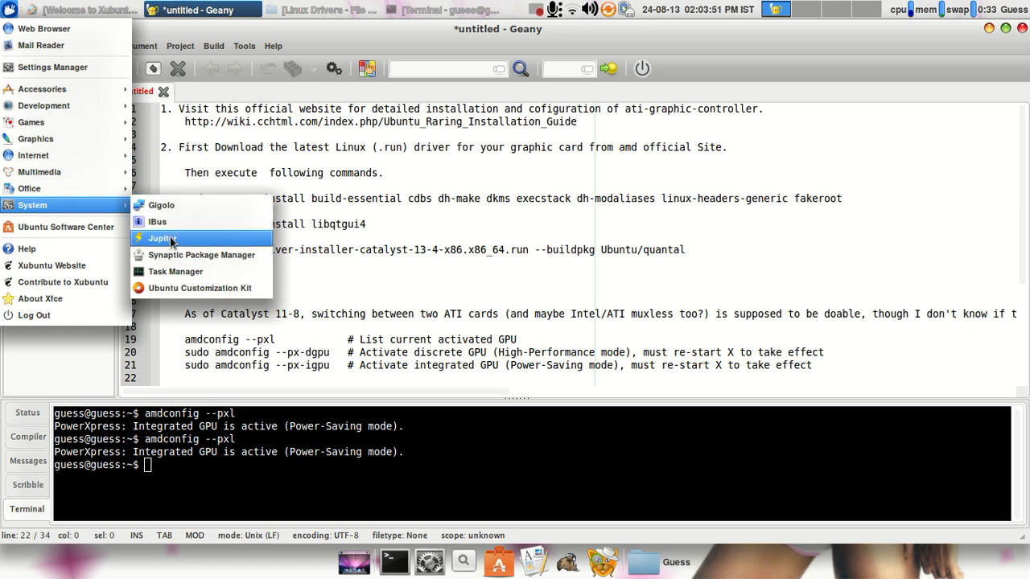
mouse_move(165, 205)
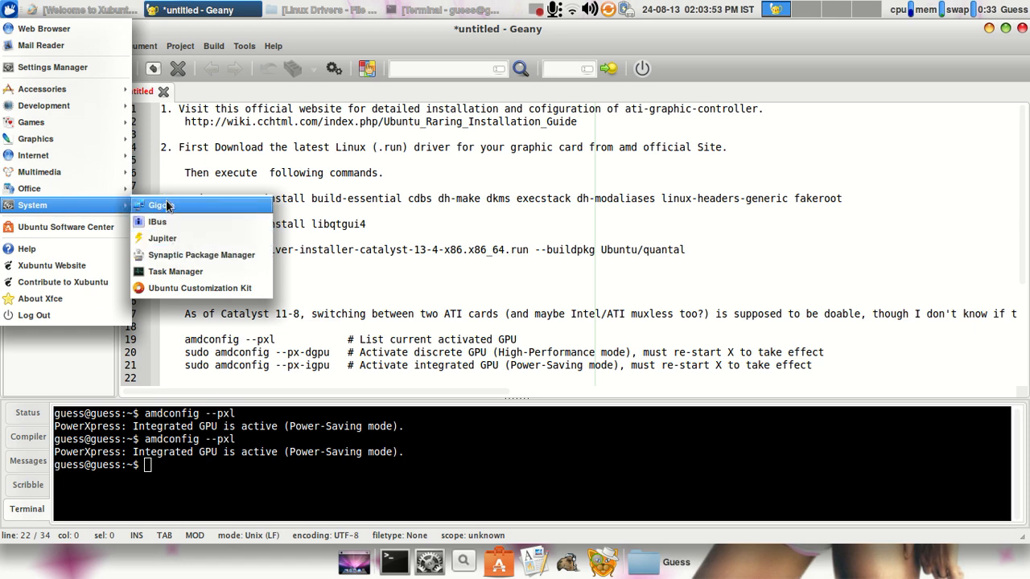
mouse_move(165, 205)
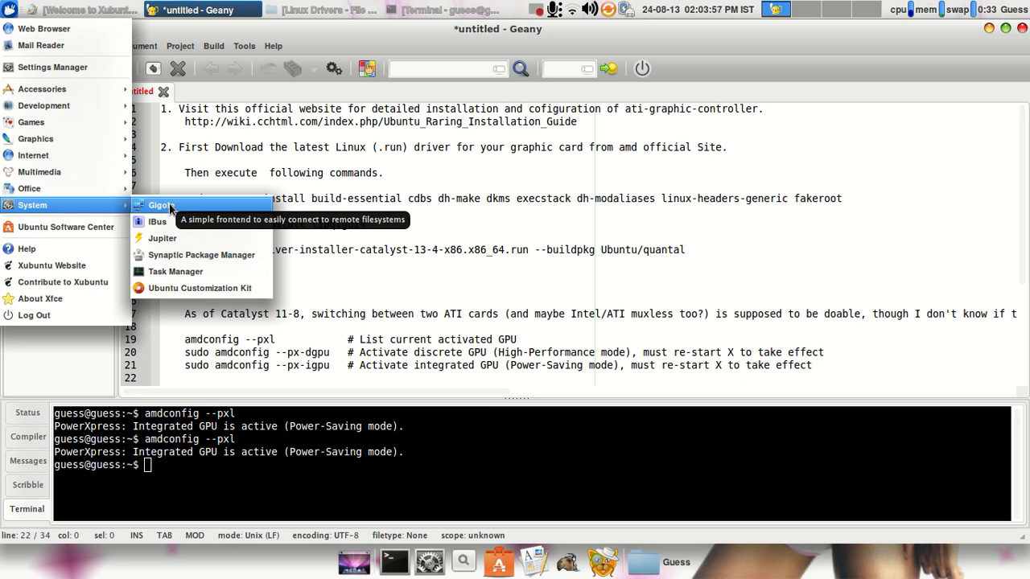
mouse_move(177, 255)
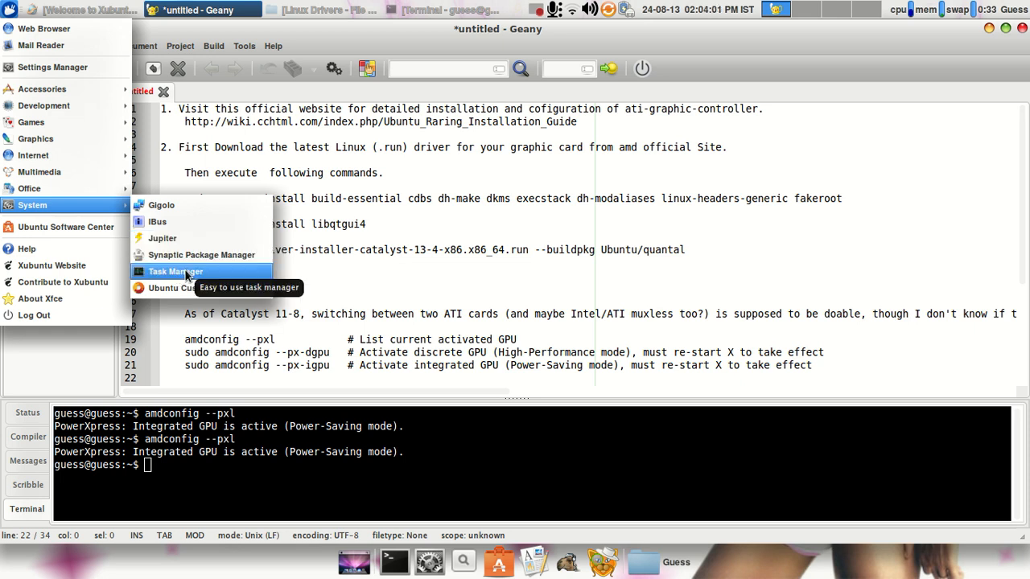
mouse_move(192, 293)
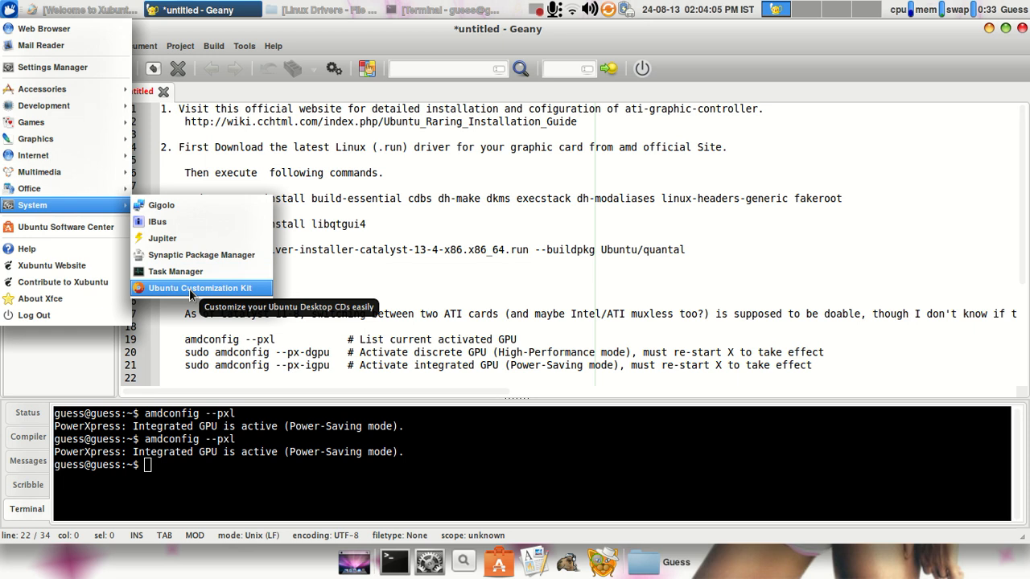
mouse_move(185, 290)
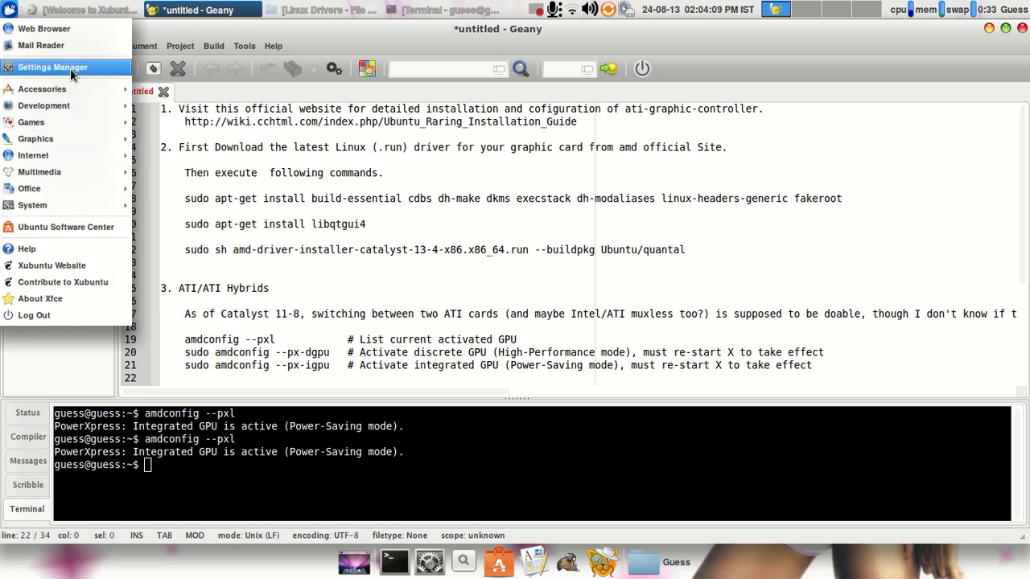
Show the Compositor tab of Window Manager Tweaks from Settings Manager
left_click(50, 67)
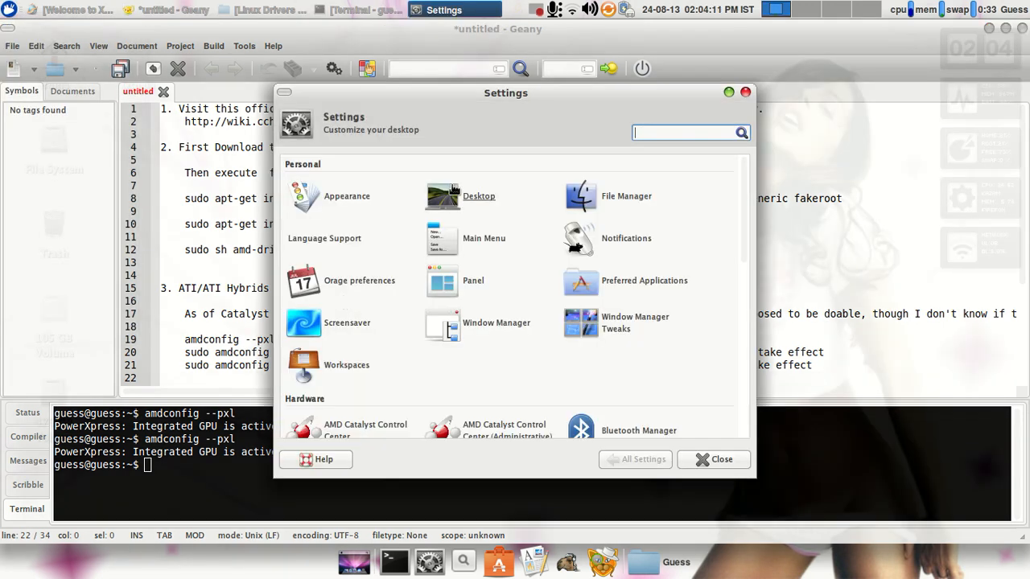
mouse_move(617, 323)
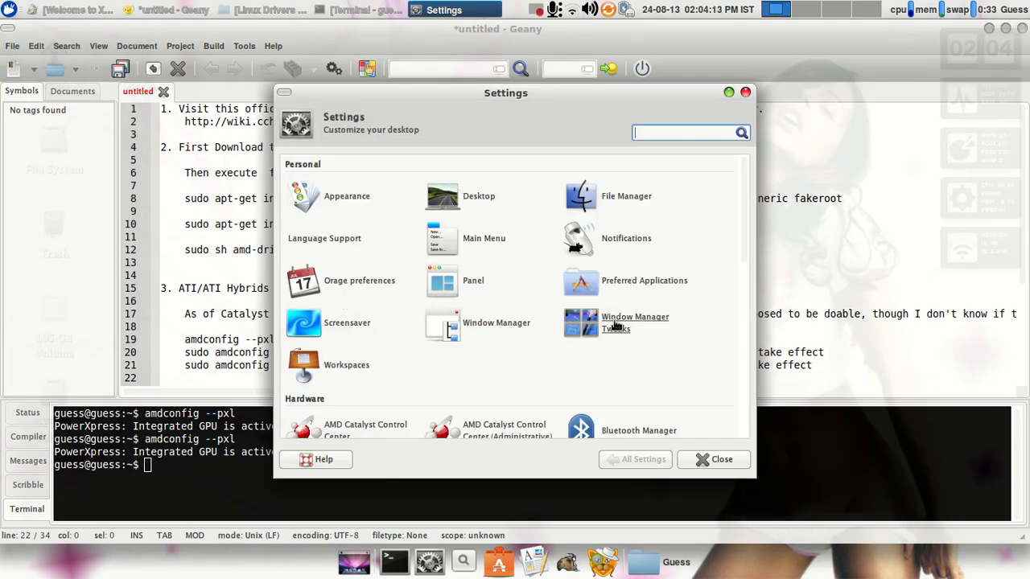
left_click(635, 323)
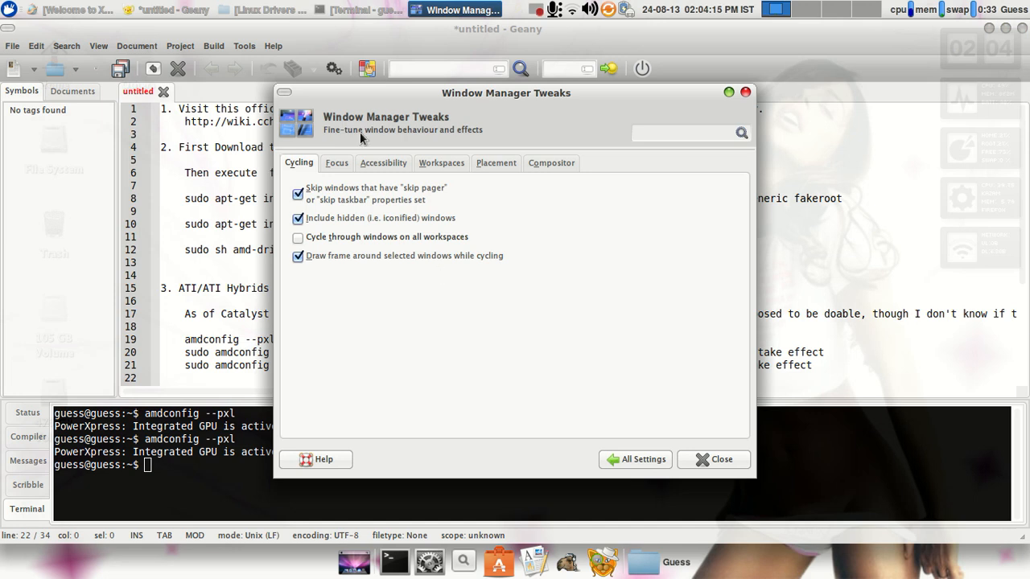
mouse_move(492, 164)
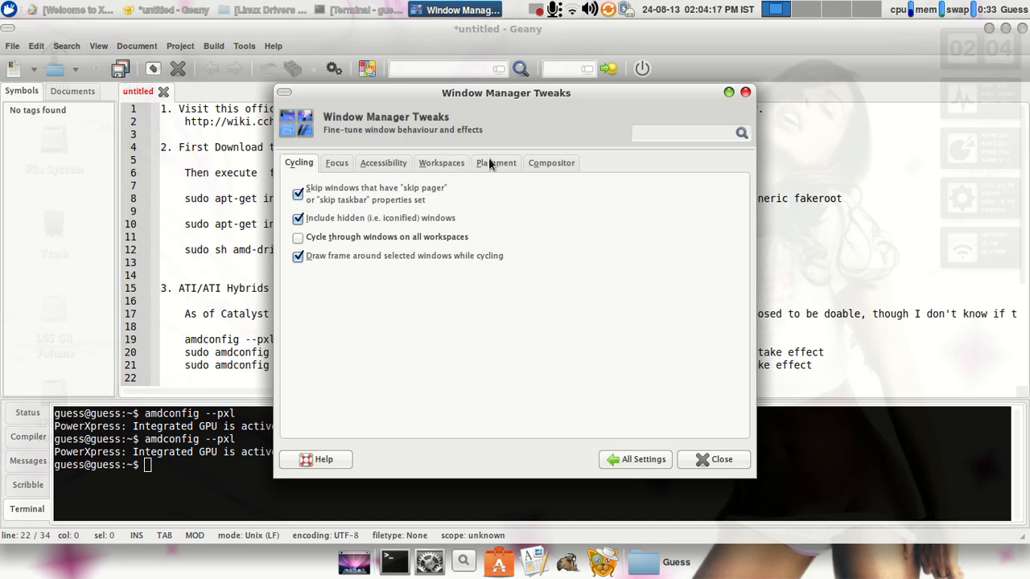
left_click(551, 163)
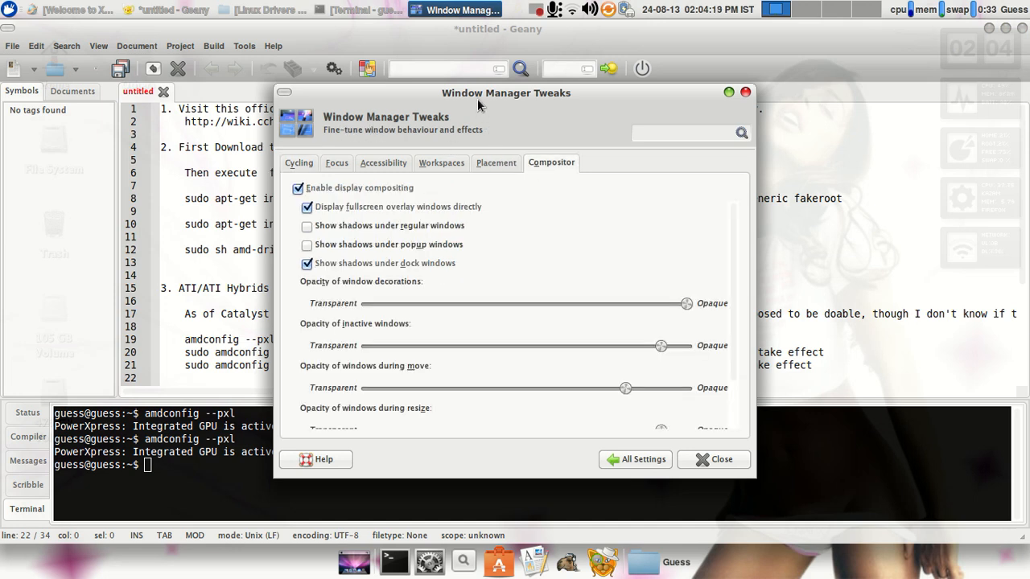
Drag the tweaks window around to demonstrate move translucency, then close it
left_click_drag(479, 105, 451, 67)
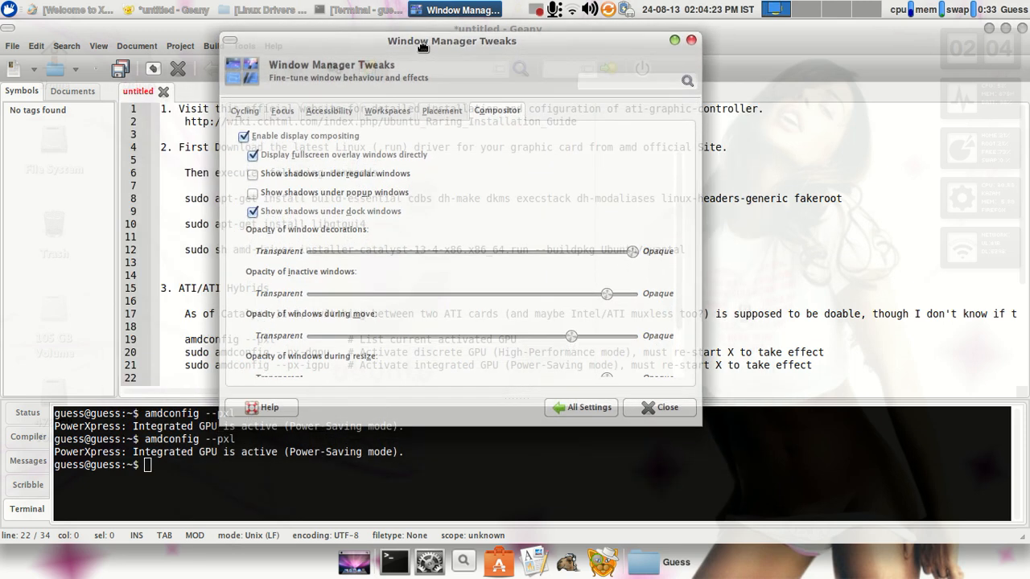
left_click_drag(451, 41, 456, 29)
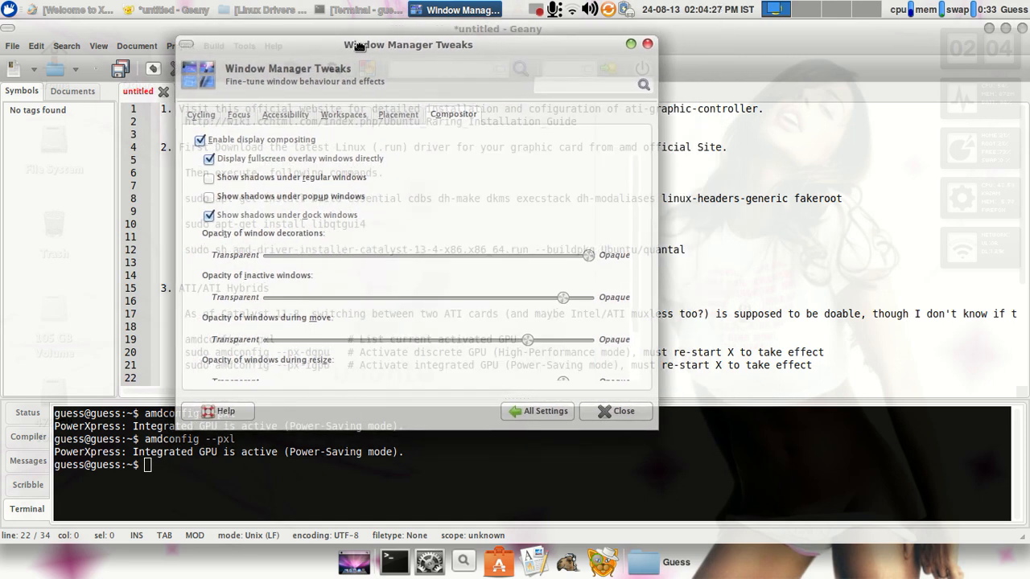
left_click_drag(408, 45, 499, 38)
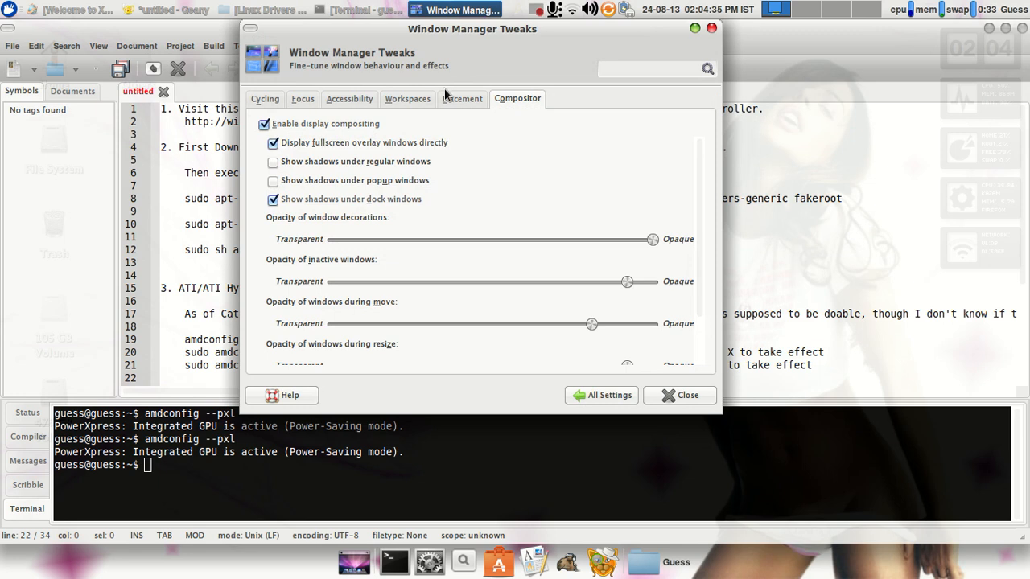
left_click_drag(473, 29, 409, 53)
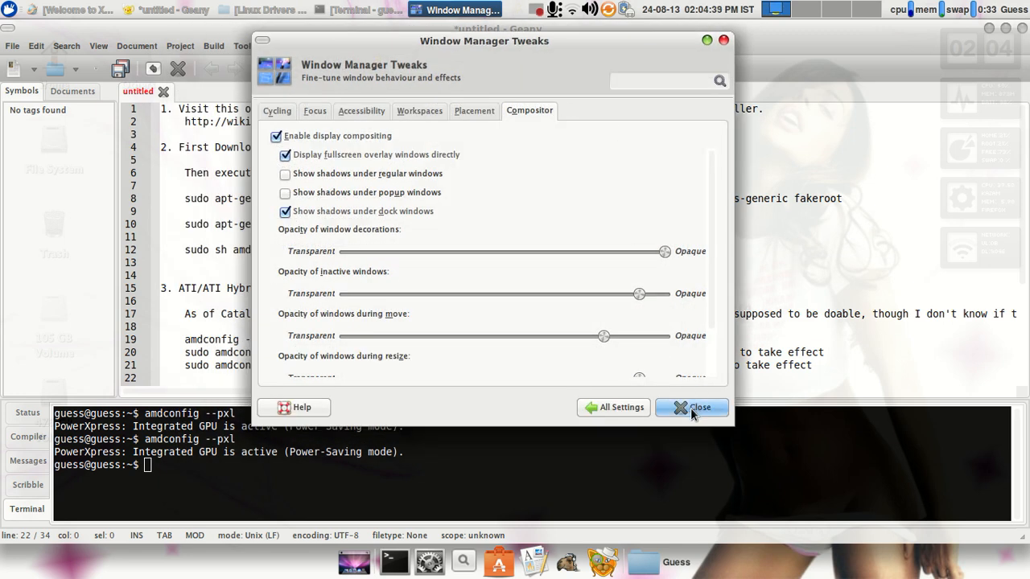
left_click(692, 407)
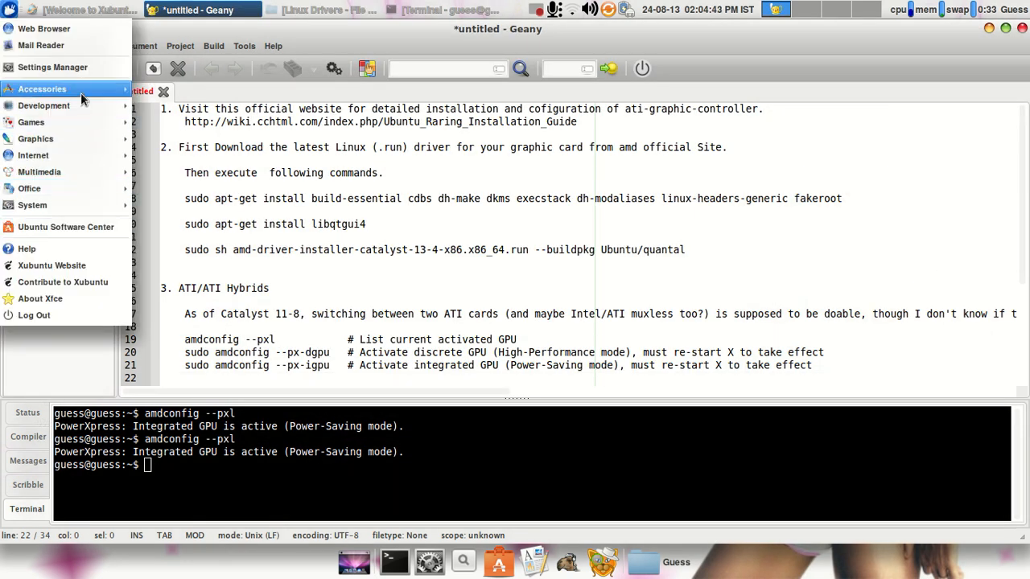
Reopen Settings Manager and scroll through its Hardware and System entries
left_click(51, 67)
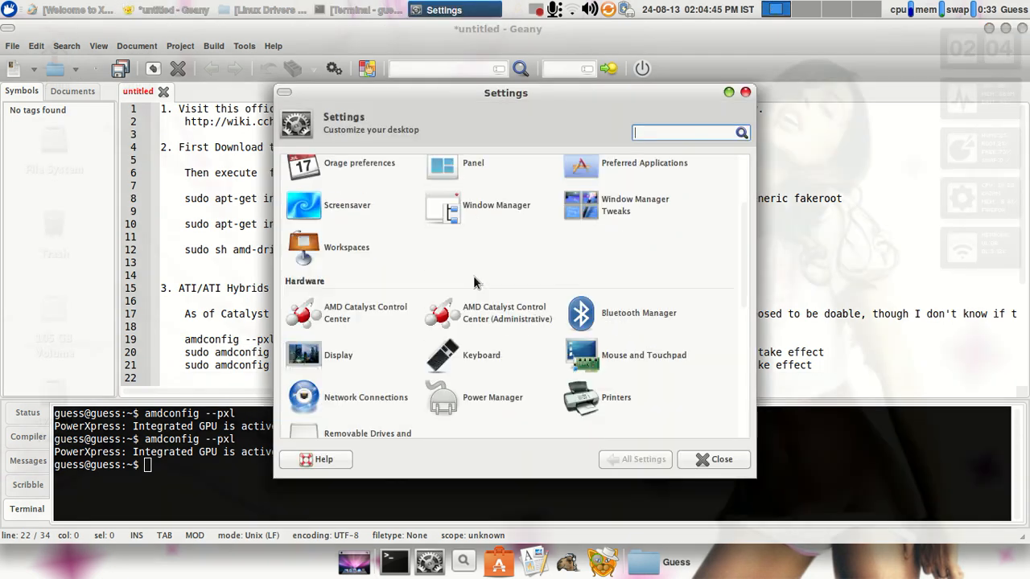
scroll("down", 3)
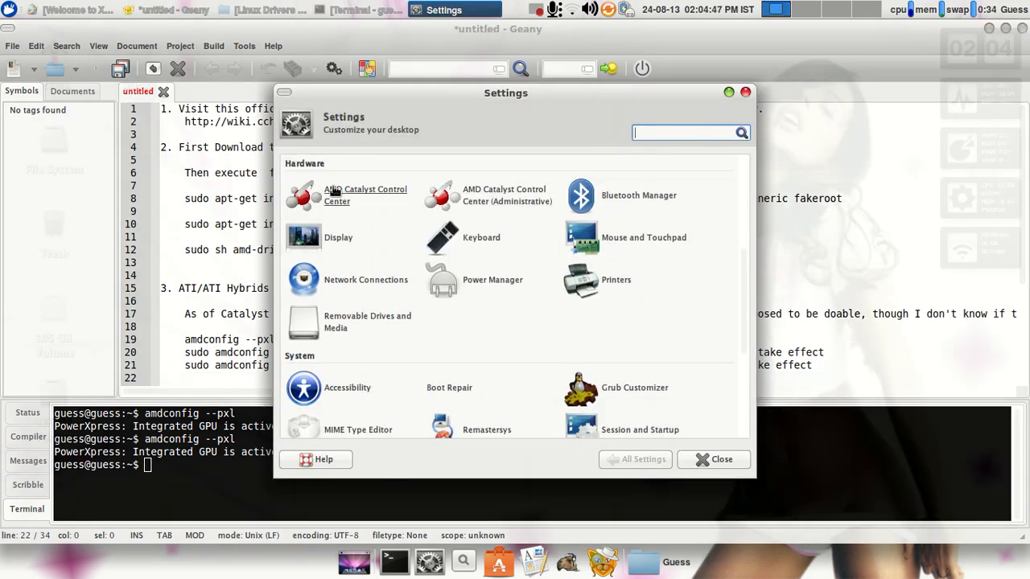
mouse_move(371, 208)
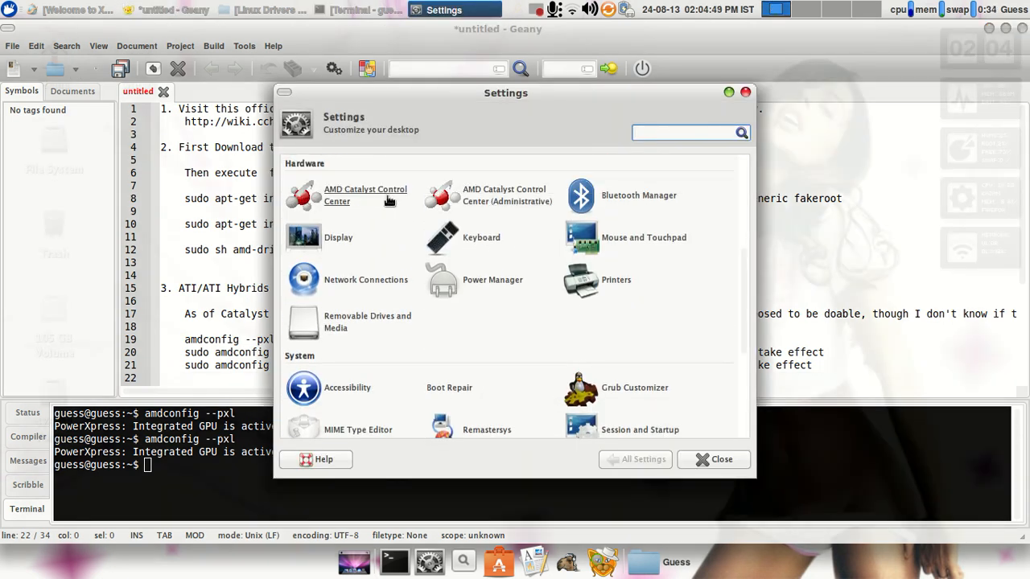
mouse_move(388, 202)
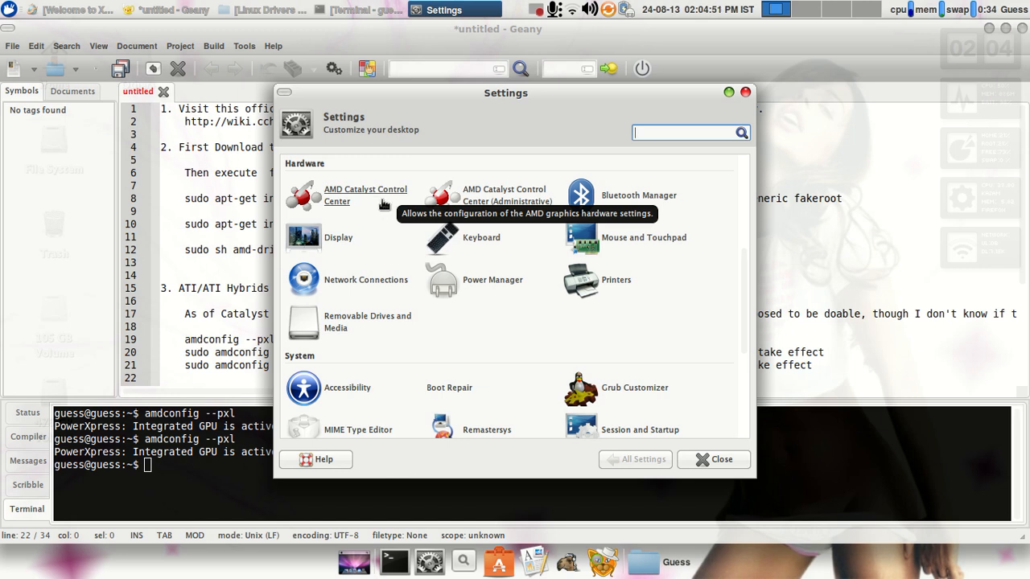
mouse_move(652, 199)
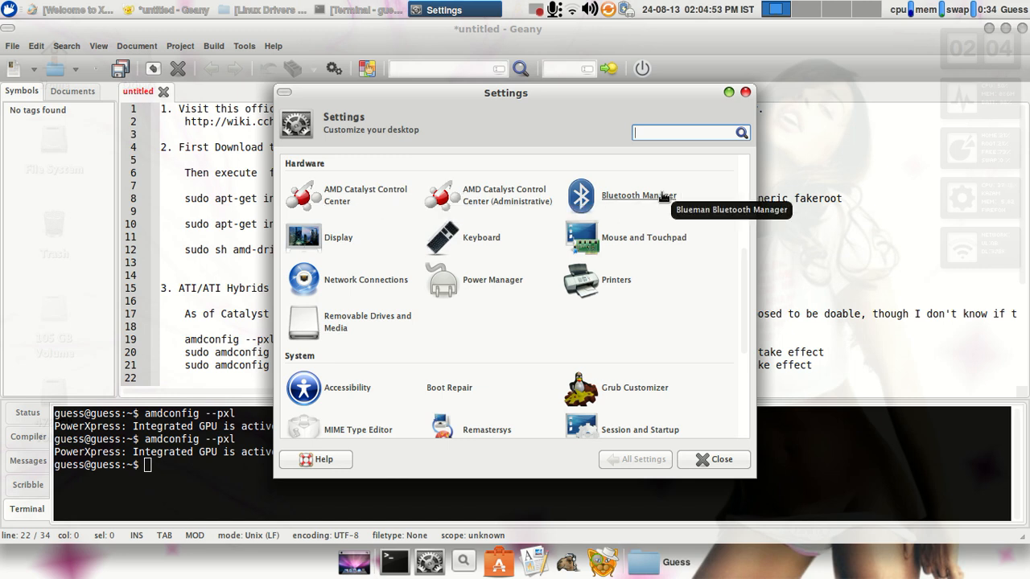
mouse_move(641, 255)
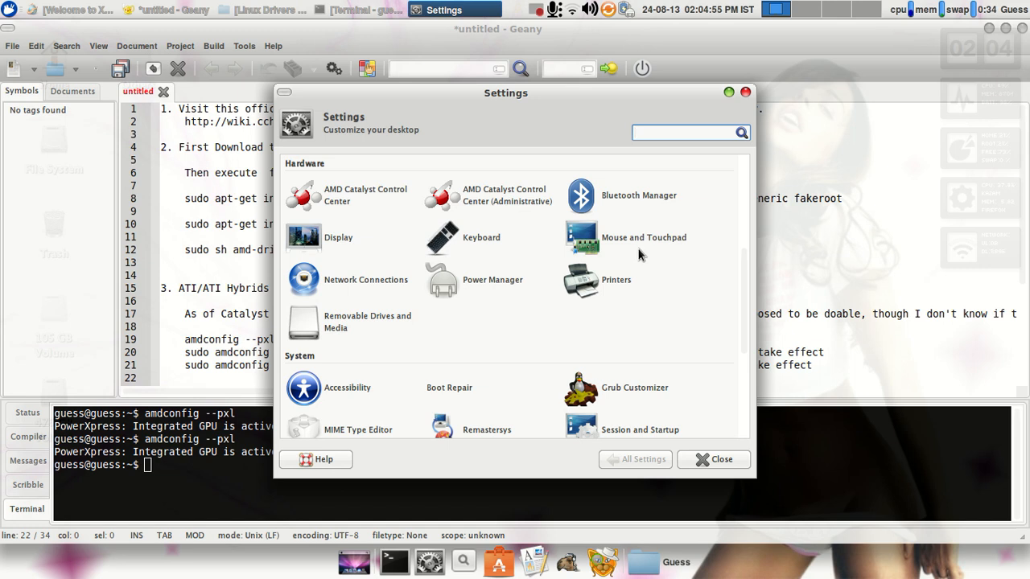
scroll("down", 3)
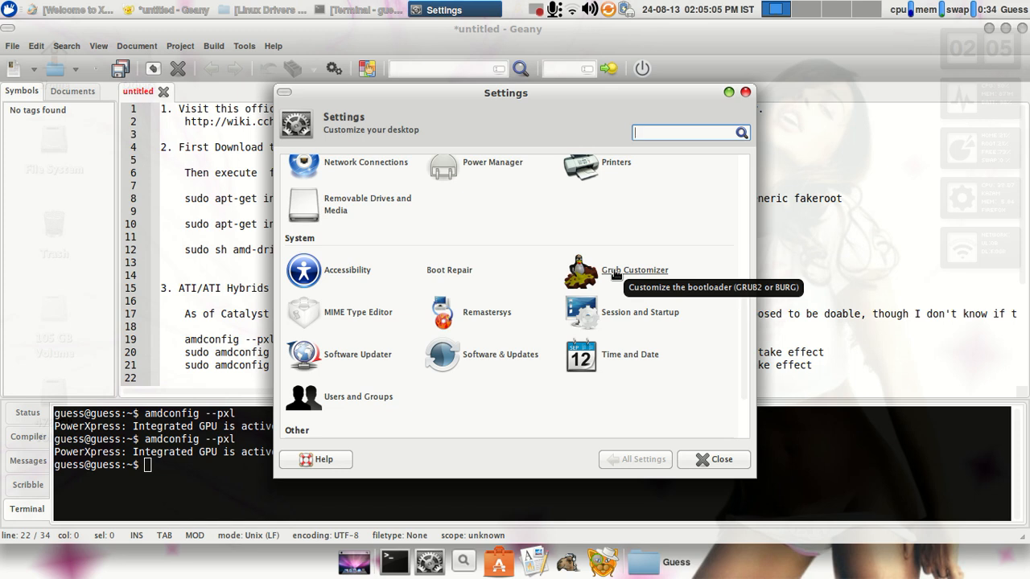
mouse_move(605, 264)
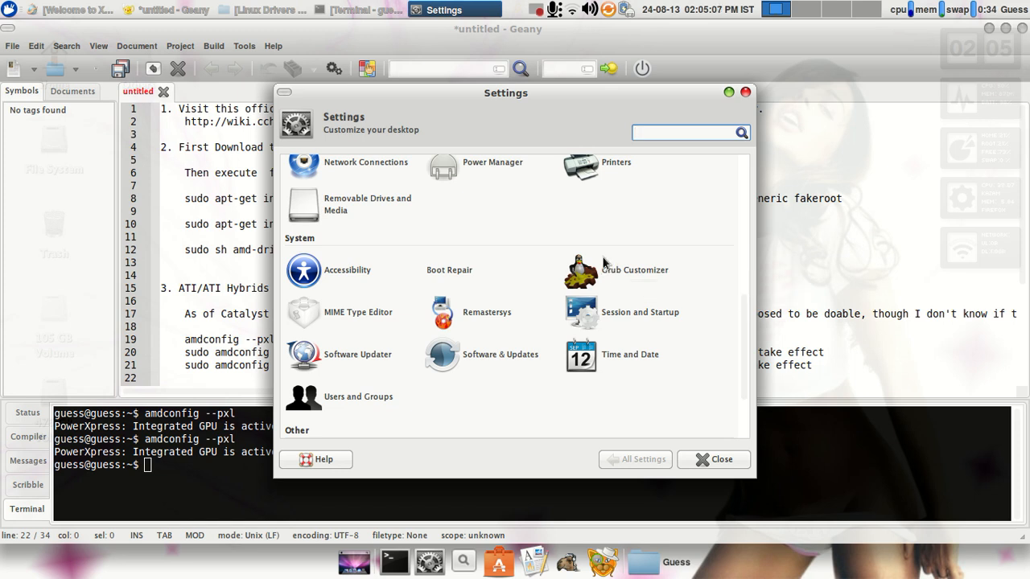
mouse_move(622, 273)
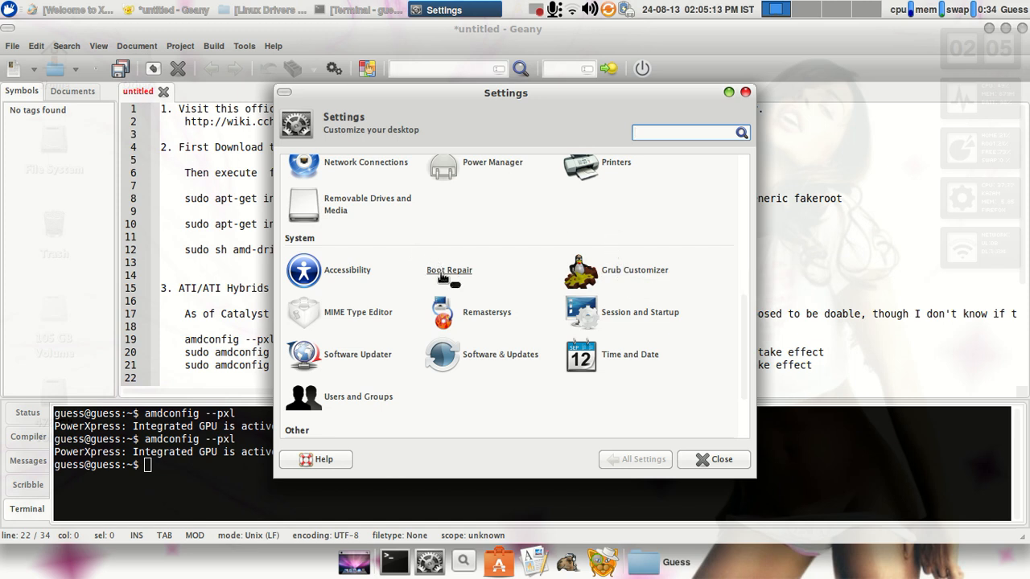
mouse_move(498, 257)
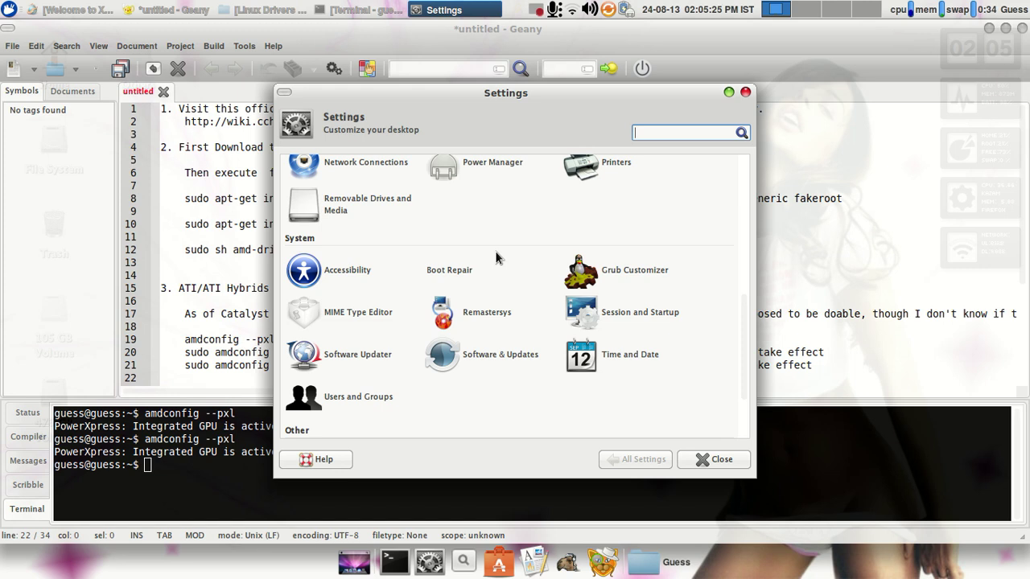
mouse_move(449, 274)
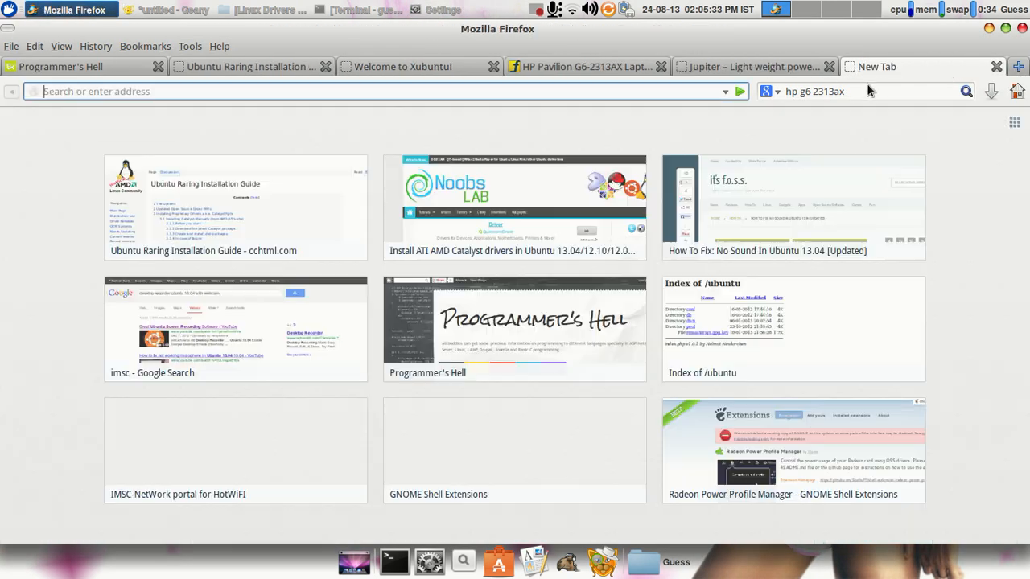
Search 'boot-repair' and open the Boot-Repair Community Ubuntu Documentation result
type("b")
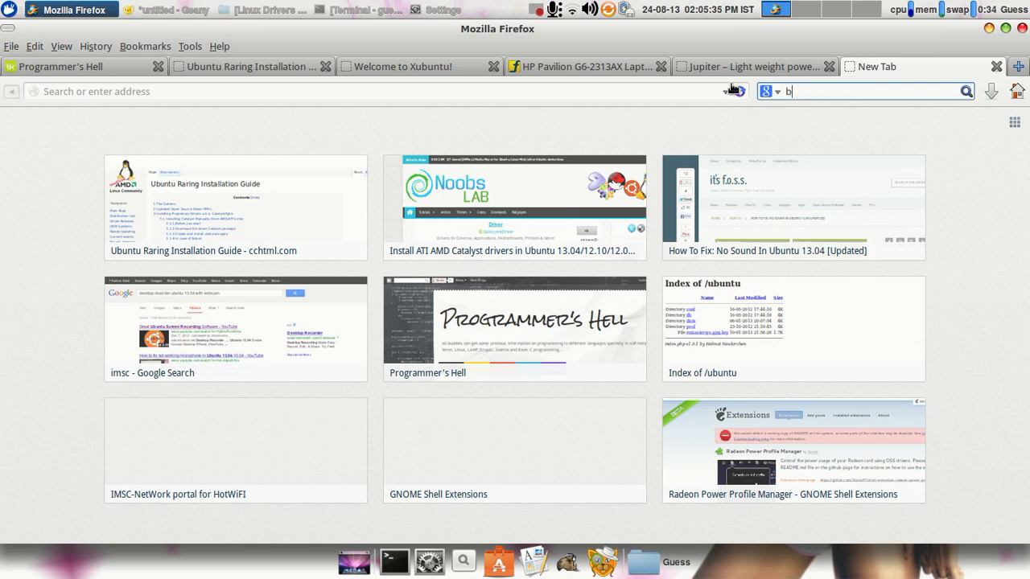
type("oot-repair")
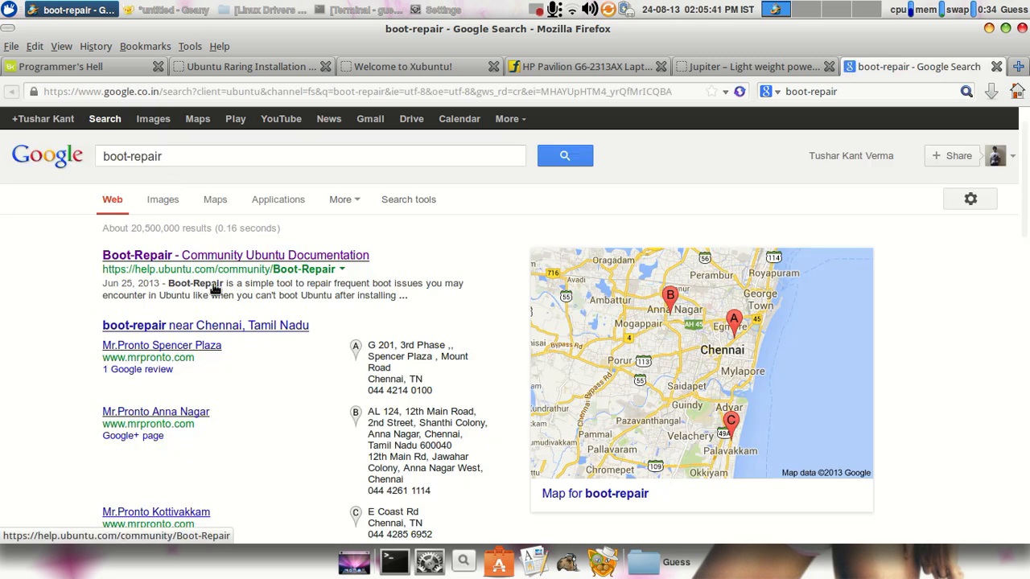
left_click(235, 255)
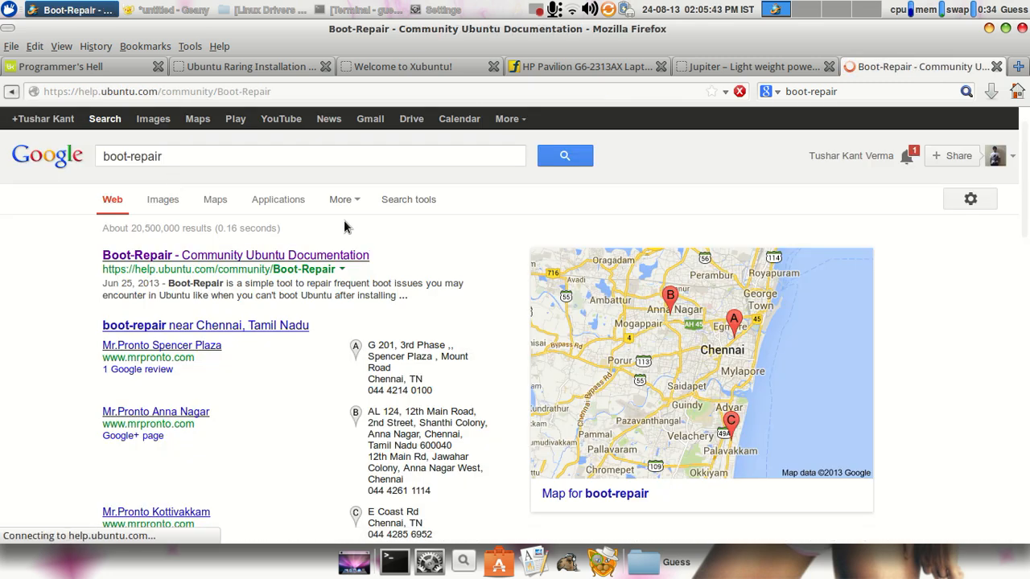
left_click(236, 255)
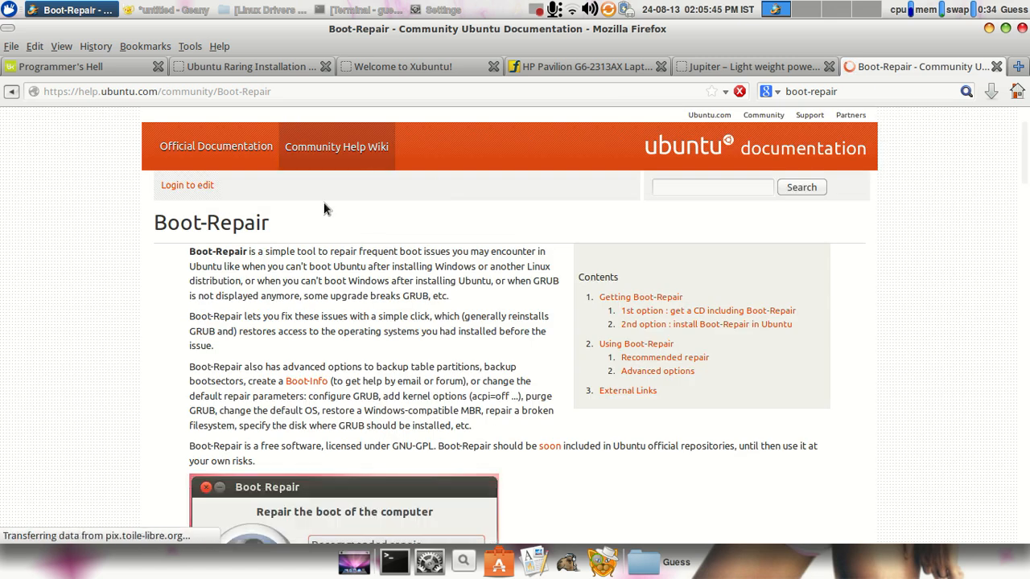
scroll("down", 3)
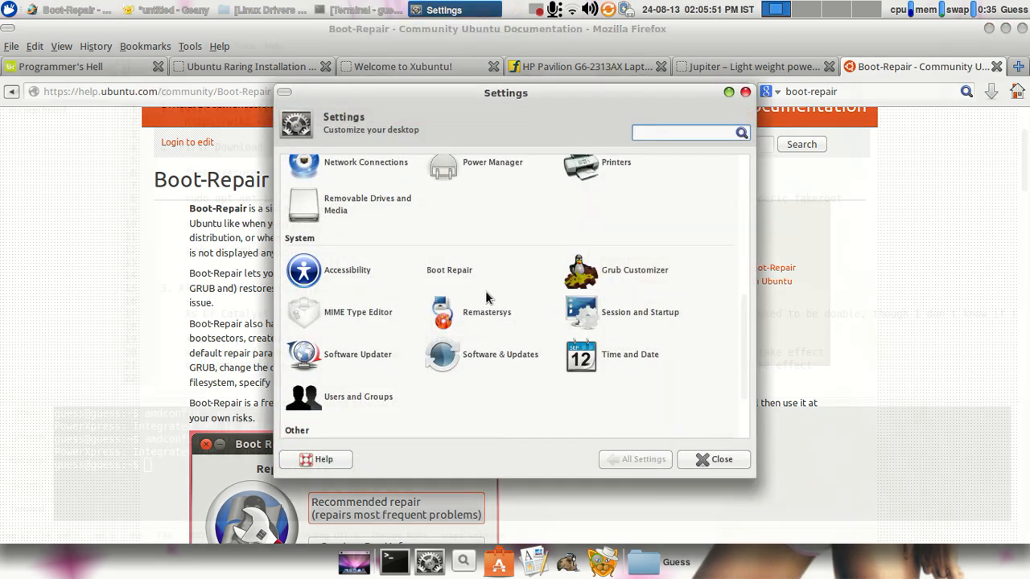
Scroll the Settings Manager overview down to the Other section
scroll("down", 3)
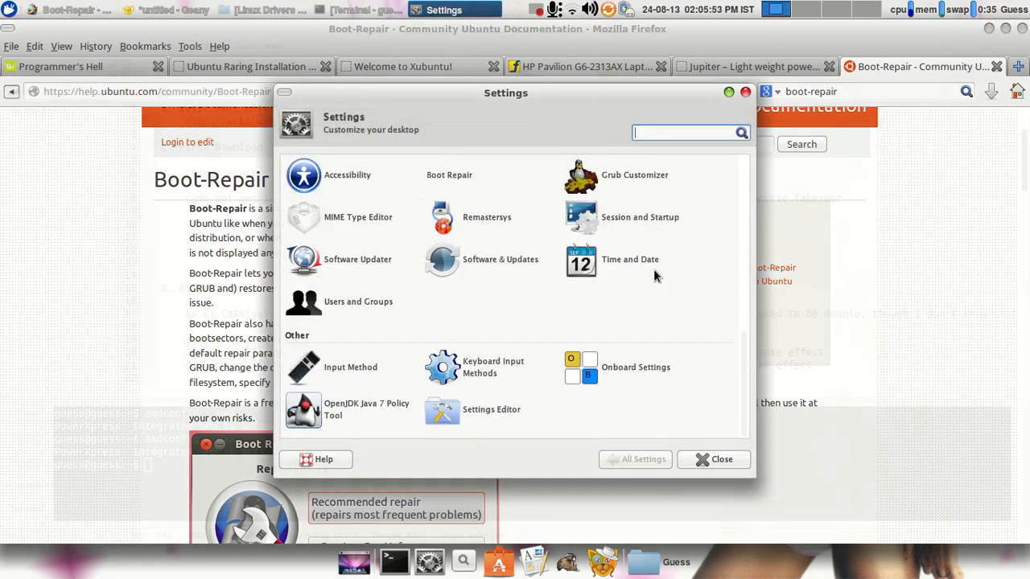
mouse_move(724, 107)
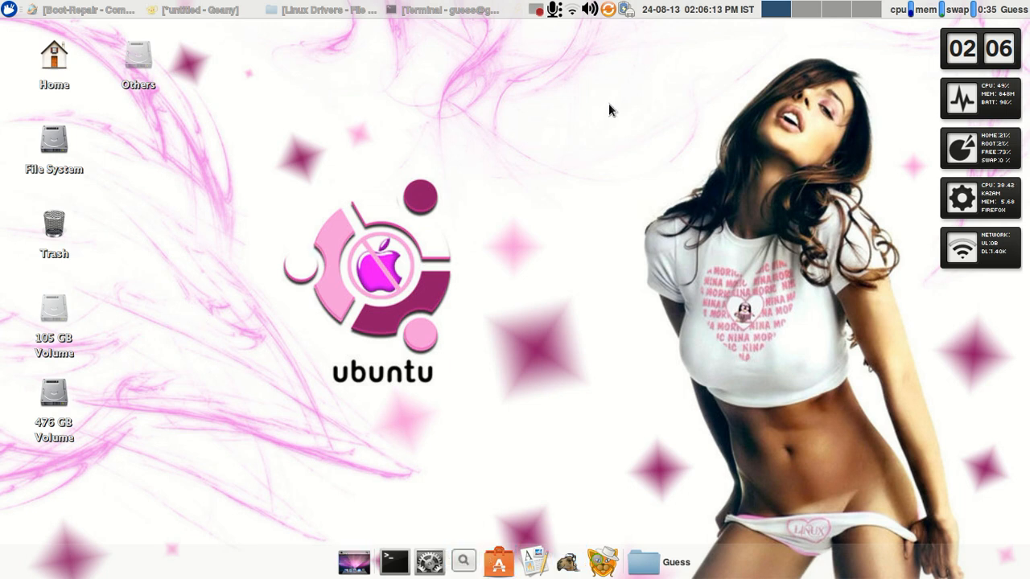
mouse_move(552, 38)
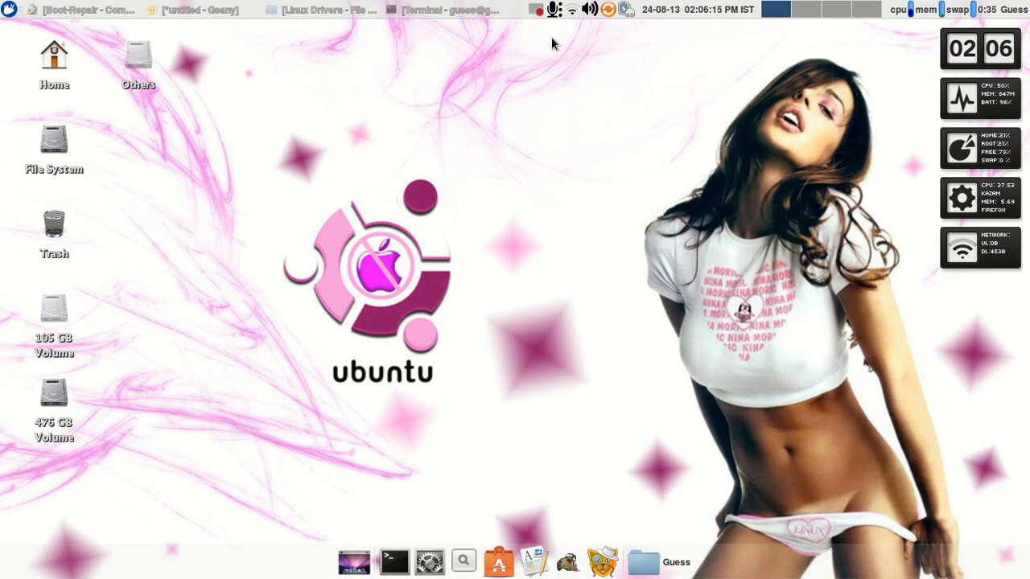
mouse_move(529, 13)
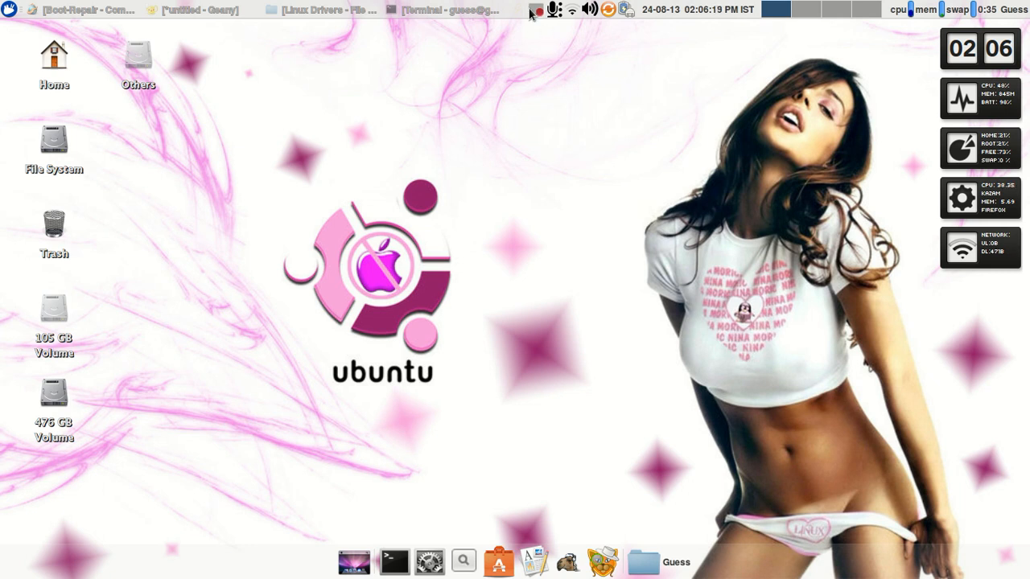
Bring up the screen recorder's panel menu with pause and finish options
left_click(543, 9)
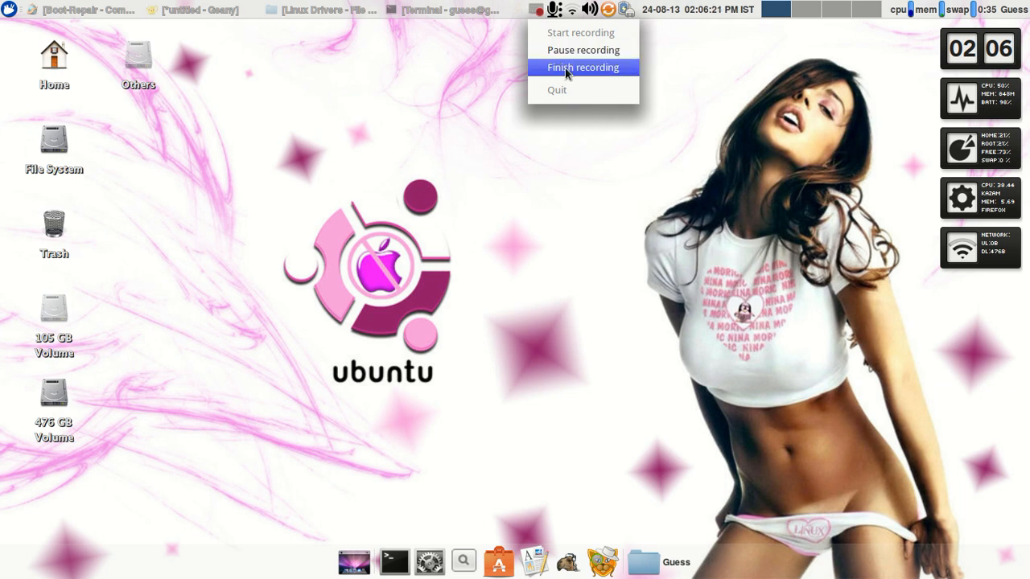